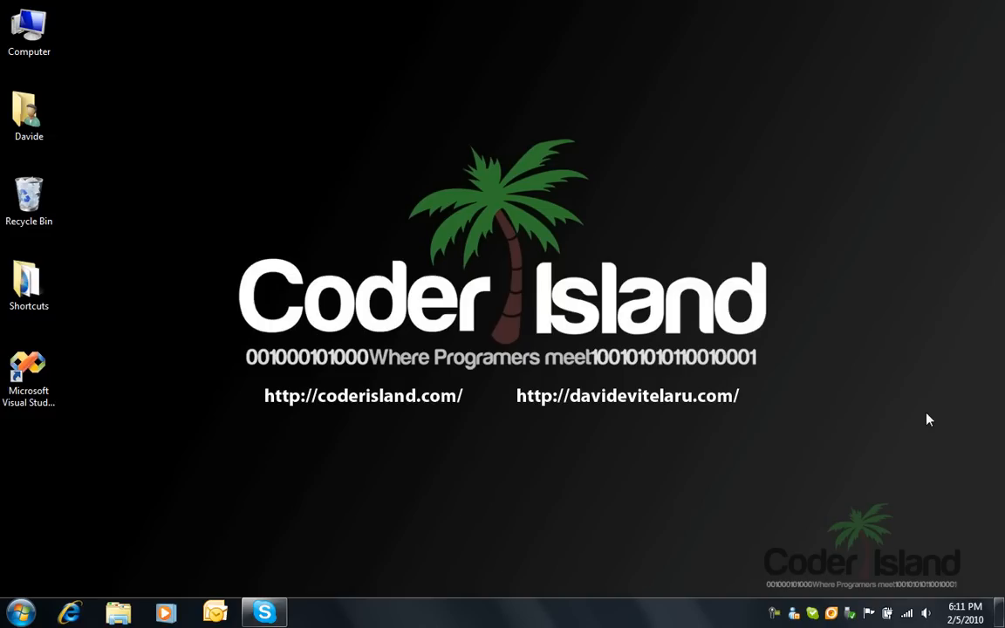
pyautogui.moveTo(907, 425)
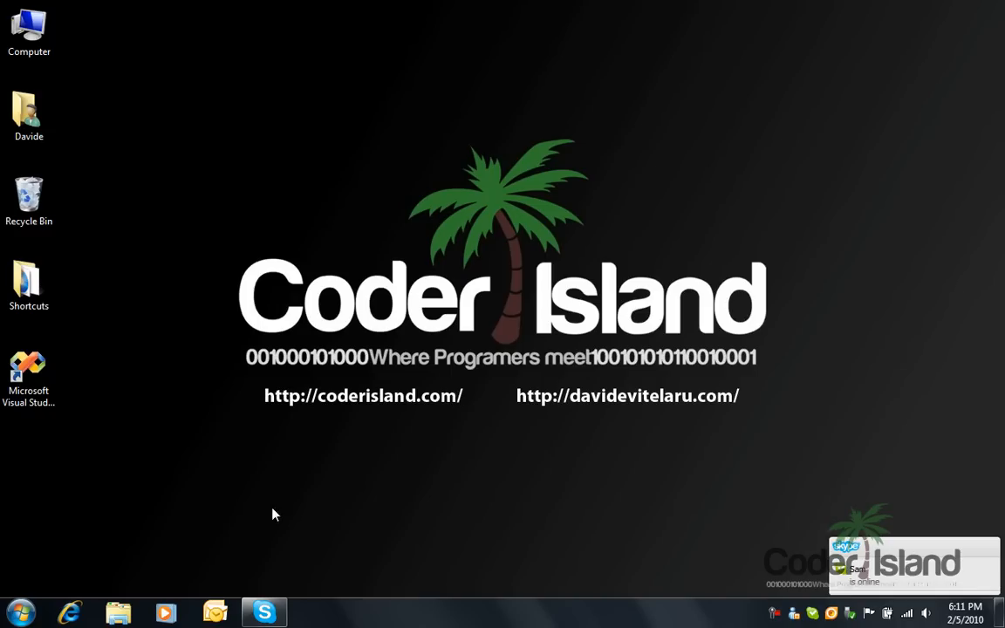
pyautogui.moveTo(147, 478)
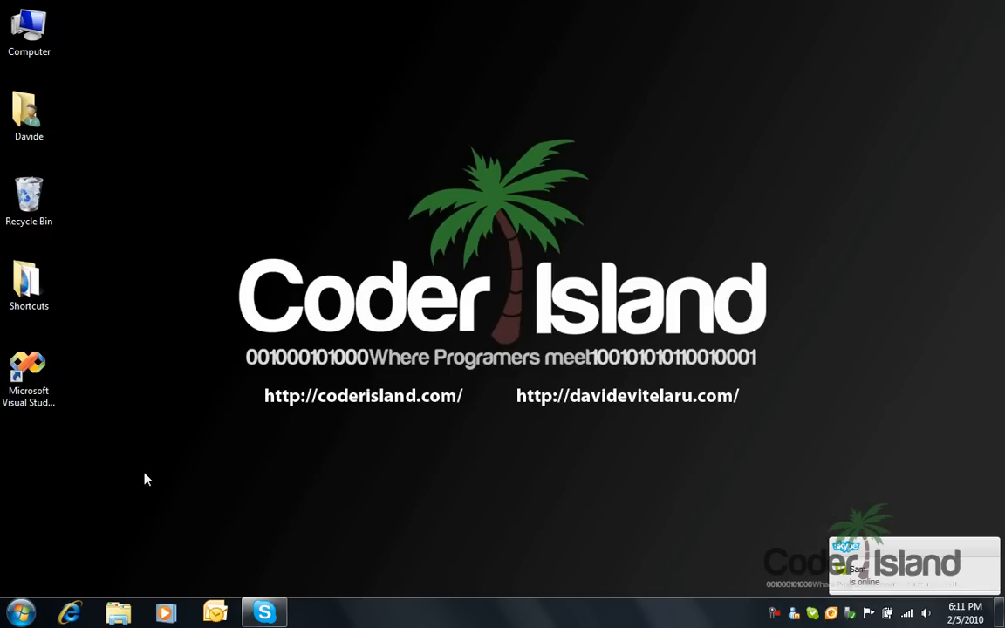
pyautogui.moveTo(135, 470)
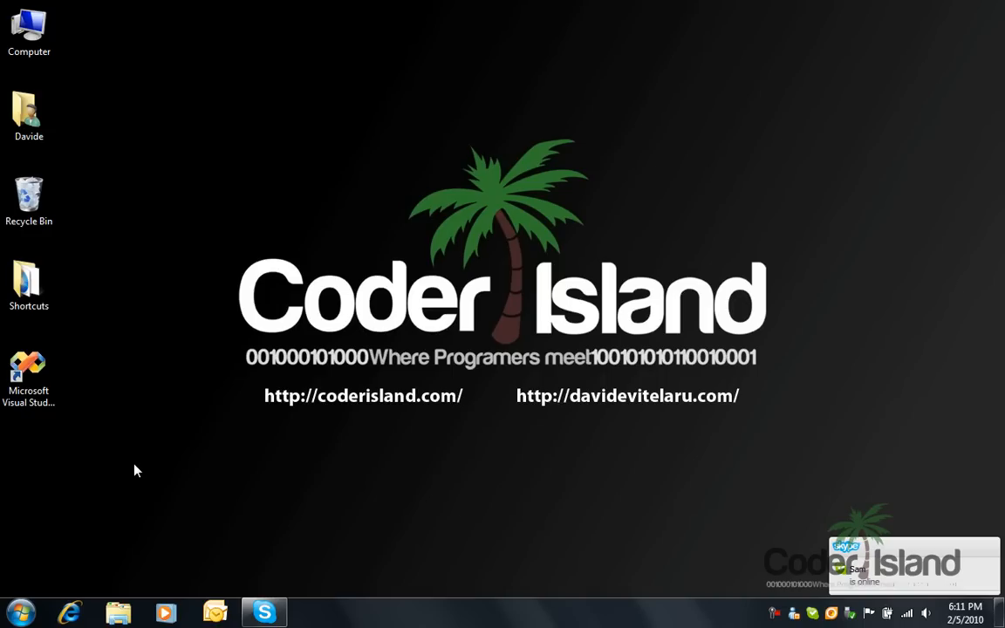
# Step: Launch Microsoft Visual Studio 2008 from its desktop shortcut
pyautogui.click(29, 376)
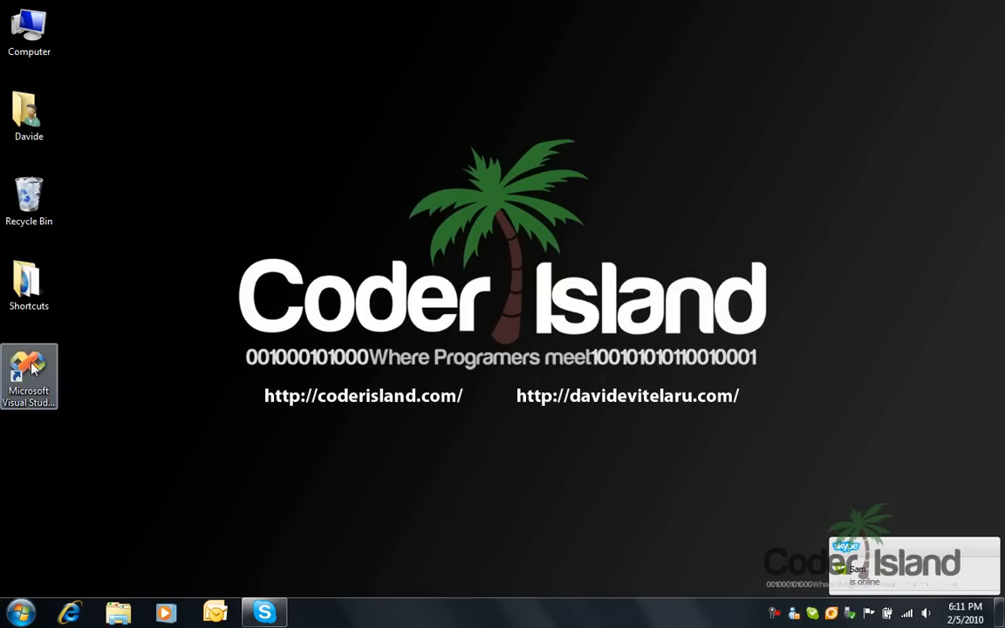
pyautogui.doubleClick(28, 375)
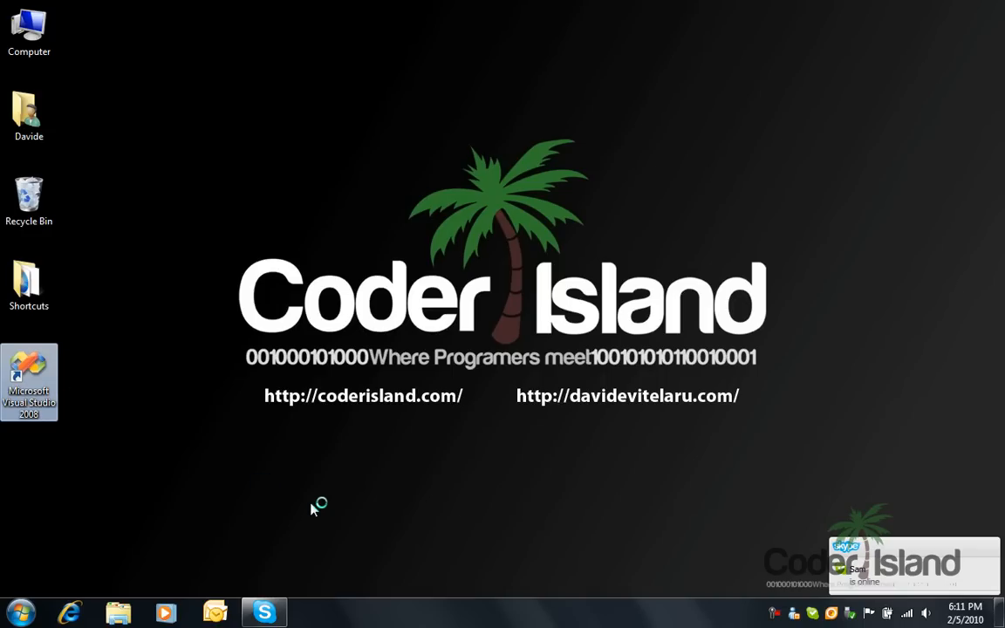
# Step: Google 'visual c# express' and open Microsoft's Visual Studio Express result page
pyautogui.doubleClick(28, 382)
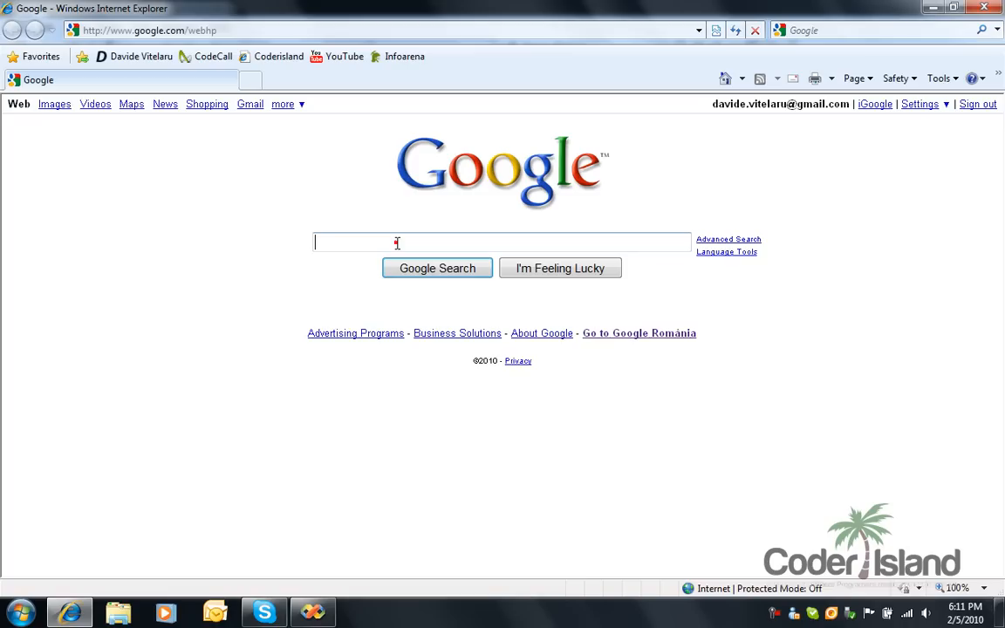
pyautogui.write('visual c# express')
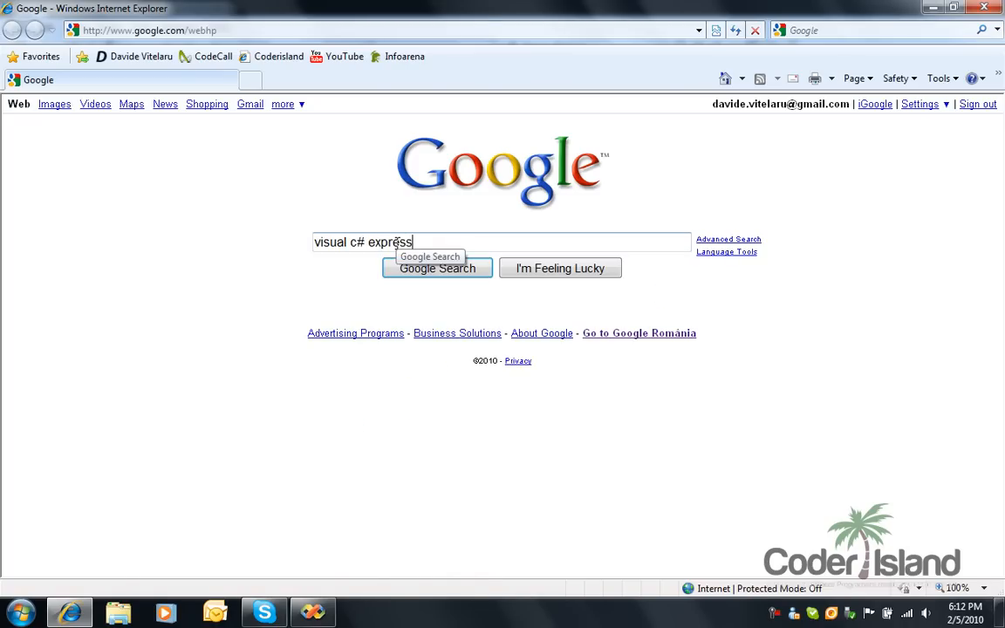
pyautogui.click(437, 268)
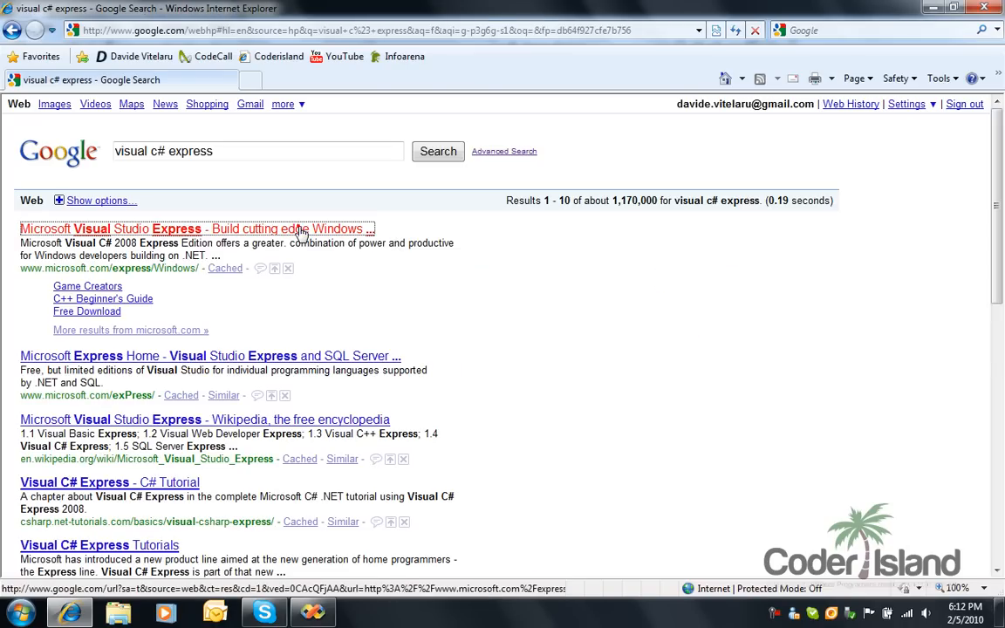
pyautogui.click(197, 228)
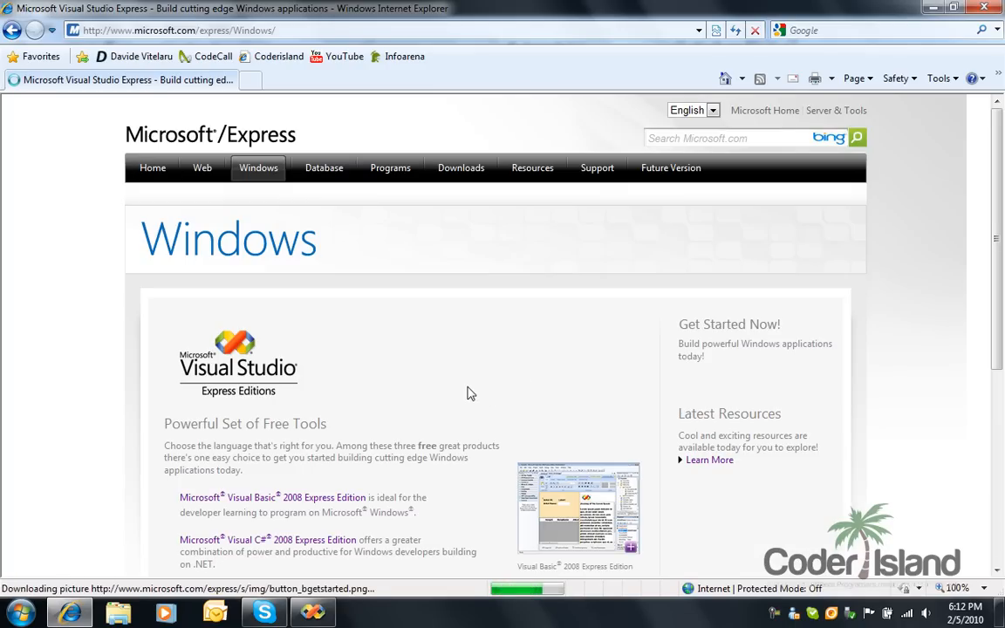
pyautogui.scroll(-3)
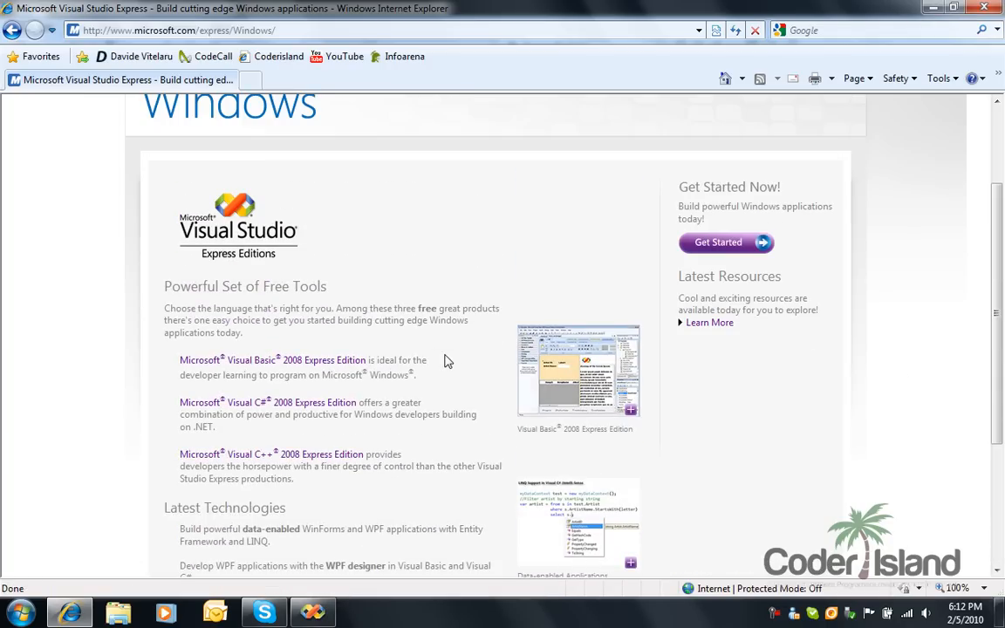
pyautogui.moveTo(508, 260)
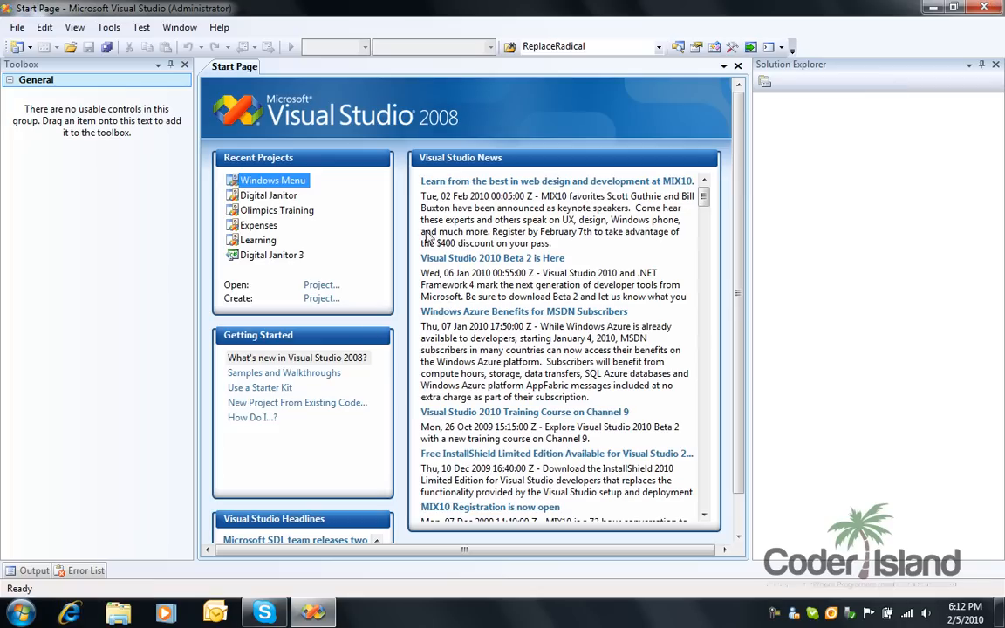
pyautogui.moveTo(468, 318)
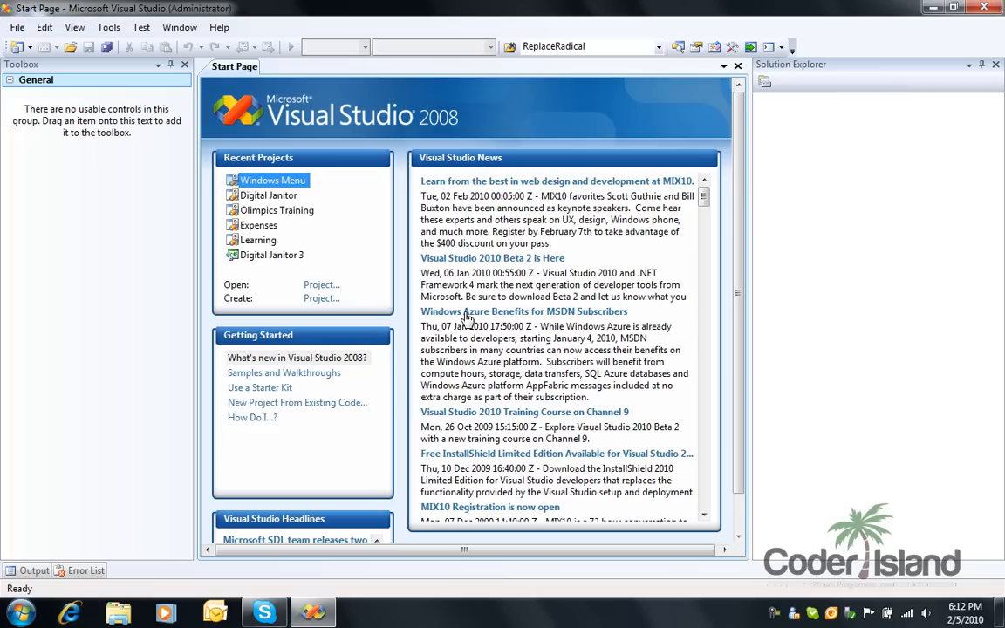
pyautogui.moveTo(123, 196)
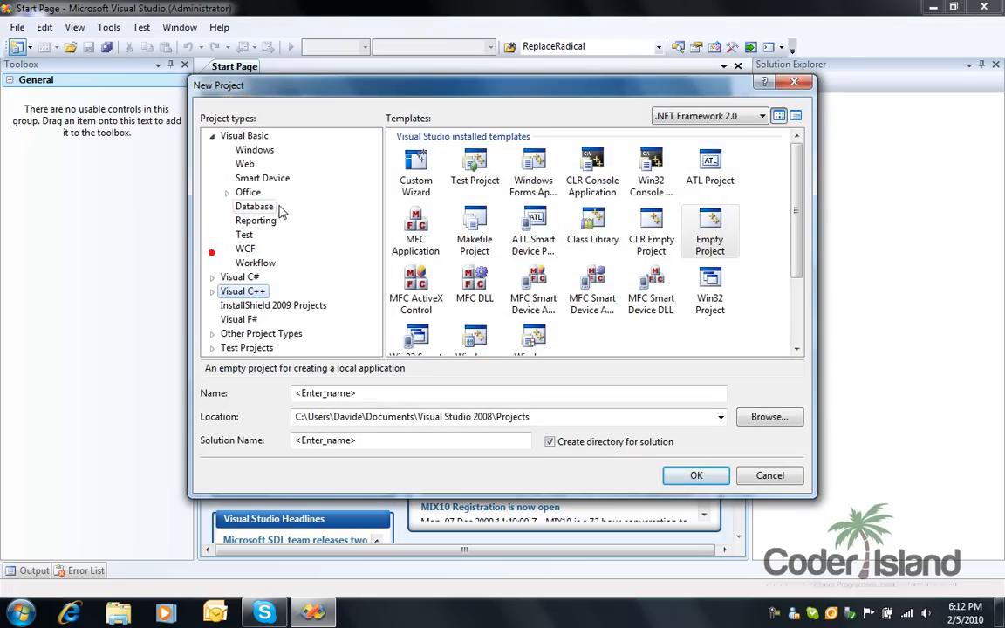
# Step: Pick the Visual C# Windows Forms Application template and create project 'Calculator'
pyautogui.click(255, 149)
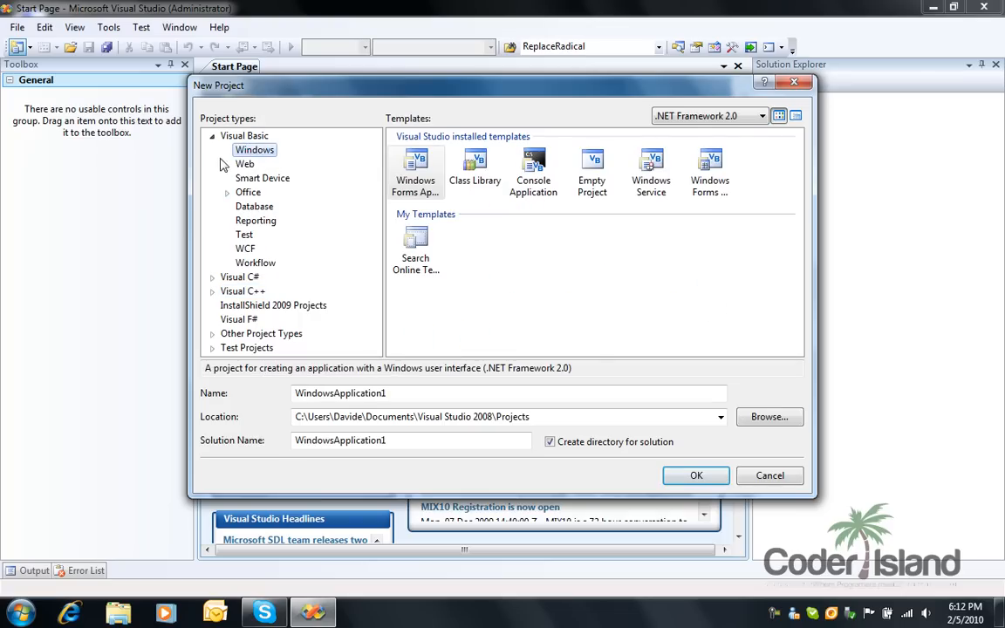
pyautogui.click(240, 150)
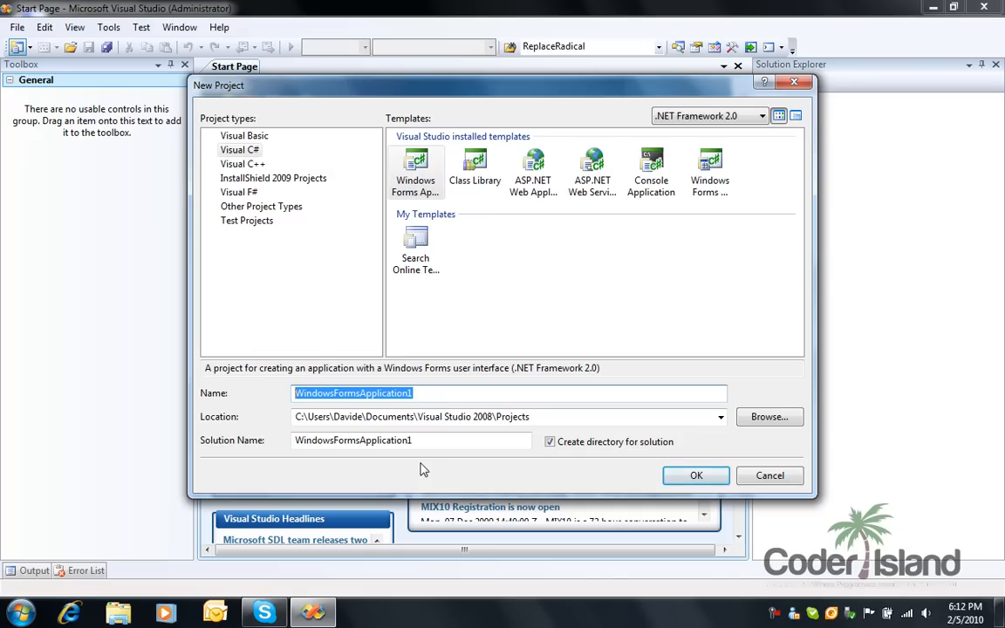
pyautogui.write('Calculator')
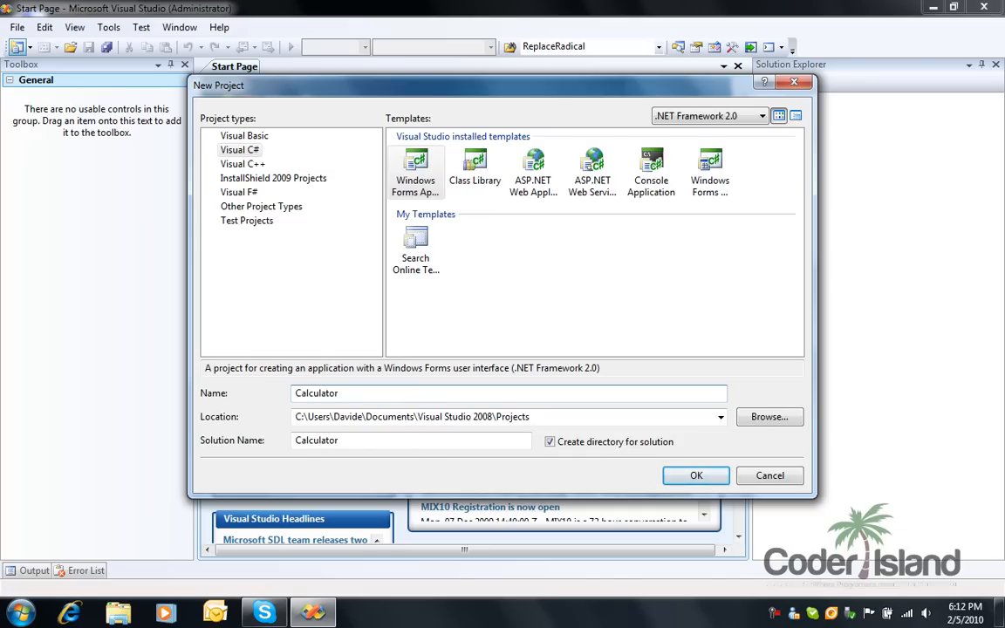
pyautogui.click(695, 476)
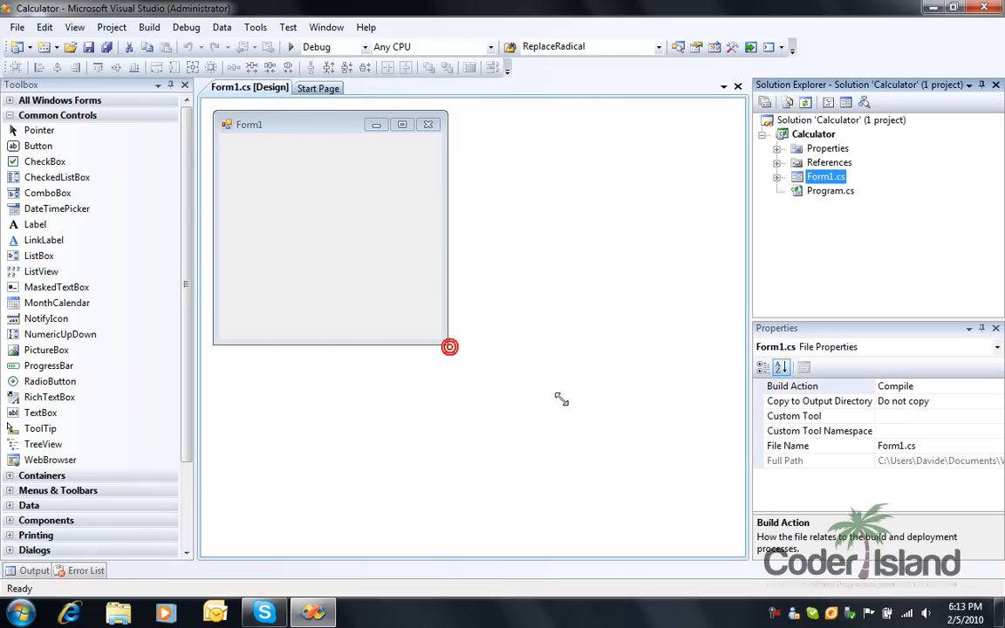
# Step: Enlarge Form1 to about 565 by 457 and place a button near its centre
pyautogui.moveTo(450, 348); pyautogui.dragTo(668, 443)
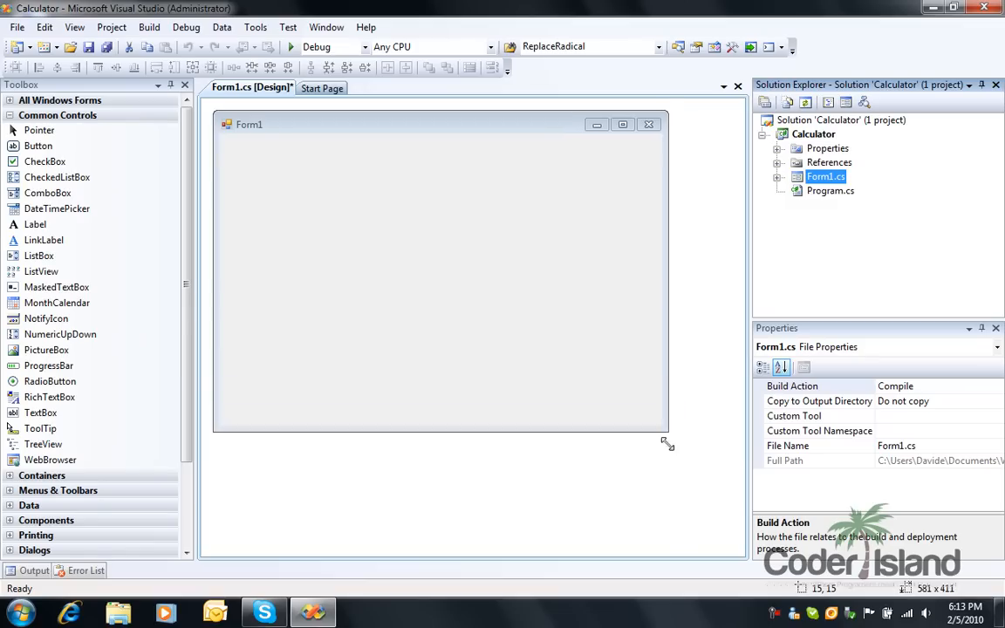
pyautogui.moveTo(667, 441); pyautogui.dragTo(648, 458)
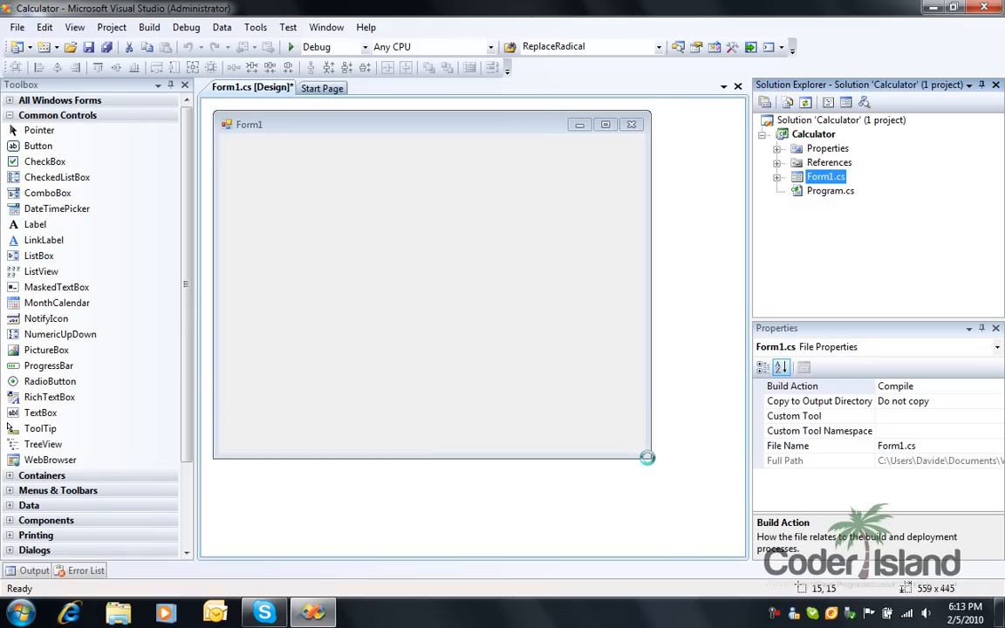
pyautogui.moveTo(647, 458); pyautogui.dragTo(652, 461)
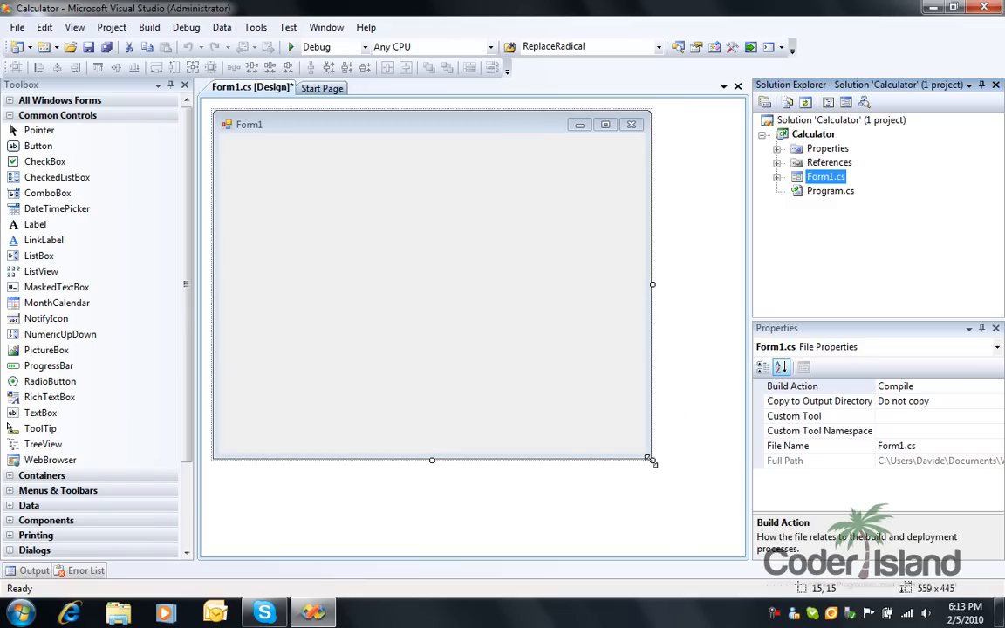
pyautogui.moveTo(652, 460); pyautogui.dragTo(657, 470)
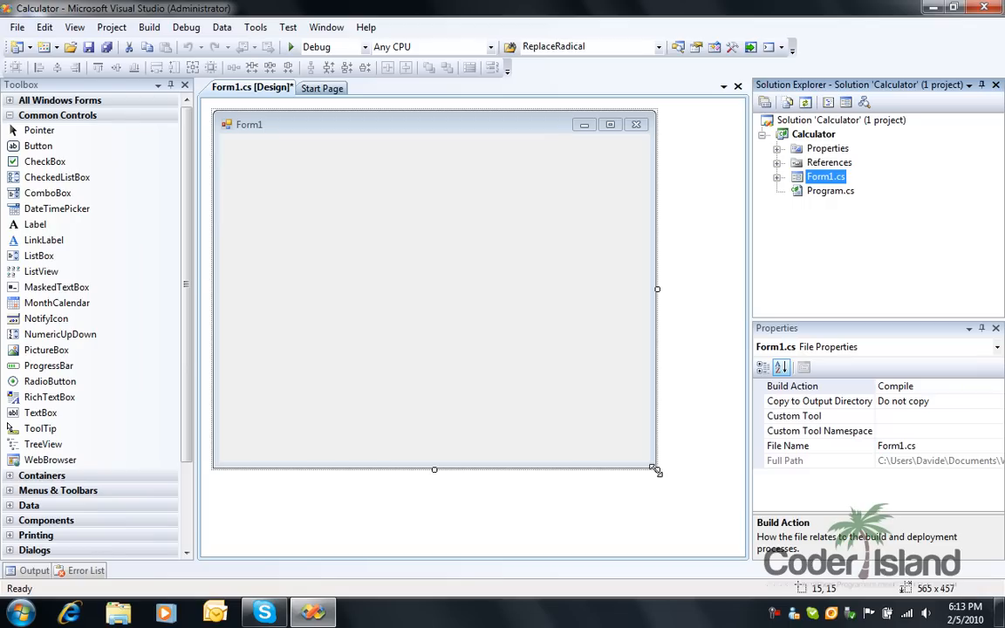
pyautogui.moveTo(186, 190)
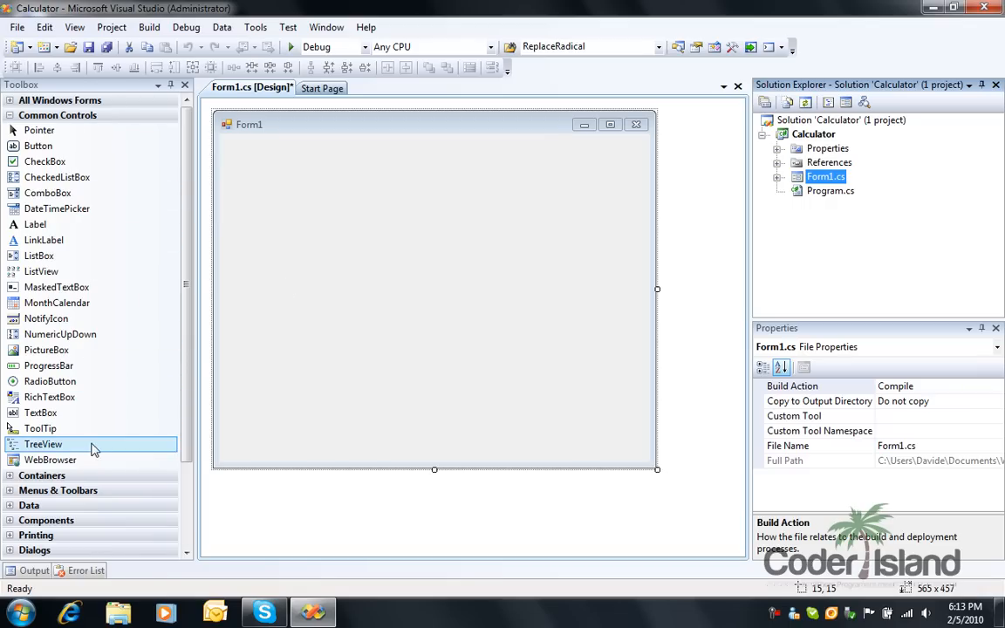
pyautogui.moveTo(82, 146)
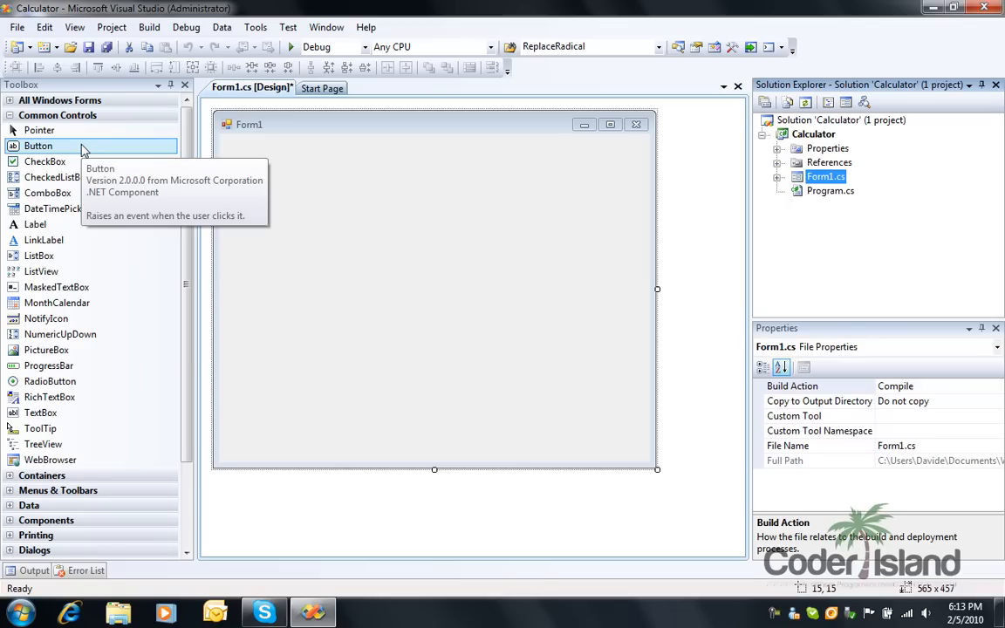
pyautogui.moveTo(38, 145); pyautogui.dragTo(423, 321)
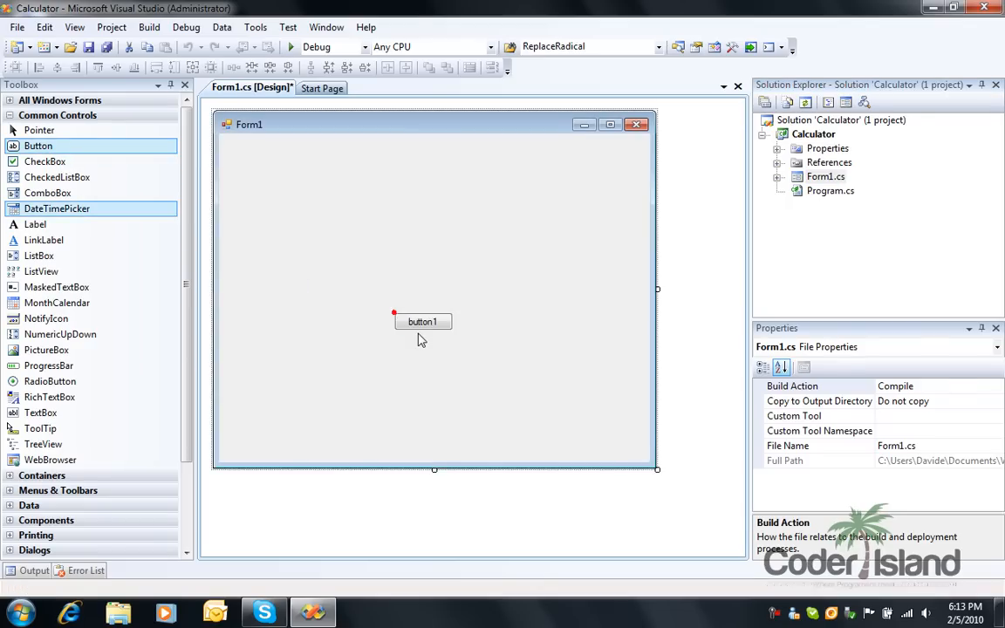
pyautogui.click(422, 321)
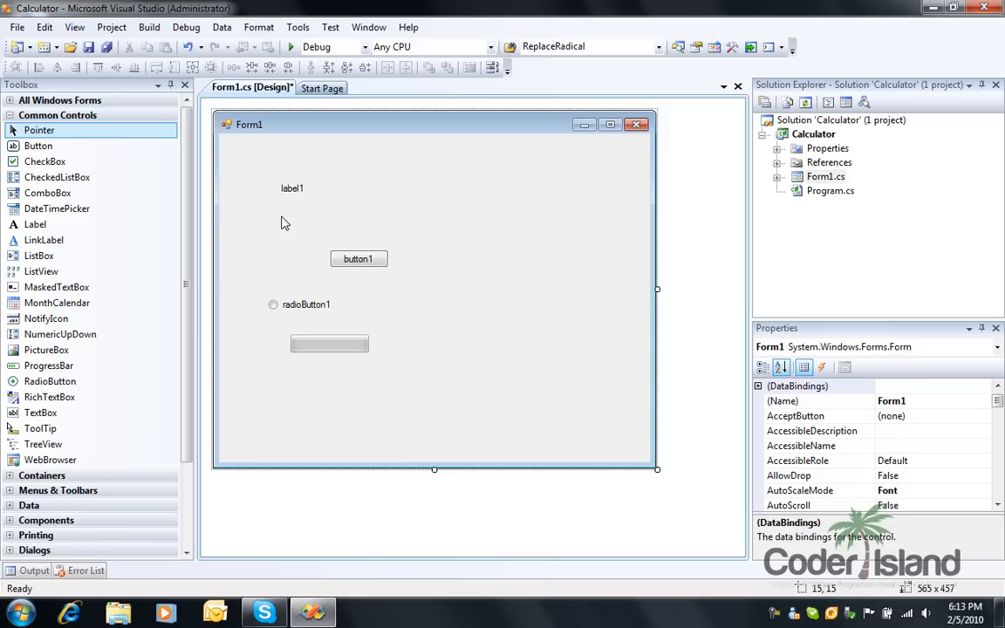
pyautogui.moveTo(809, 91)
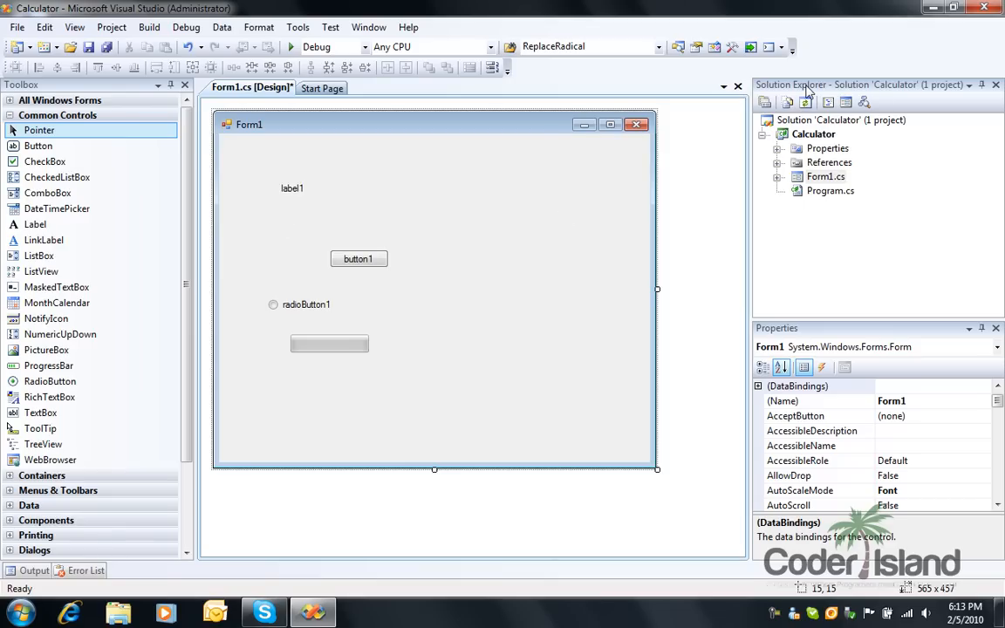
pyautogui.moveTo(781, 142)
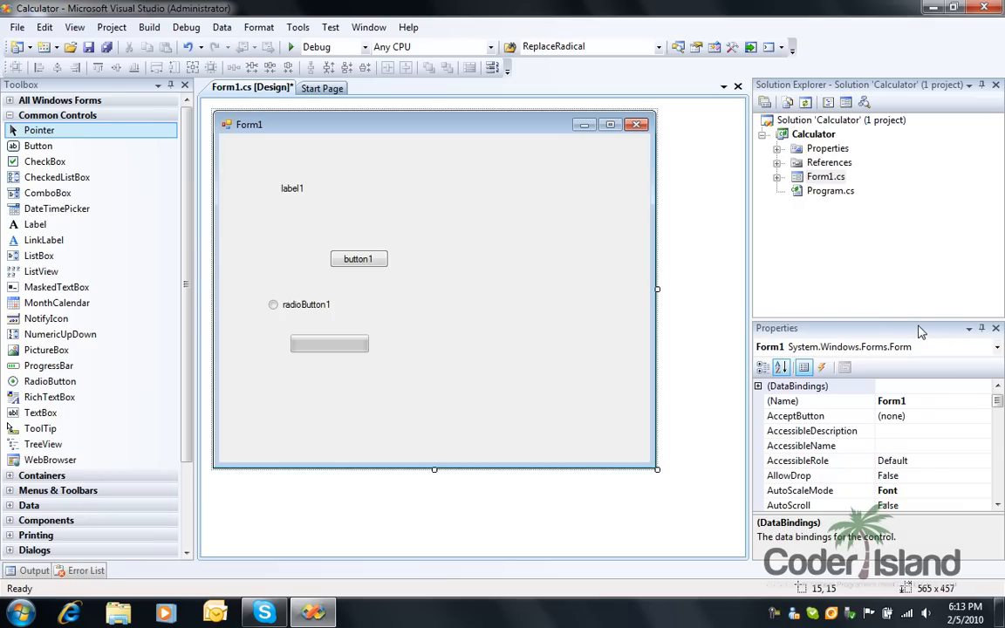
# Step: Select the form and show the Properties window
pyautogui.click(996, 328)
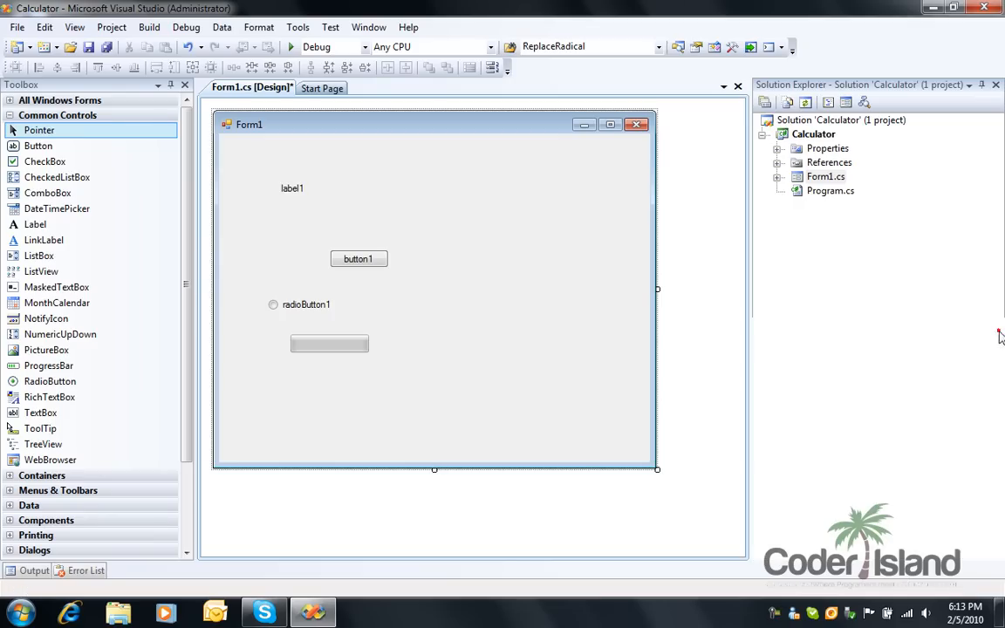
pyautogui.click(75, 27)
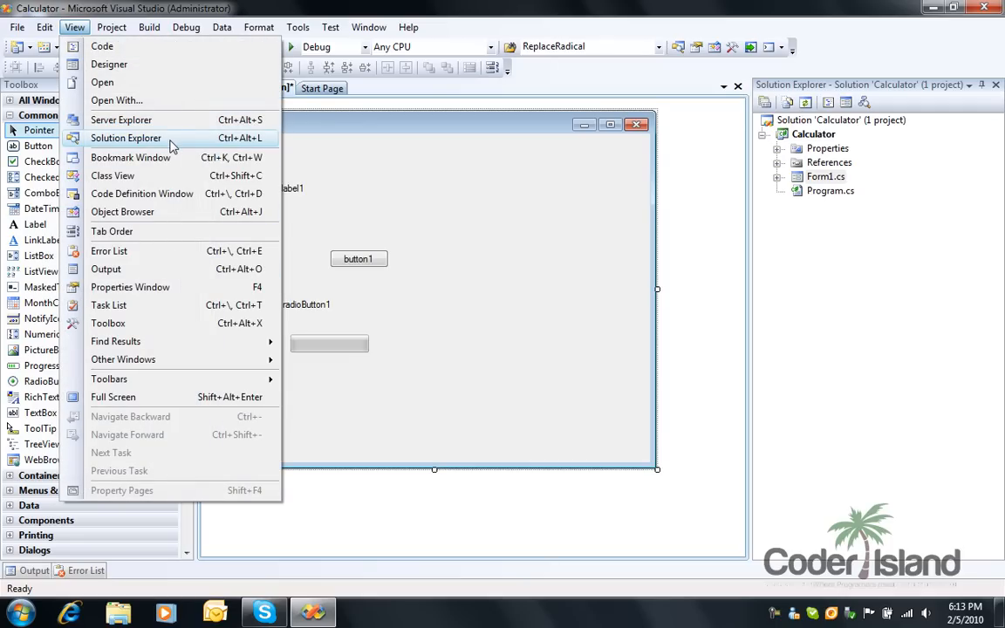
pyautogui.moveTo(173, 287)
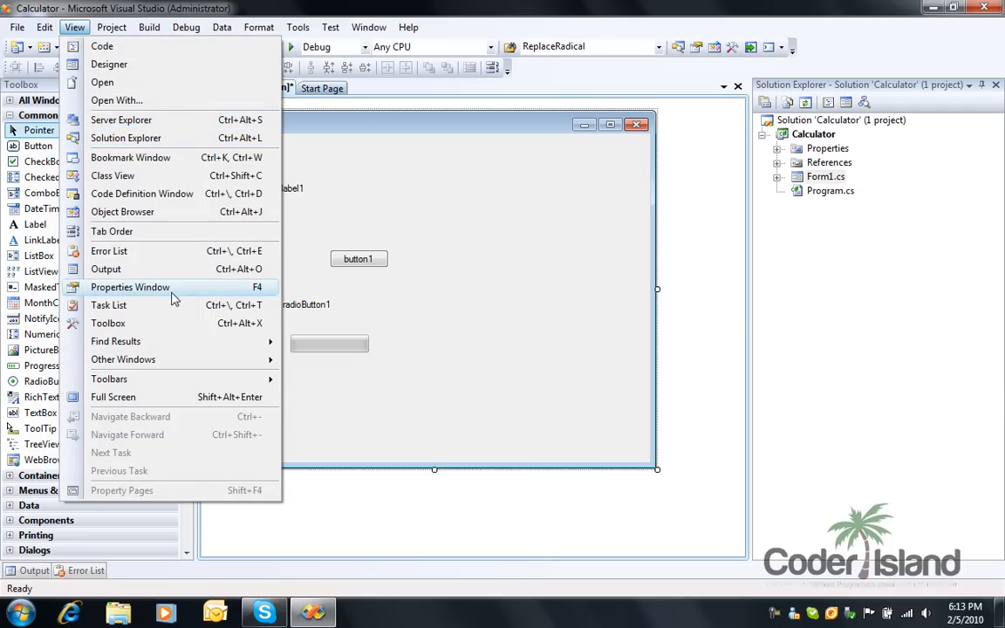
pyautogui.click(129, 287)
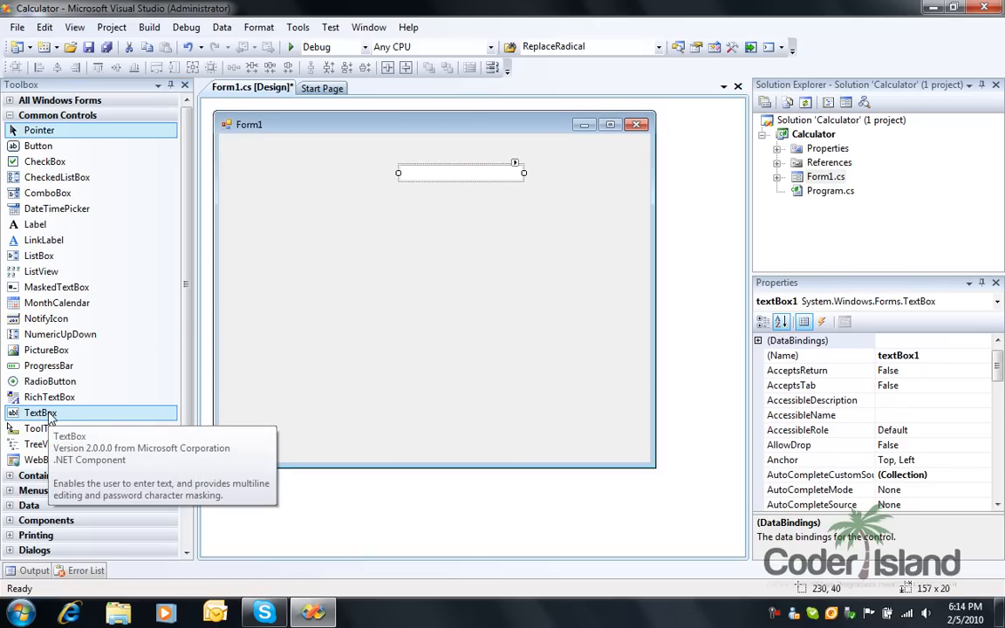
# Step: Add a third text box and a button below the others, then shrink the form
pyautogui.click(40, 411)
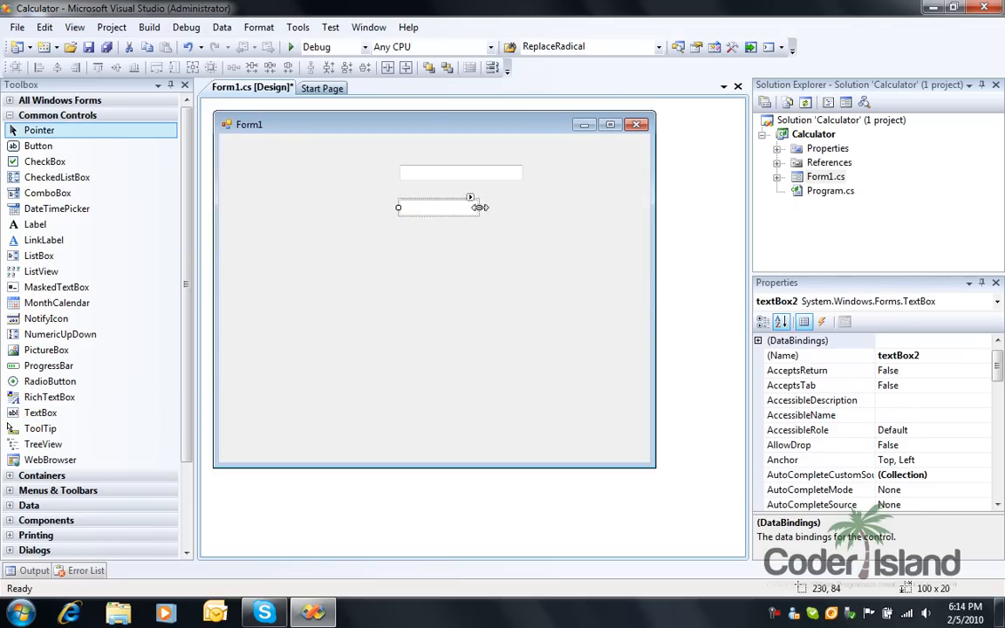
pyautogui.moveTo(474, 208); pyautogui.dragTo(524, 207)
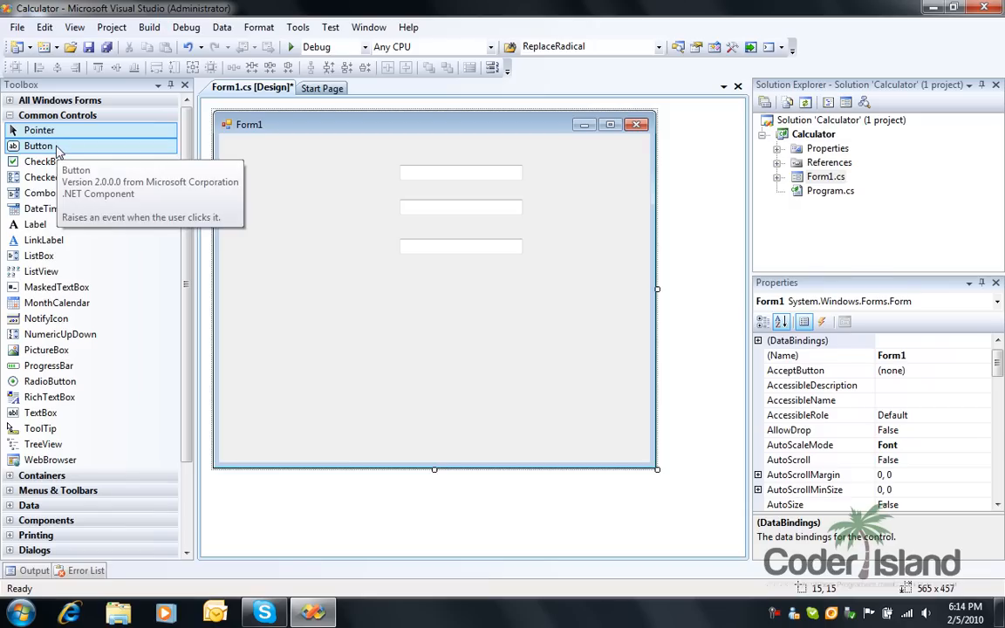
pyautogui.moveTo(38, 146); pyautogui.dragTo(493, 295)
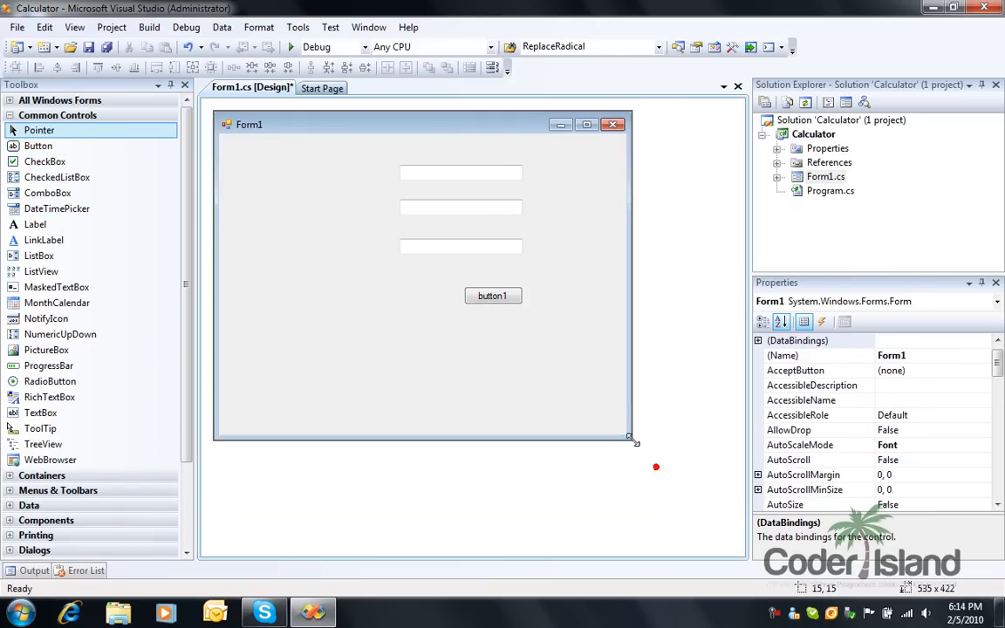
pyautogui.moveTo(630, 438); pyautogui.dragTo(589, 343)
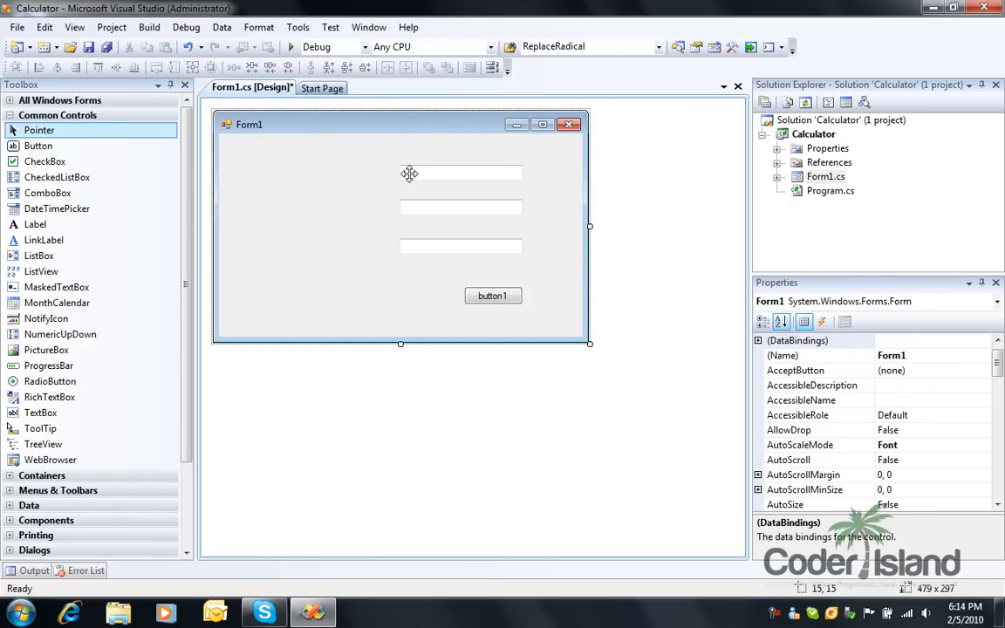
pyautogui.moveTo(411, 201)
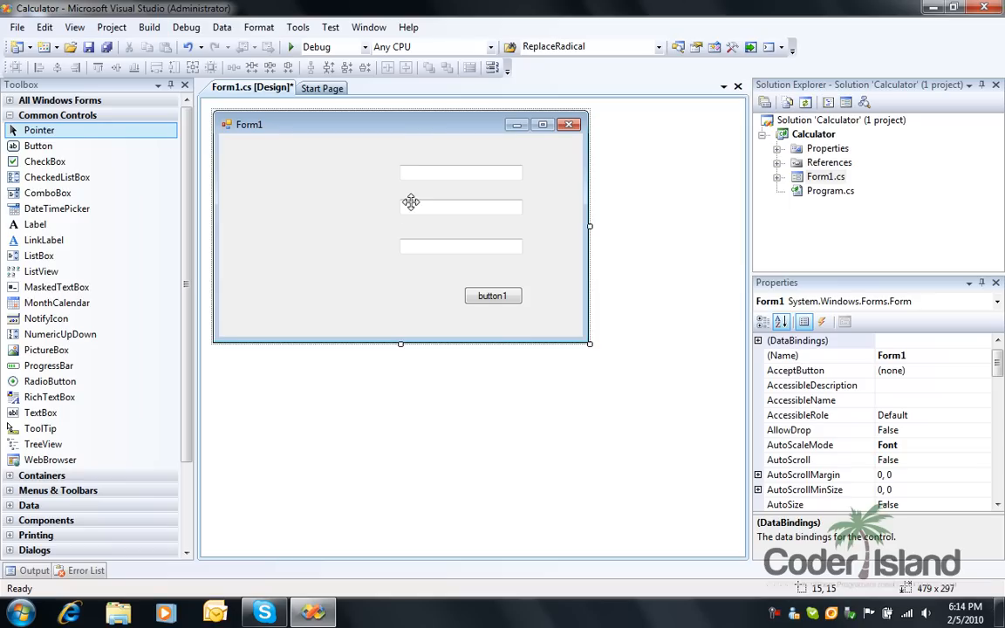
pyautogui.moveTo(391, 298)
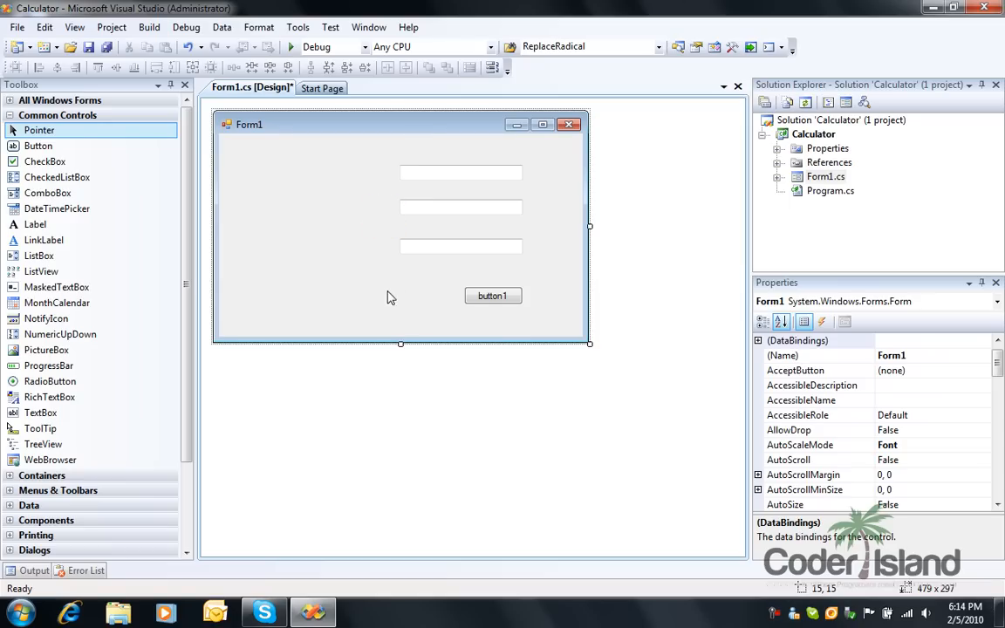
pyautogui.moveTo(472, 292)
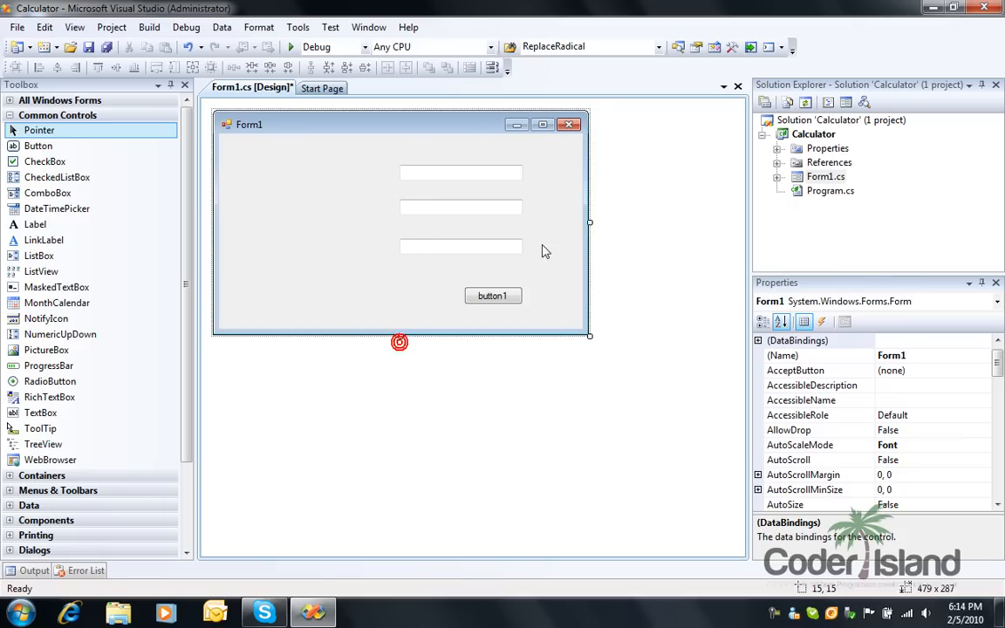
# Step: Narrow the form slightly and place labels beside the first and second text boxes
pyautogui.moveTo(589, 223); pyautogui.dragTo(569, 223)
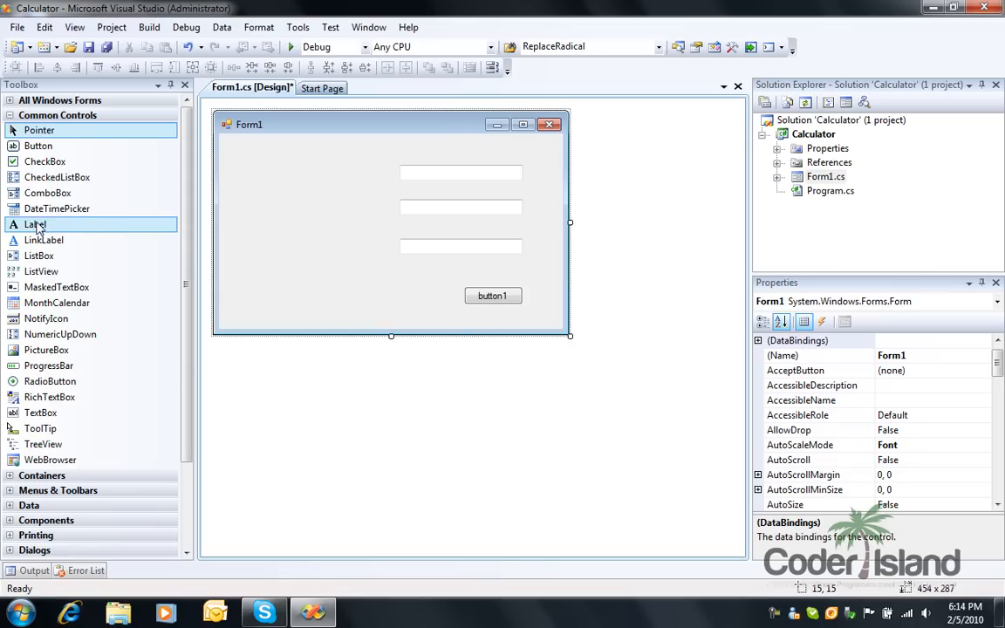
pyautogui.moveTo(35, 224); pyautogui.dragTo(271, 173)
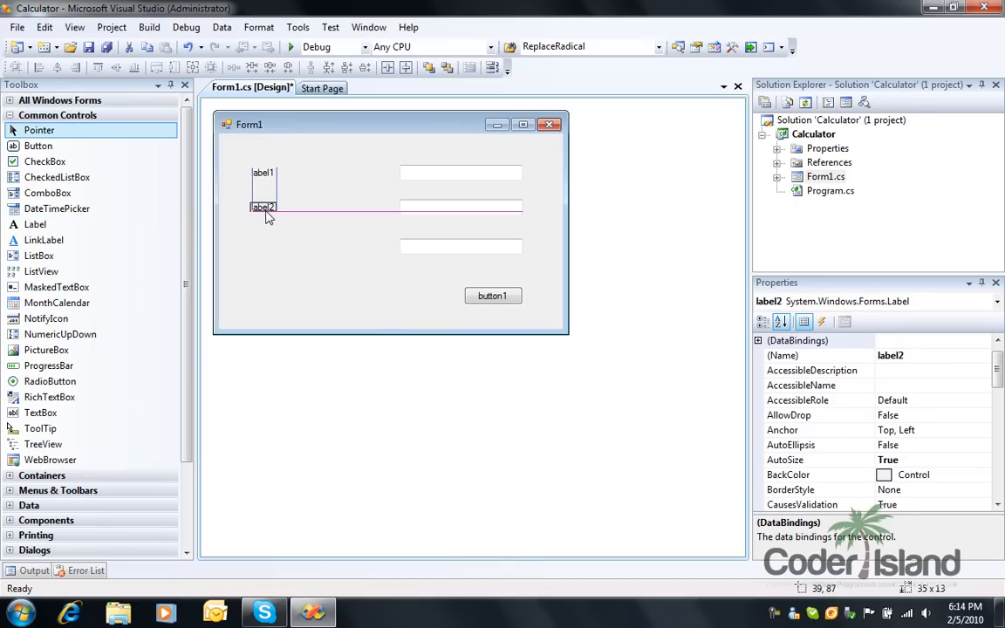
pyautogui.moveTo(263, 207); pyautogui.dragTo(263, 249)
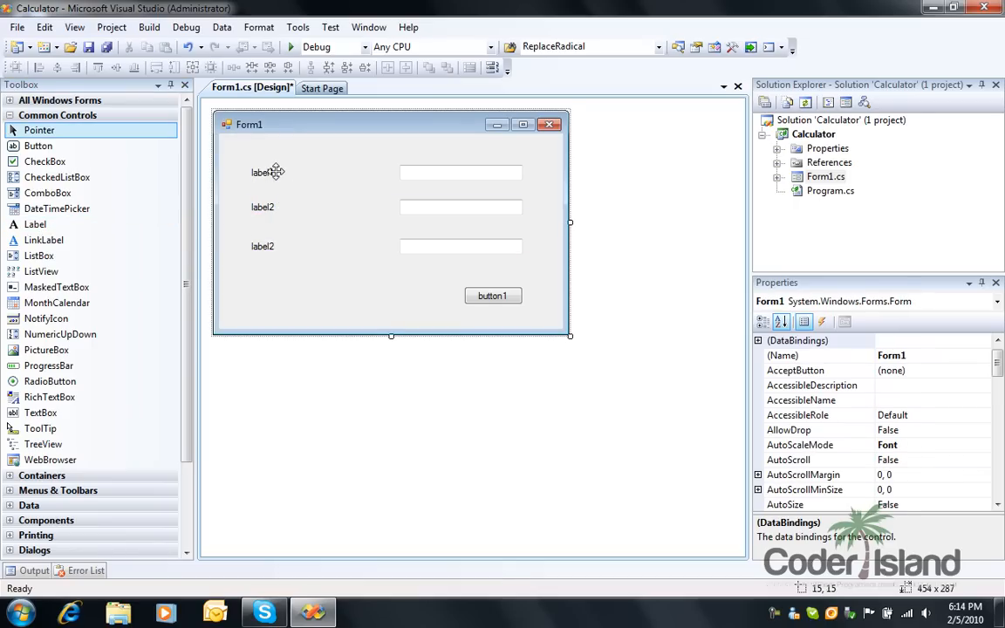
# Step: Set the first label's Text to 'Please insert the first value:'
pyautogui.click(262, 172)
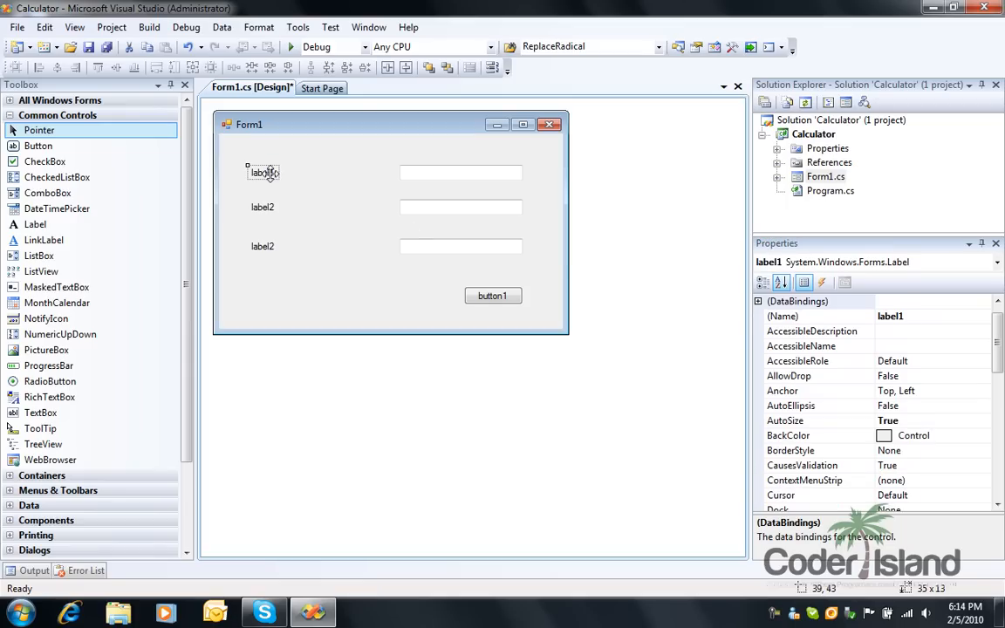
pyautogui.moveTo(411, 175)
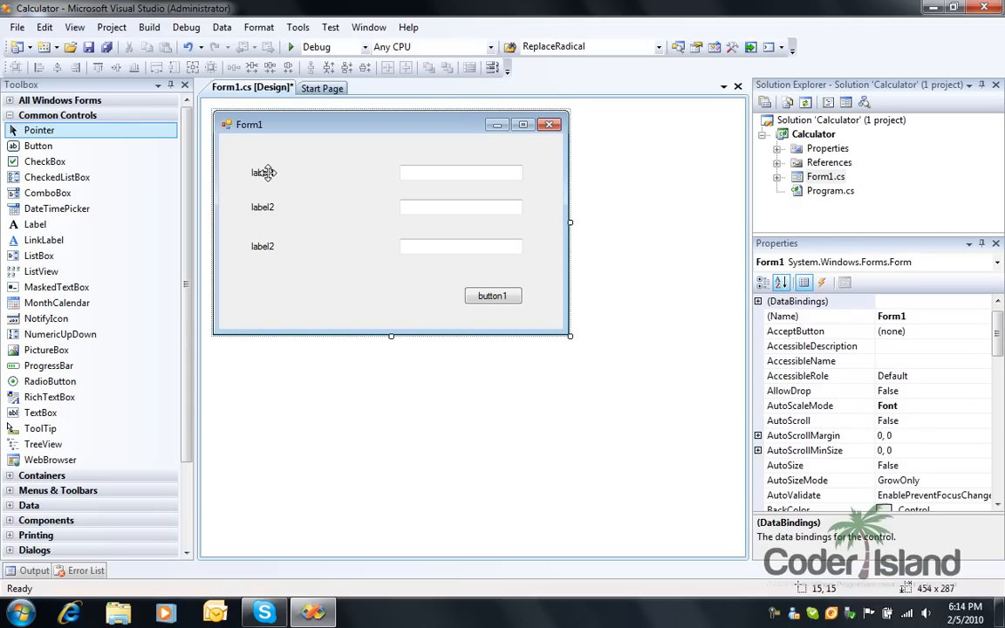
pyautogui.click(262, 172)
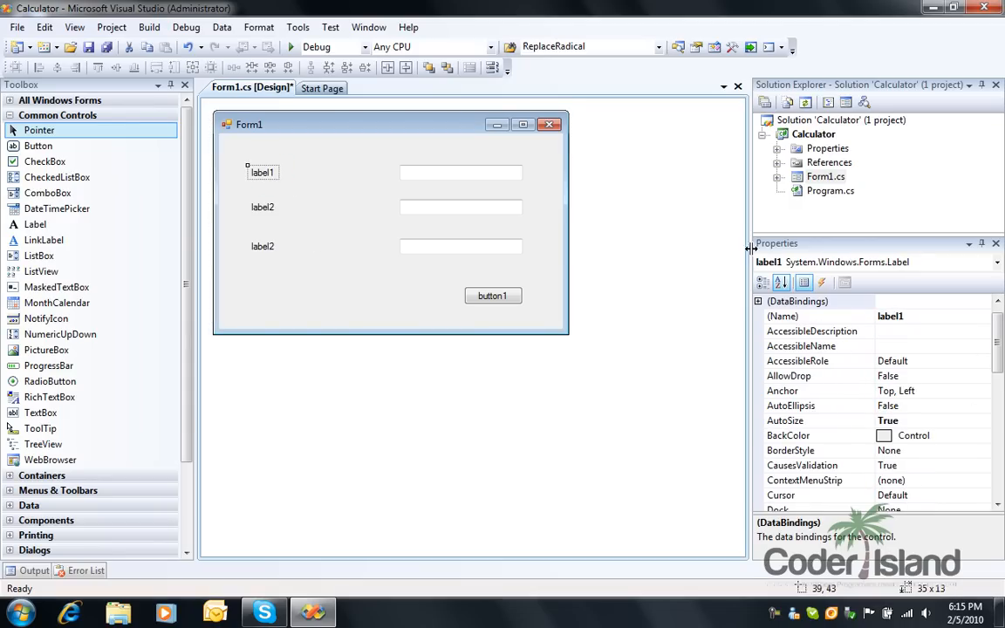
pyautogui.scroll(-3)
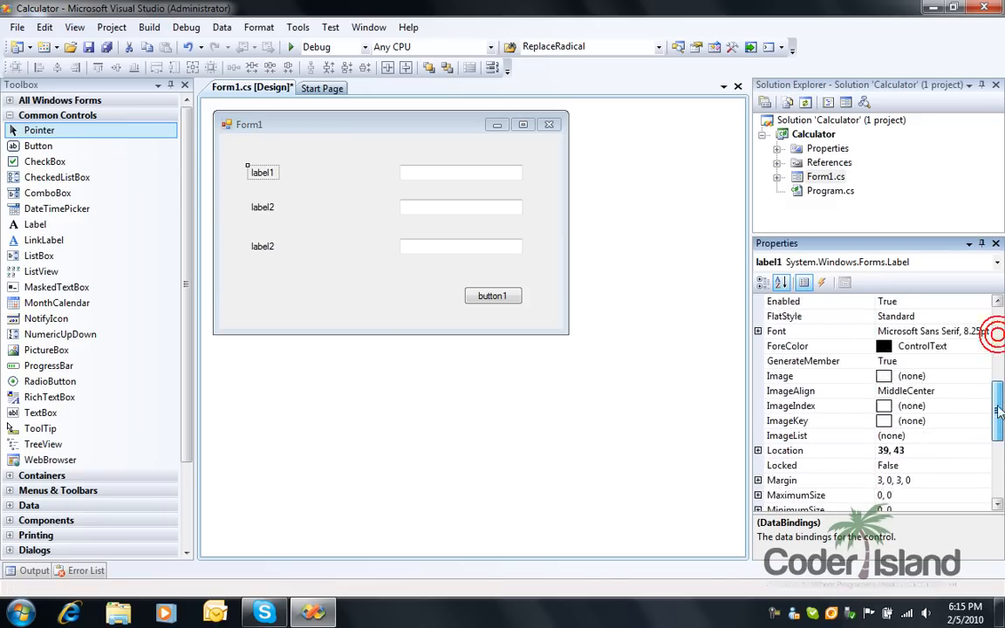
pyautogui.scroll(-3)
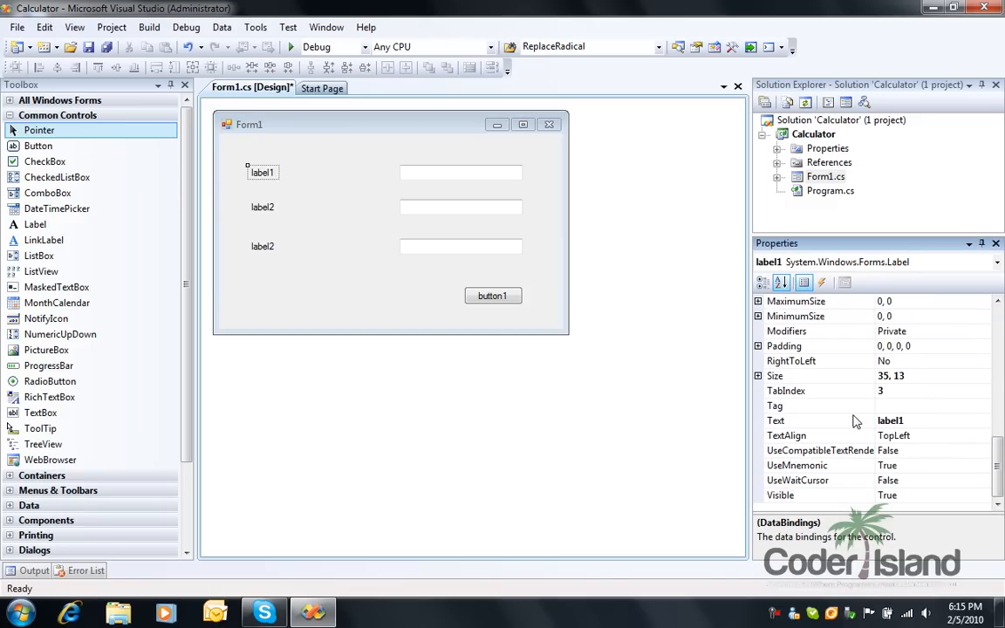
pyautogui.click(890, 420)
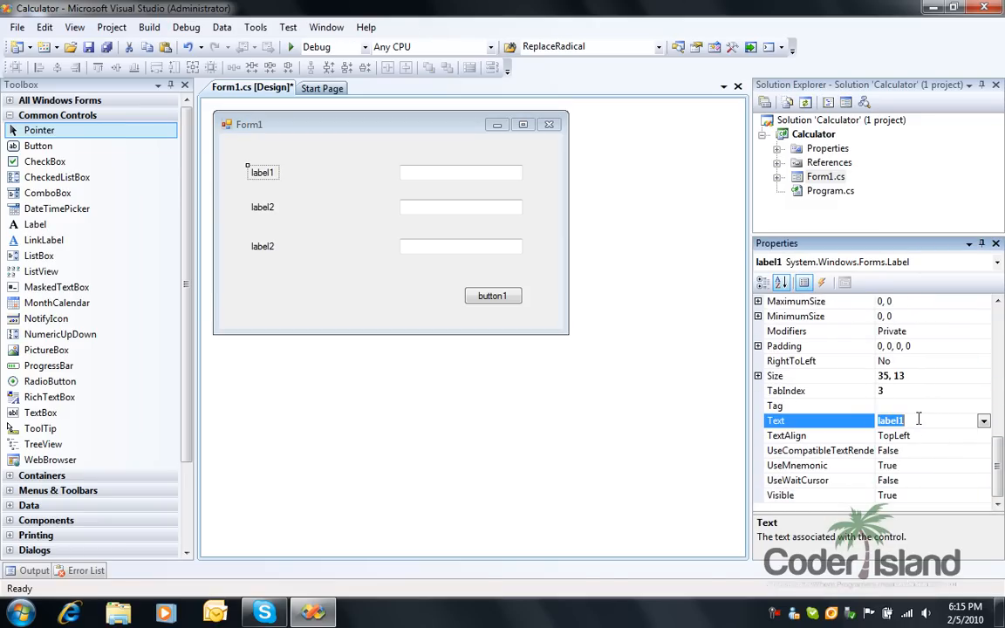
pyautogui.write('Value 1:')
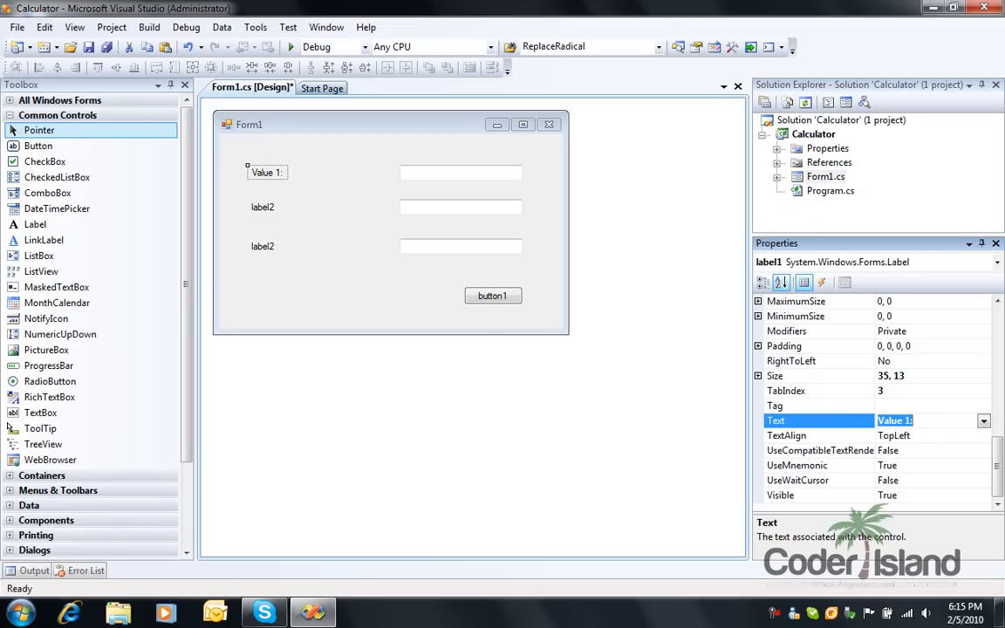
pyautogui.write('Please insert the first v')
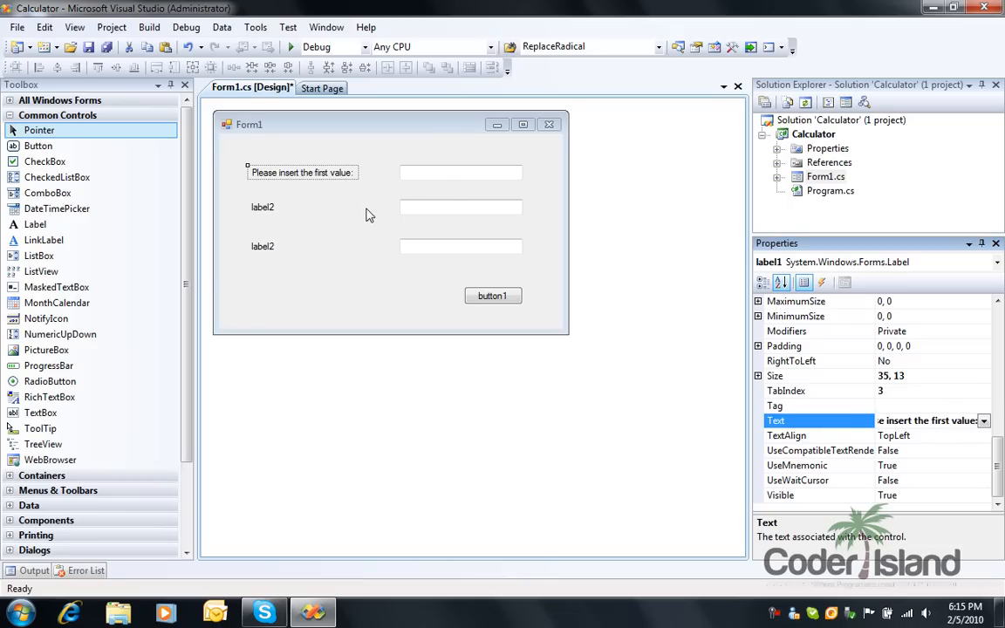
# Step: Set the other labels to 'Please insert the second value:' and 'Result:'
pyautogui.click(263, 207)
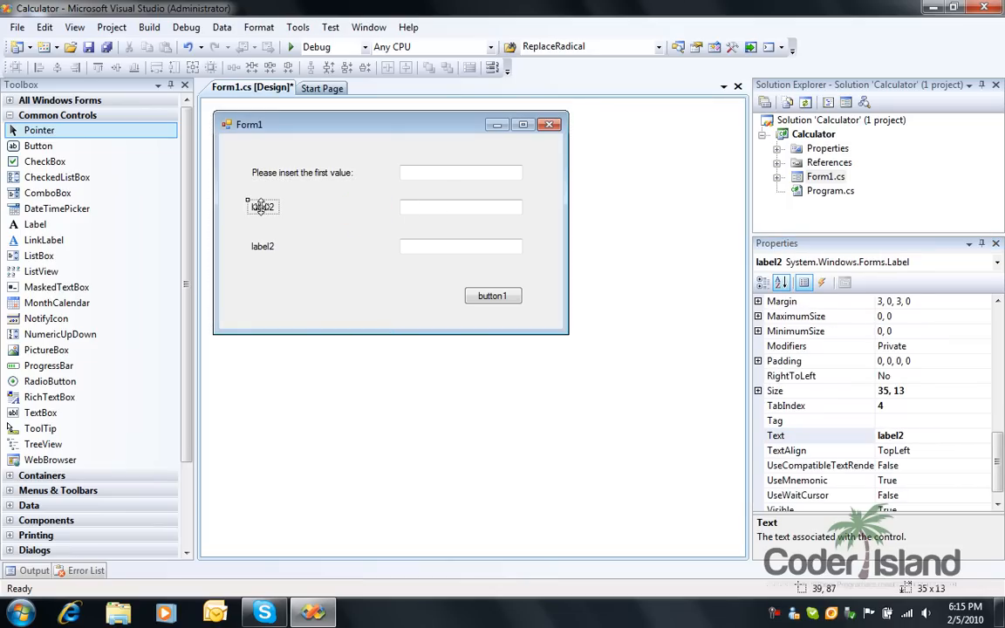
pyautogui.click(890, 435)
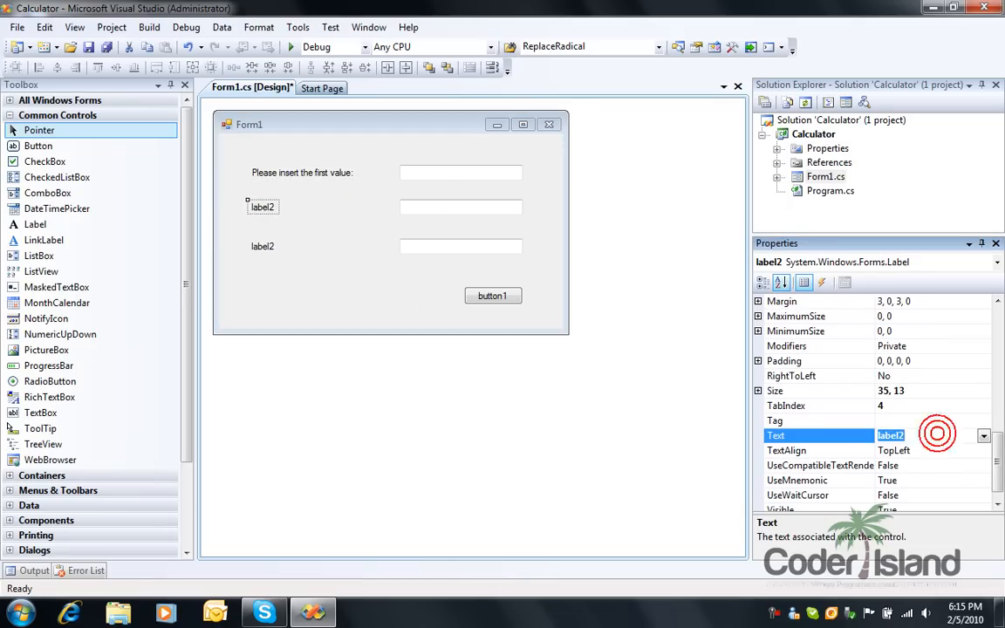
pyautogui.write('Please insert the second value:')
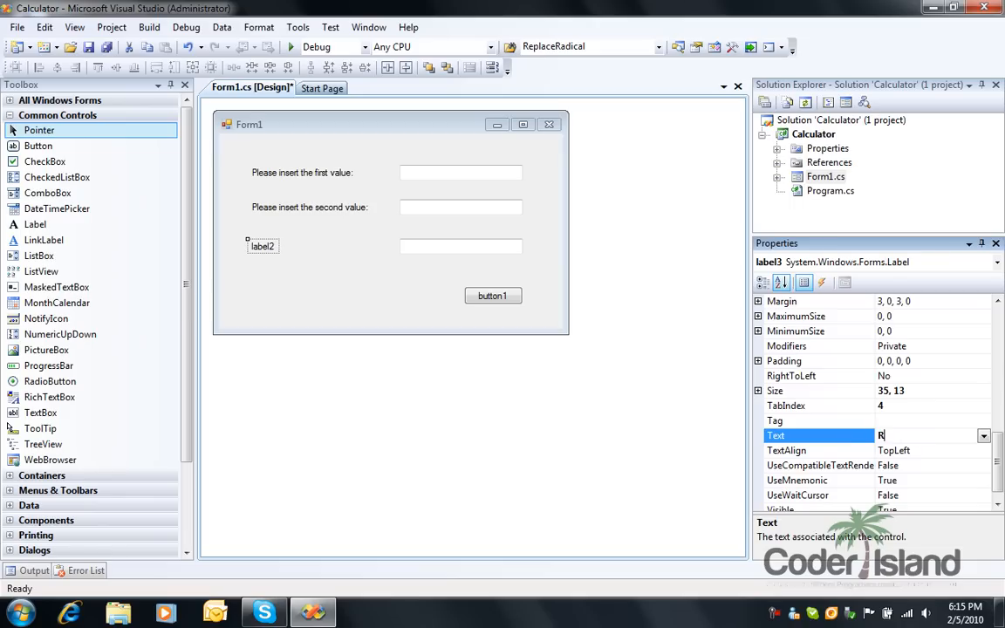
pyautogui.write('Result:')
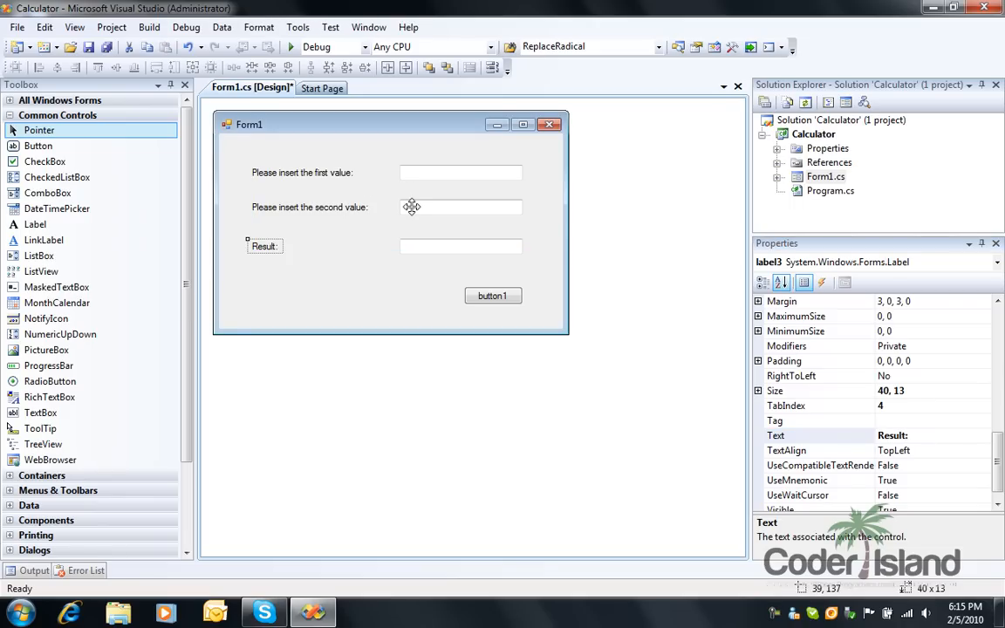
pyautogui.click(492, 295)
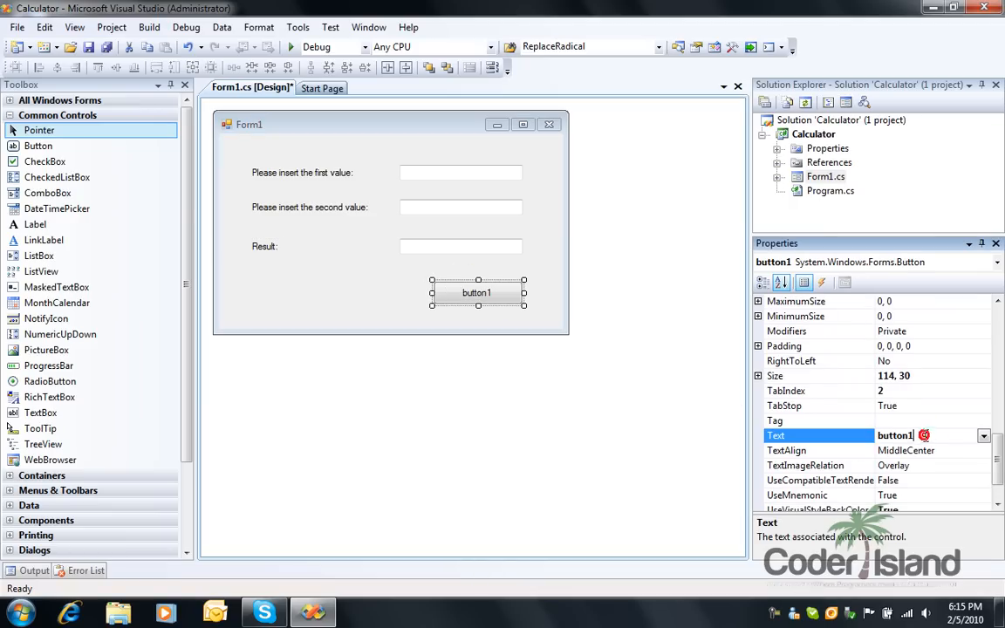
# Step: Caption the button 'Add' and change its Size value to 40
pyautogui.write('Add')
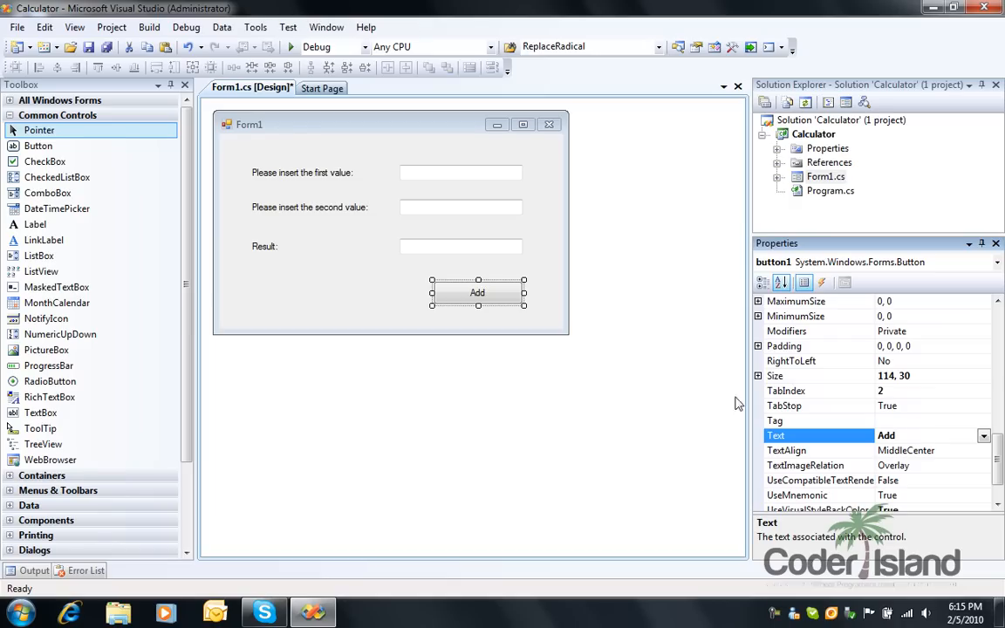
pyautogui.click(340, 285)
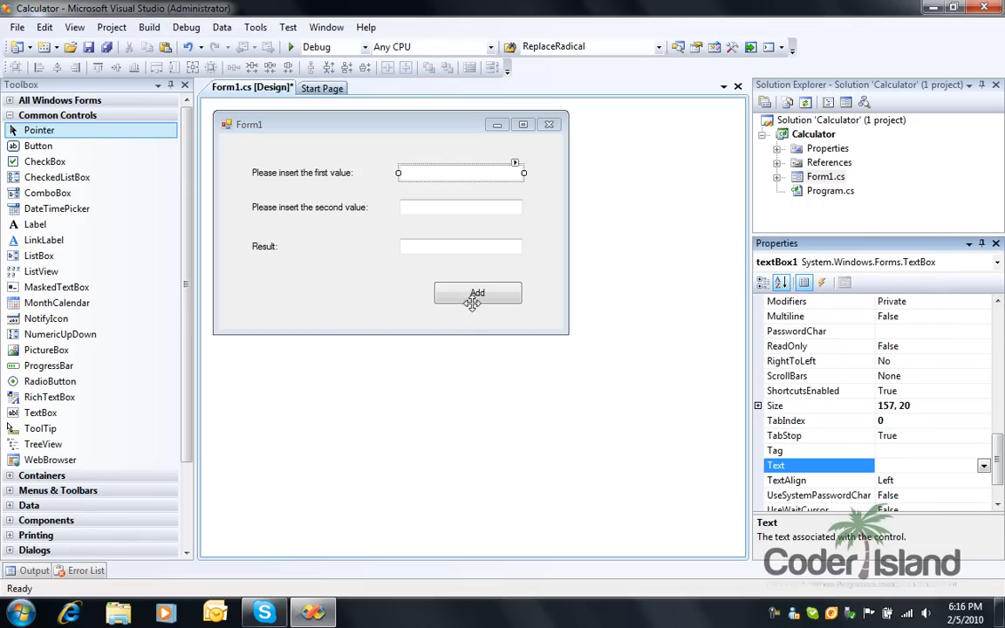
pyautogui.click(477, 292)
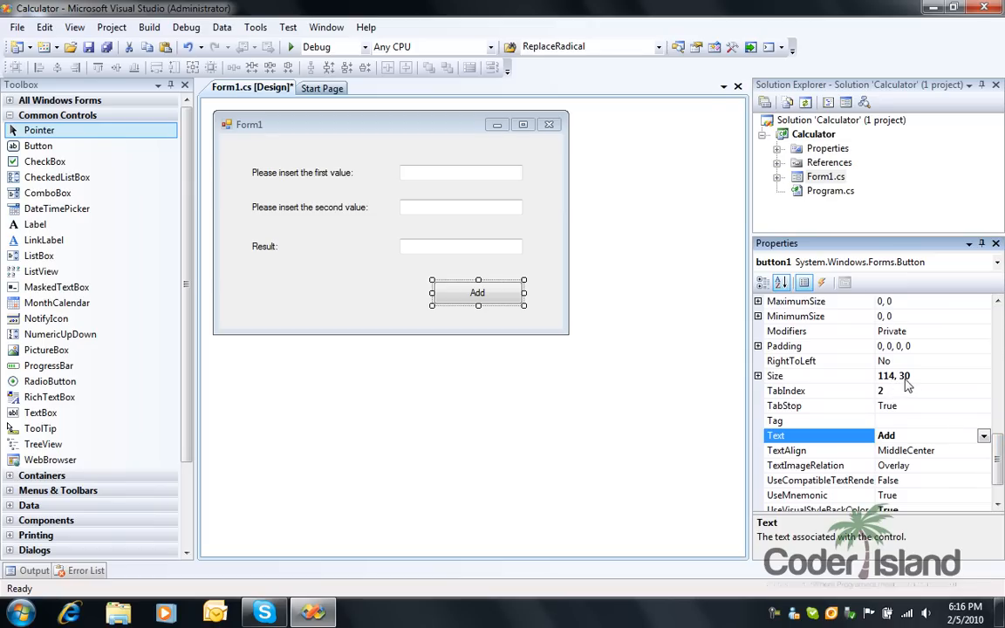
pyautogui.click(907, 376)
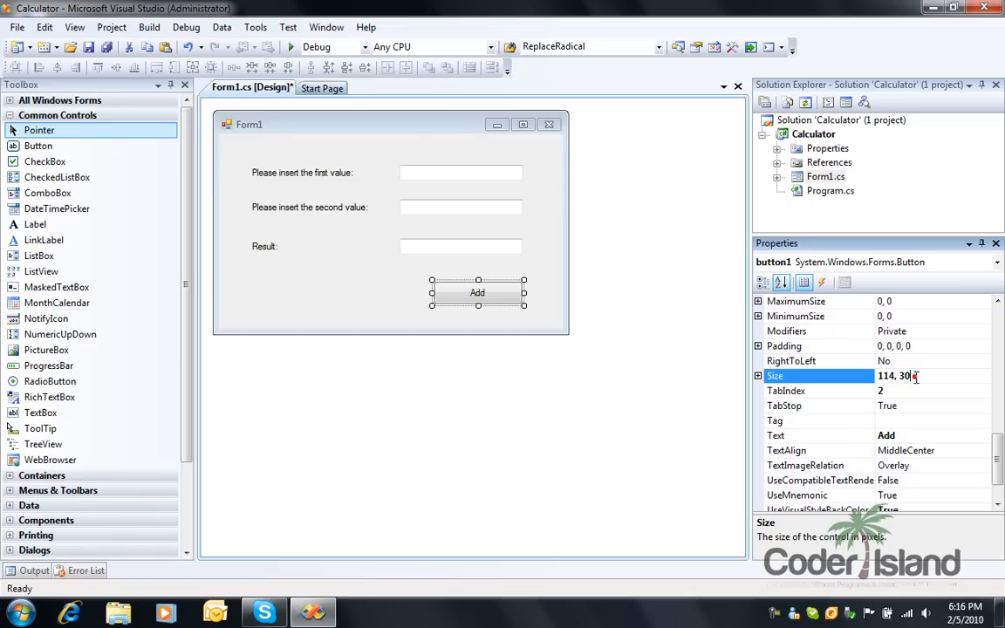
pyautogui.write('40')
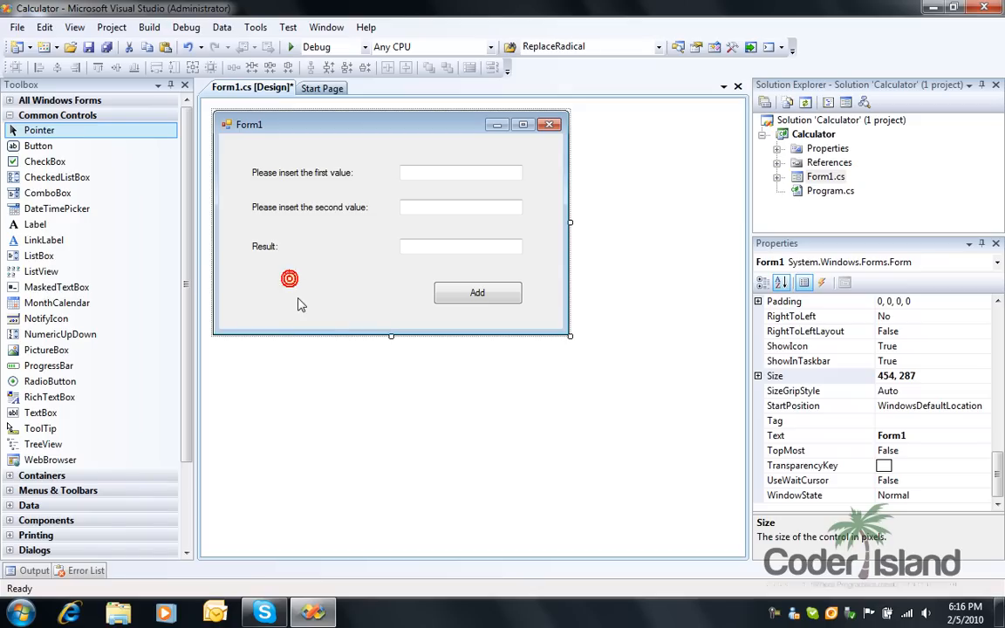
pyautogui.click(289, 278)
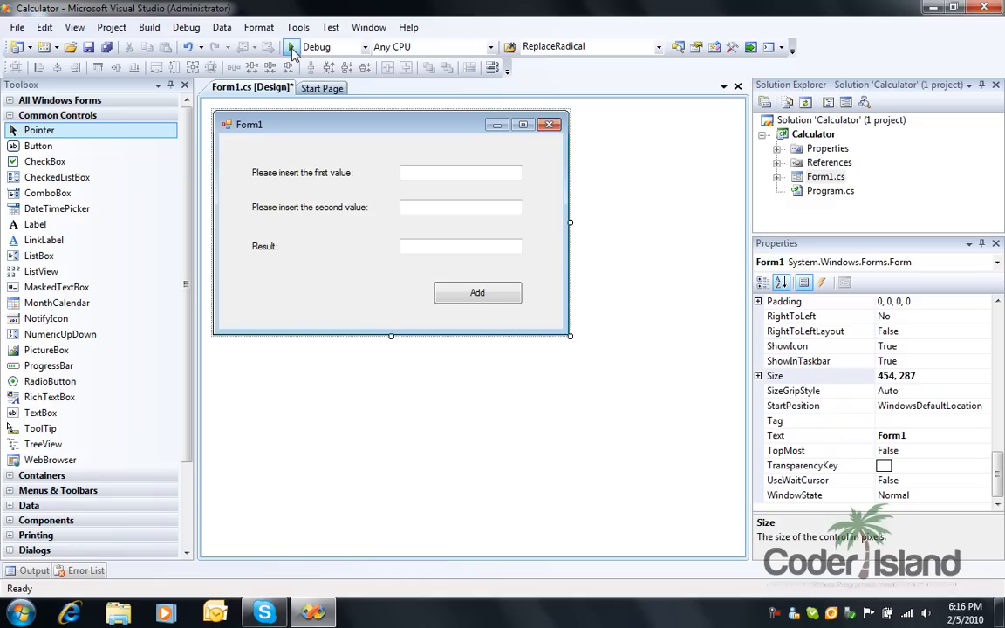
pyautogui.moveTo(291, 46)
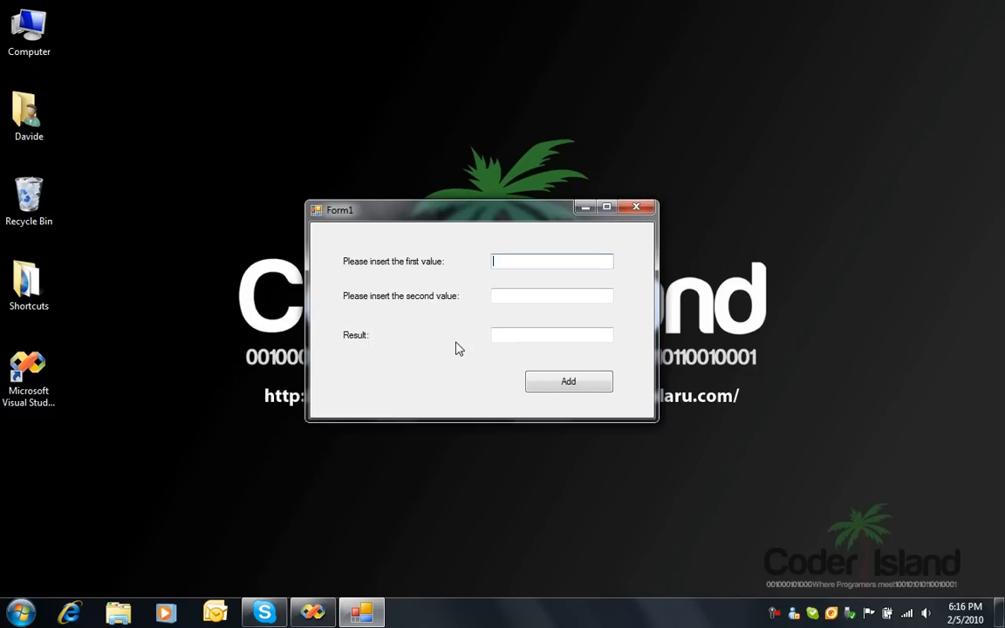
pyautogui.moveTo(438, 373)
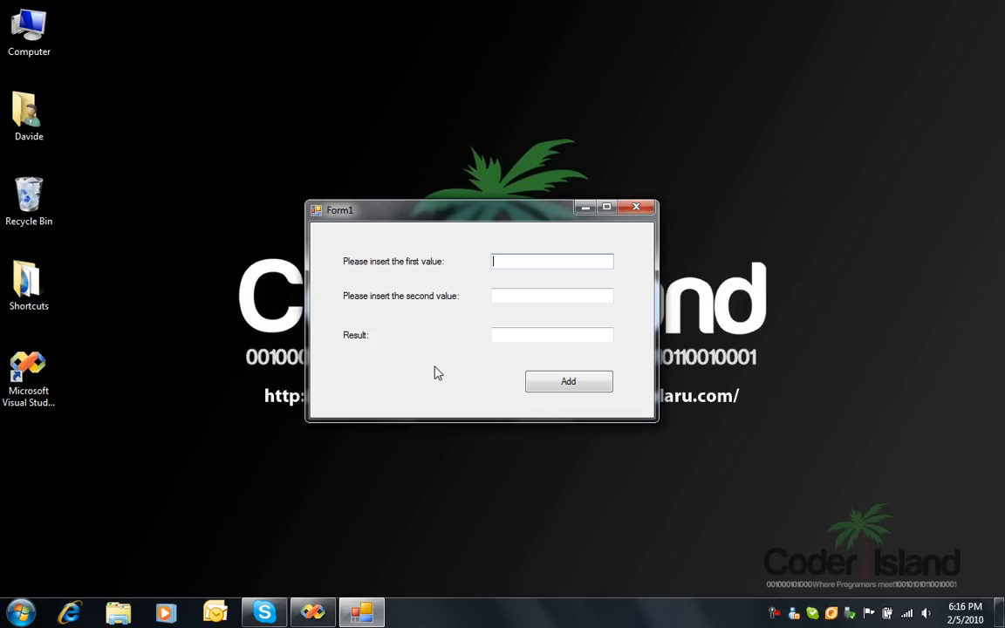
pyautogui.write('123')
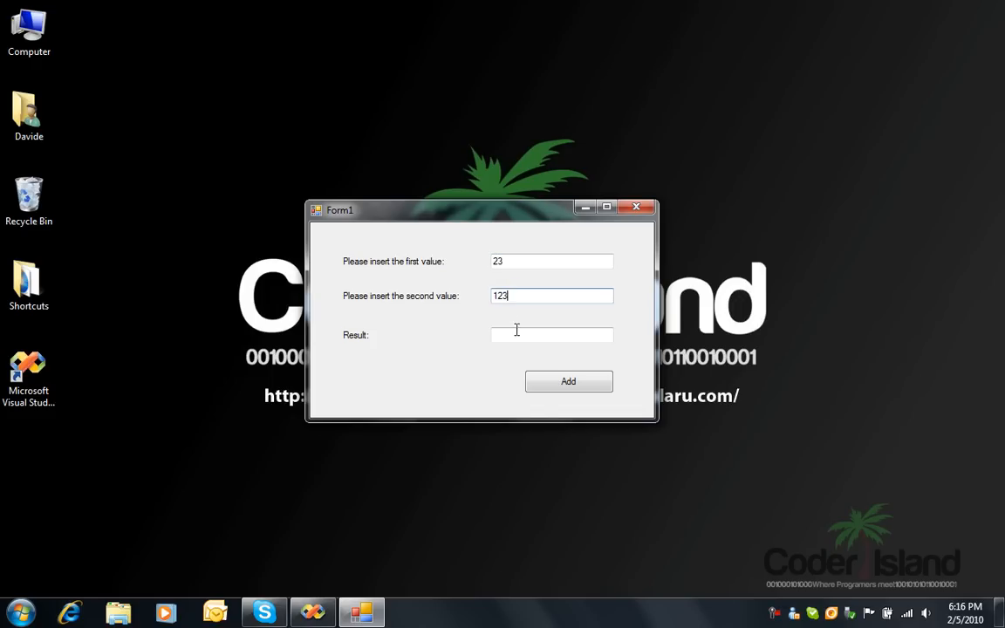
pyautogui.click(568, 381)
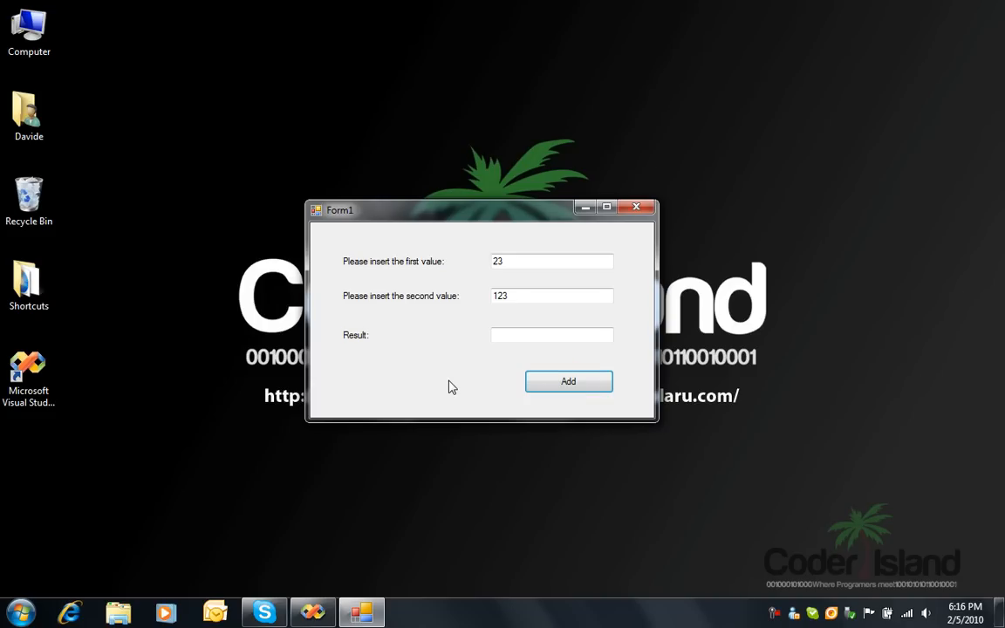
pyautogui.click(636, 209)
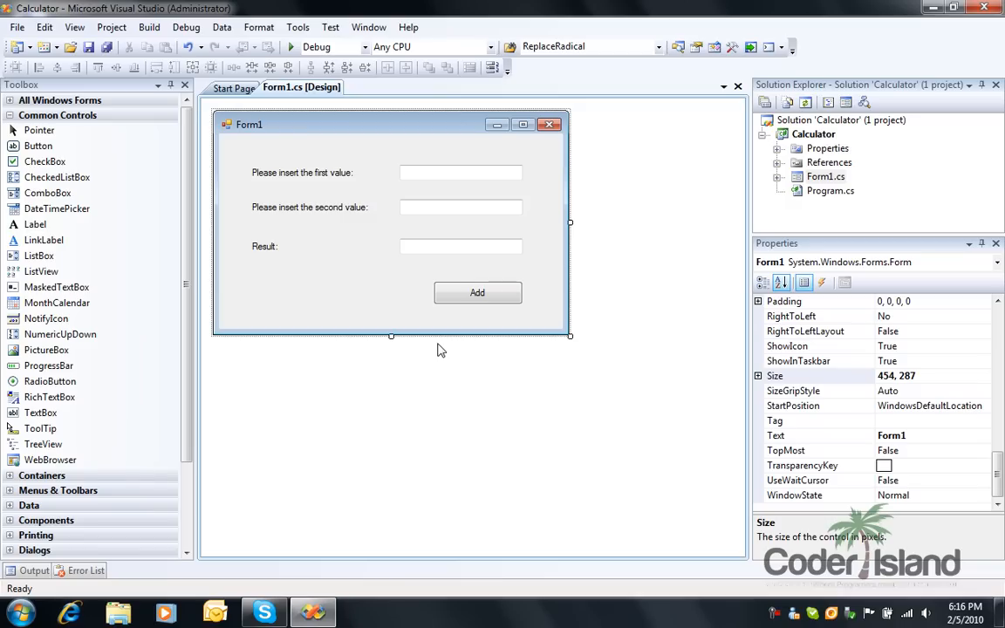
# Step: Generate the empty button1_Click handler from the Add button in the designer
pyautogui.click(477, 293)
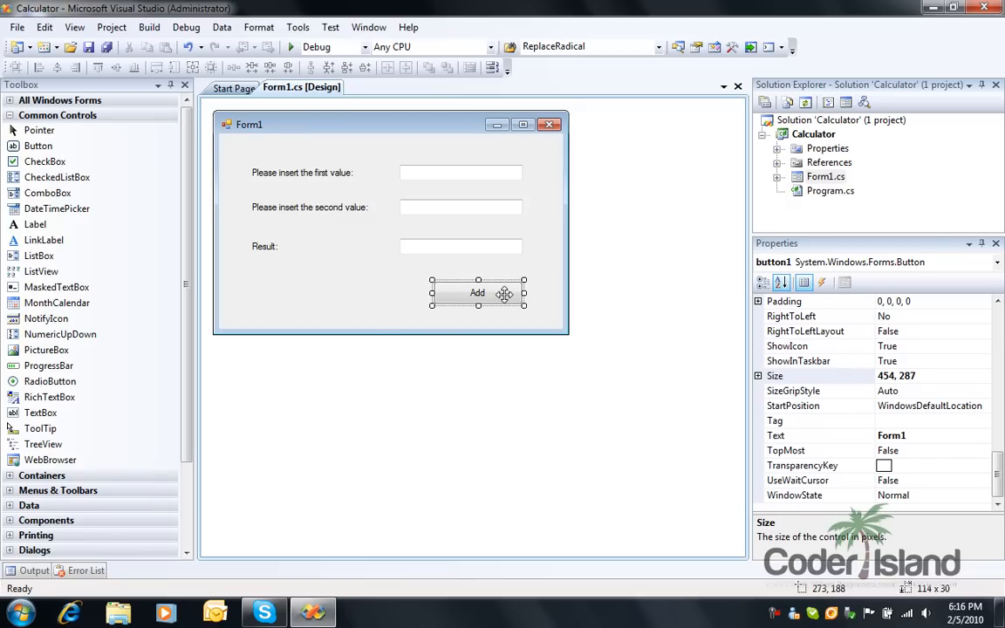
pyautogui.click(477, 292)
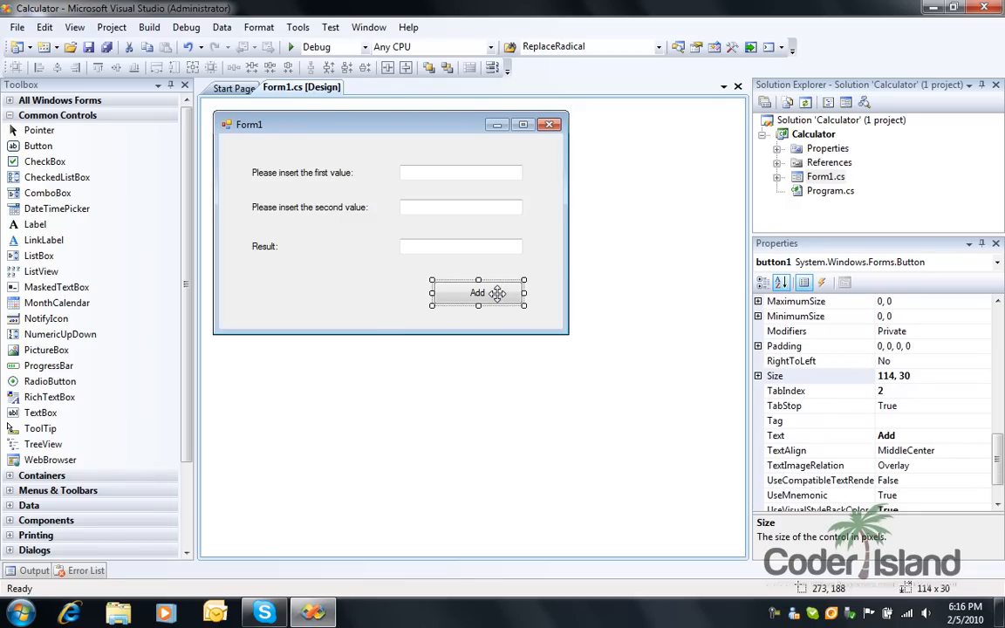
pyautogui.doubleClick(477, 292)
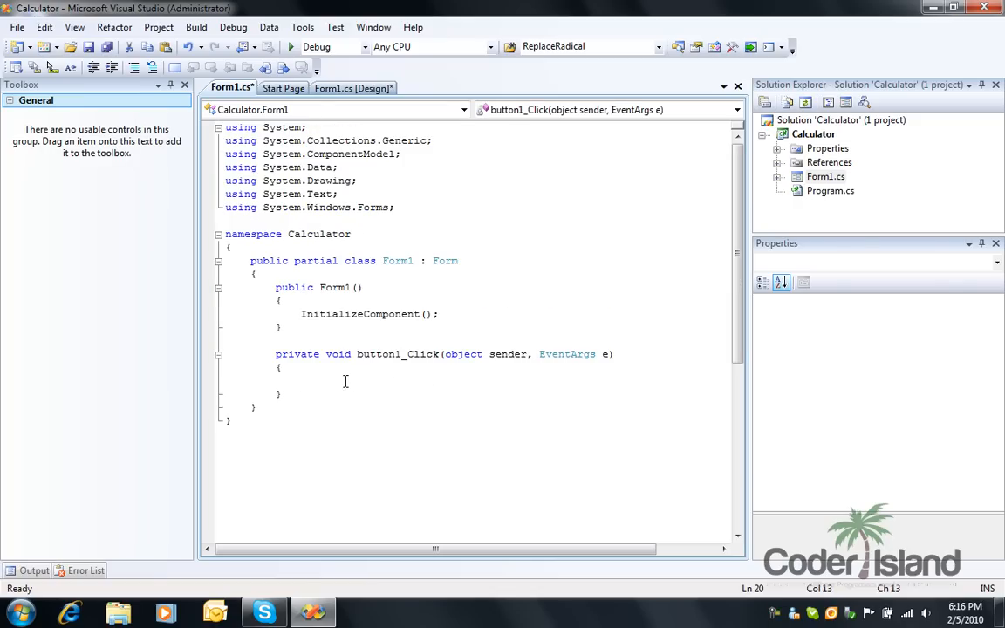
# Step: Put Close(); in button1_Click, save Form1.cs, and start debugging
pyautogui.press('ctrl+a')
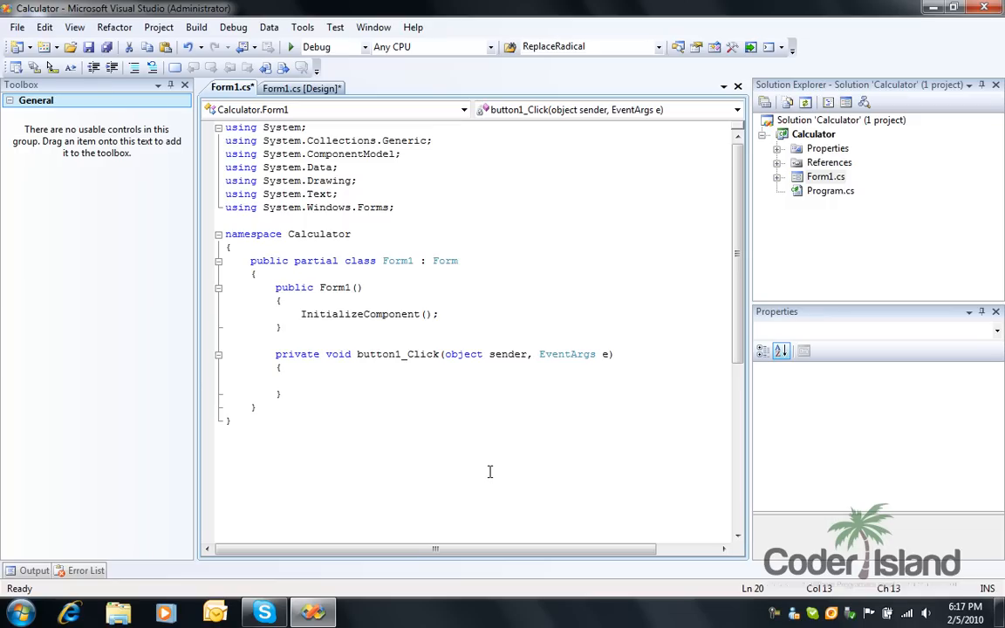
pyautogui.write('Close')
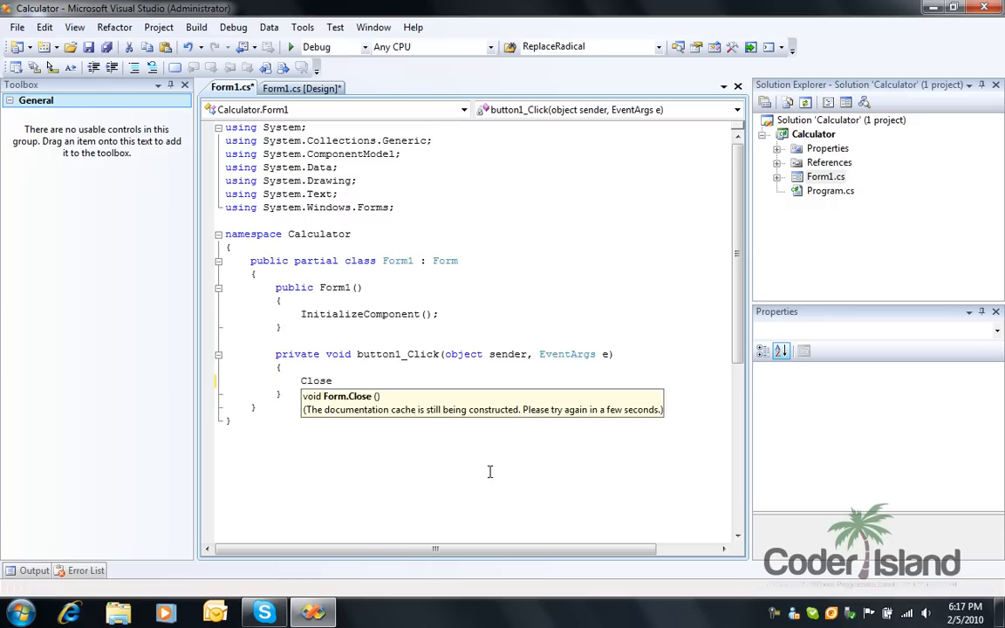
pyautogui.write('();')
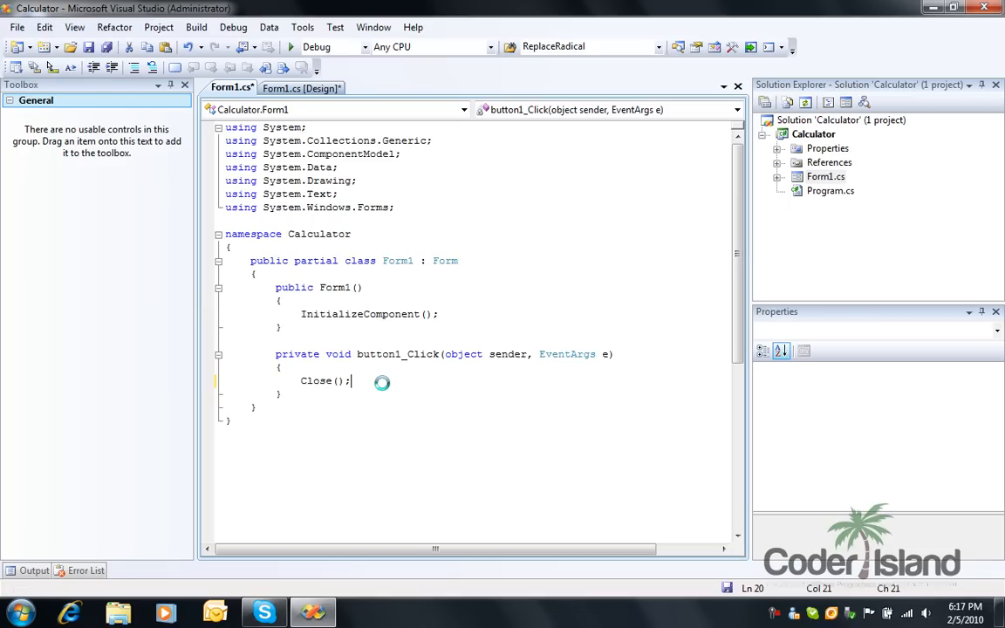
pyautogui.press('ctrl+s')
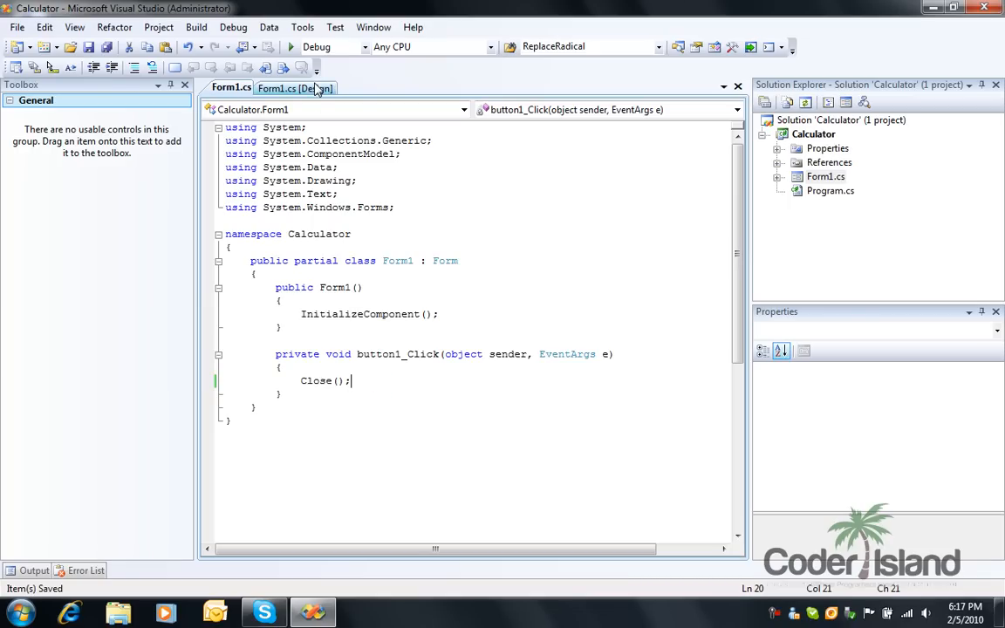
pyautogui.click(292, 46)
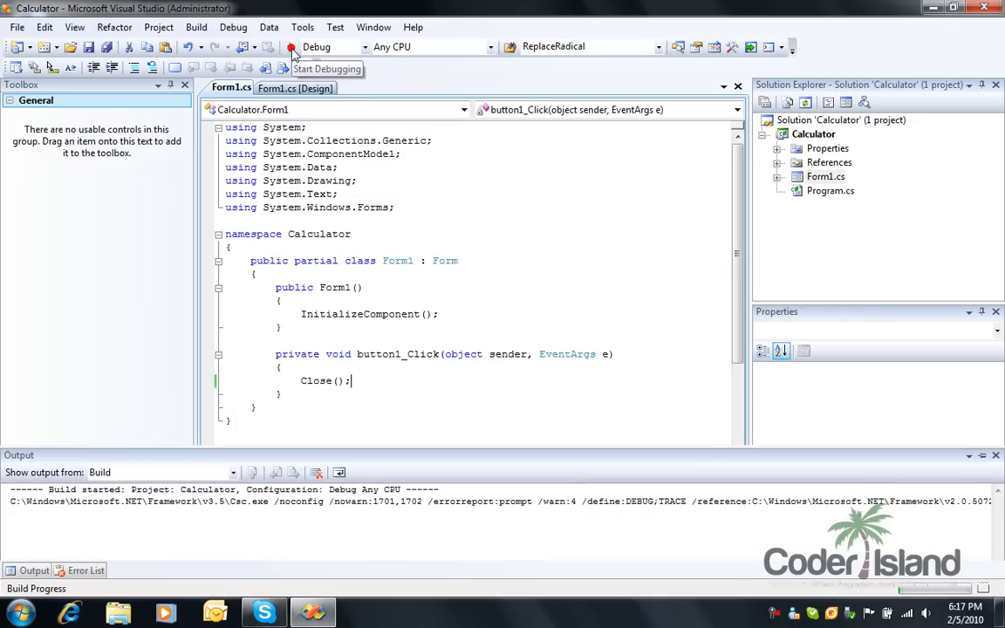
pyautogui.click(292, 46)
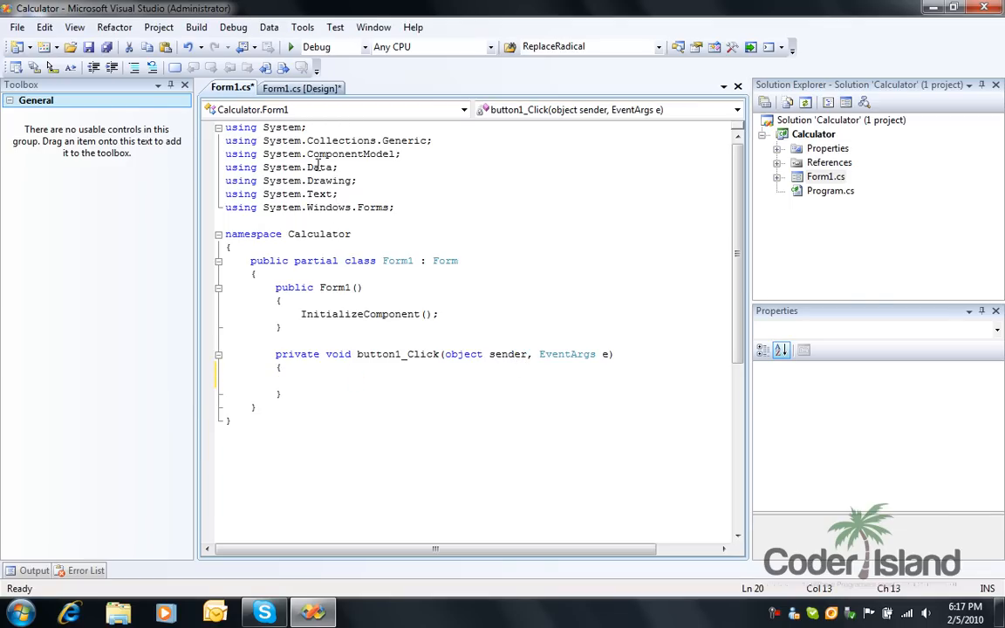
# Step: Check the text box names in Design view, then return to the empty button1_Click body
pyautogui.click(301, 87)
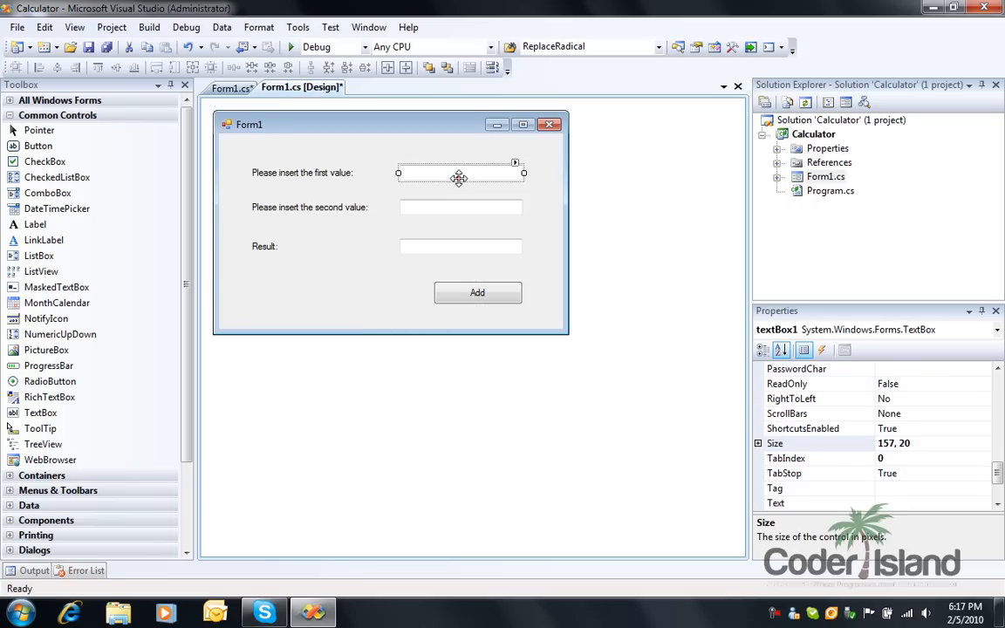
pyautogui.click(459, 207)
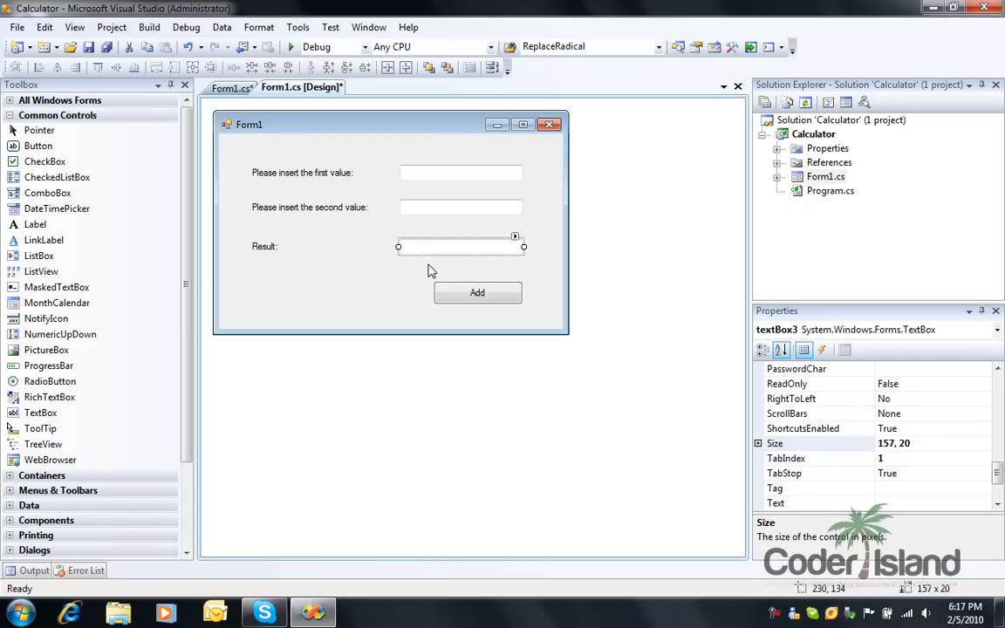
pyautogui.doubleClick(477, 292)
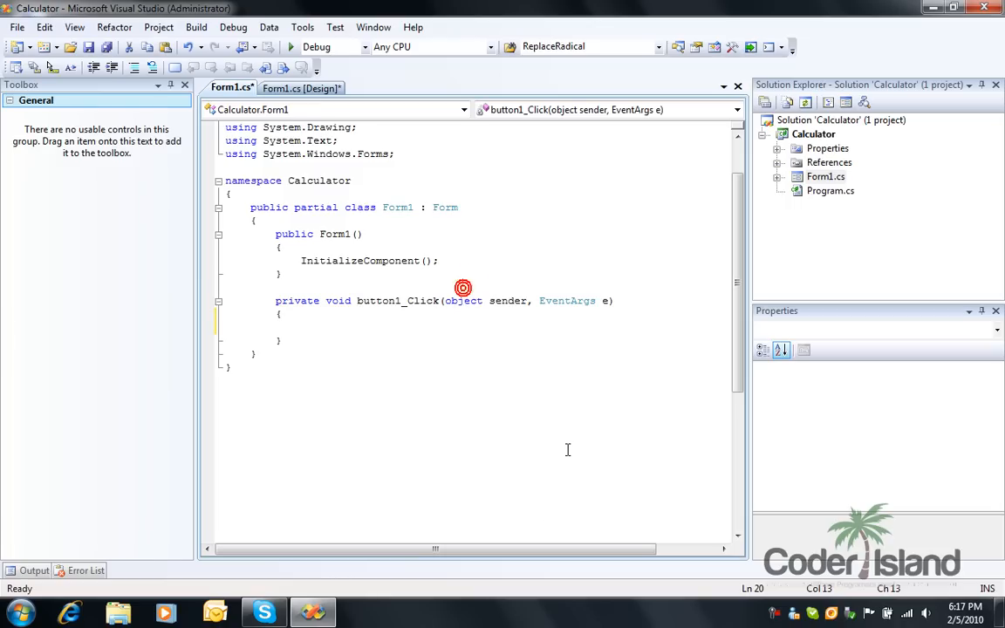
pyautogui.click(301, 328)
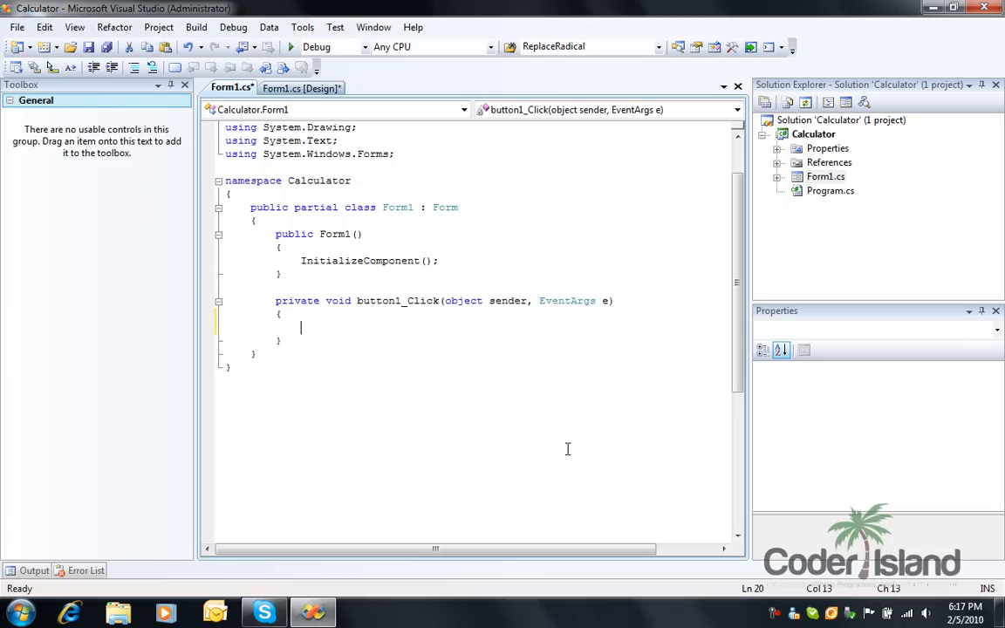
# Step: Declare two doubles, val1 and val2, in button1_Click
pyautogui.write('d')
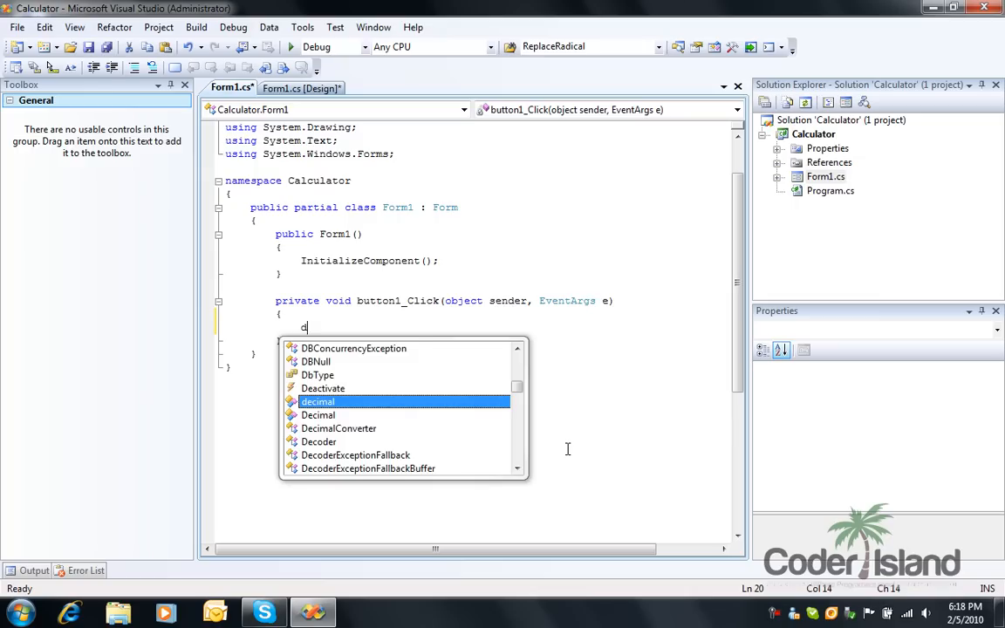
pyautogui.write('ouble va')
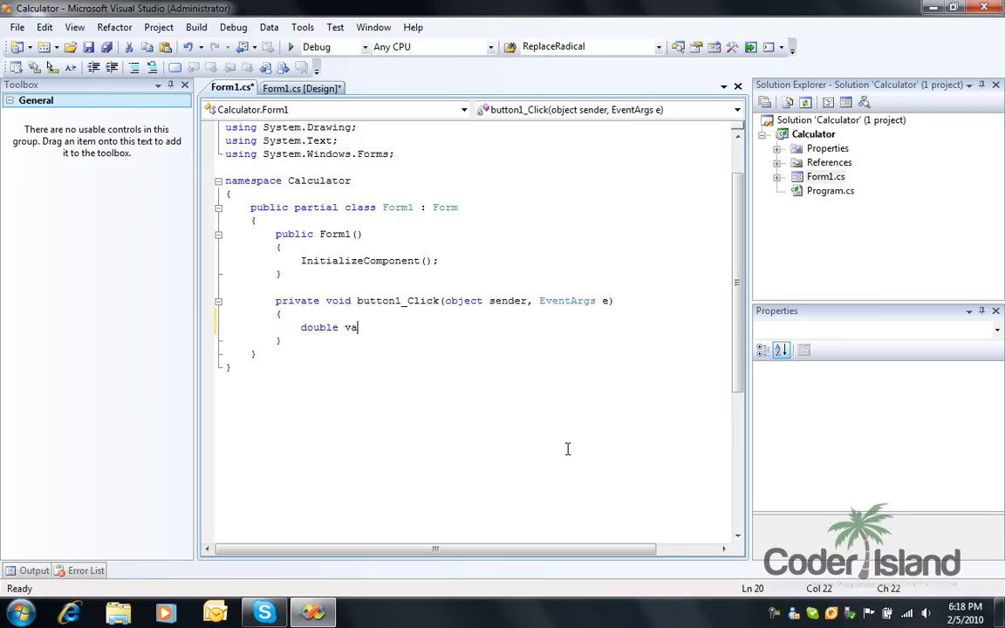
pyautogui.write('l1,val2')
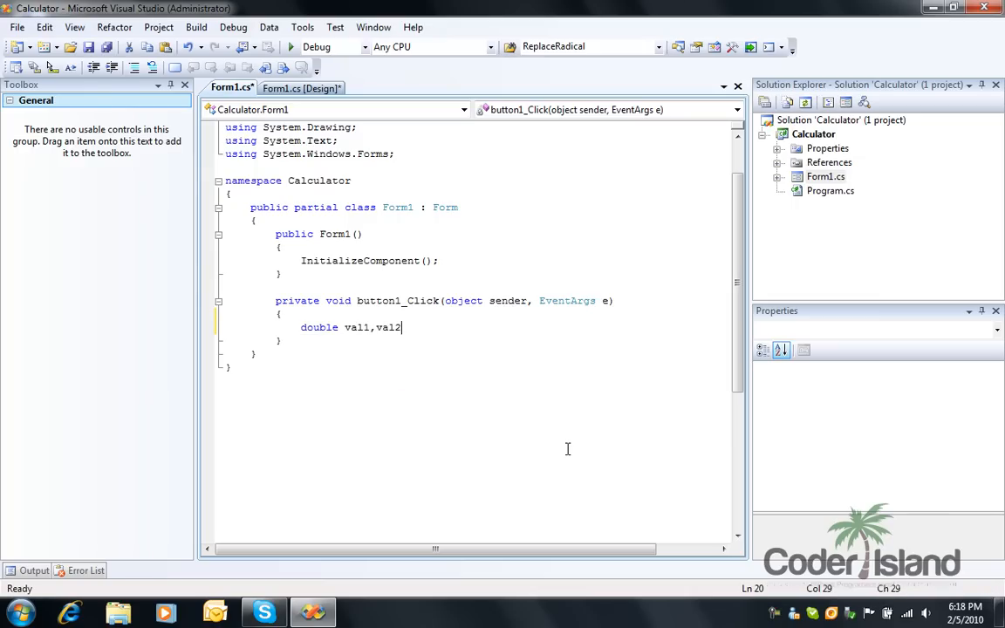
pyautogui.write(';')
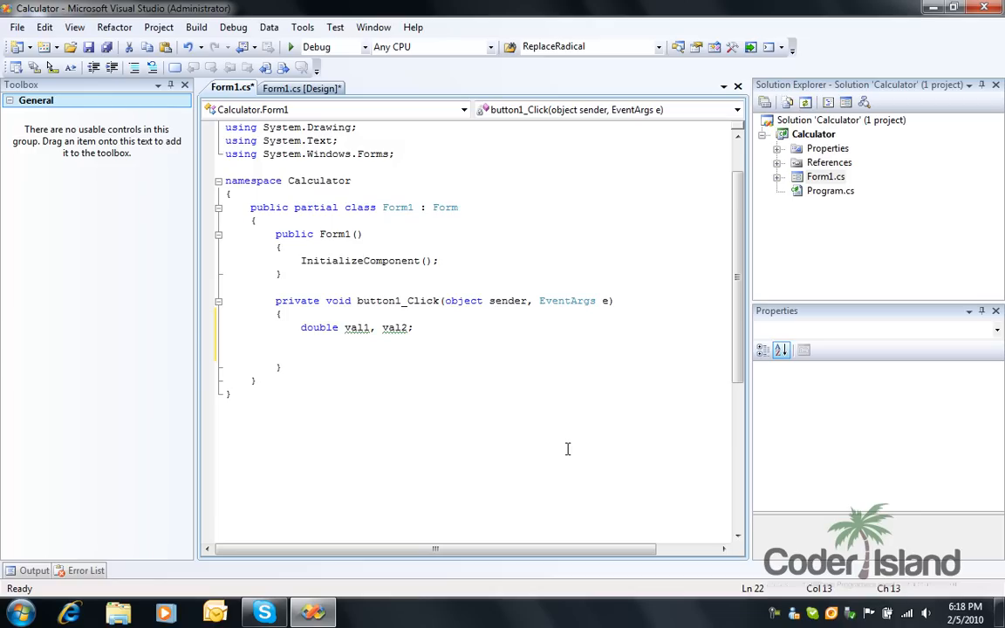
# Step: Set val1 = double.Parse(textBox1.Text) using IntelliSense
pyautogui.write('val1 =')
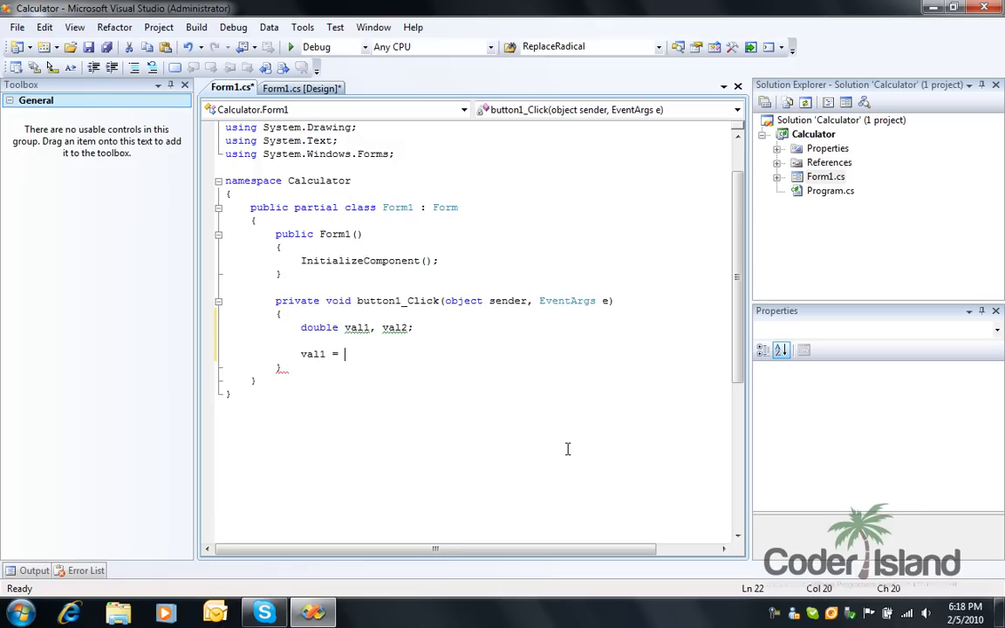
pyautogui.write('doubl')
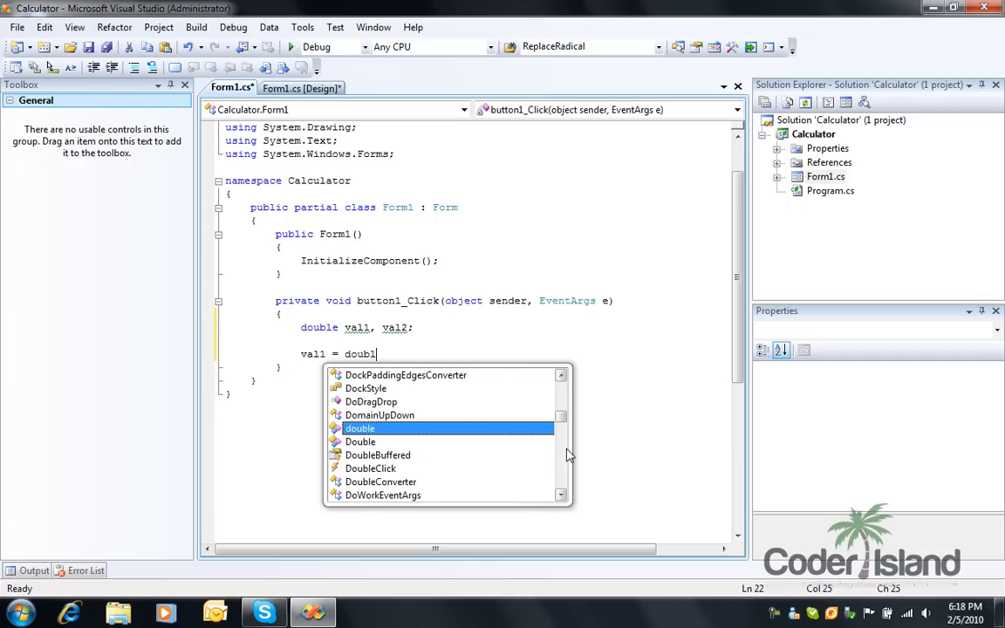
pyautogui.write('e.Par')
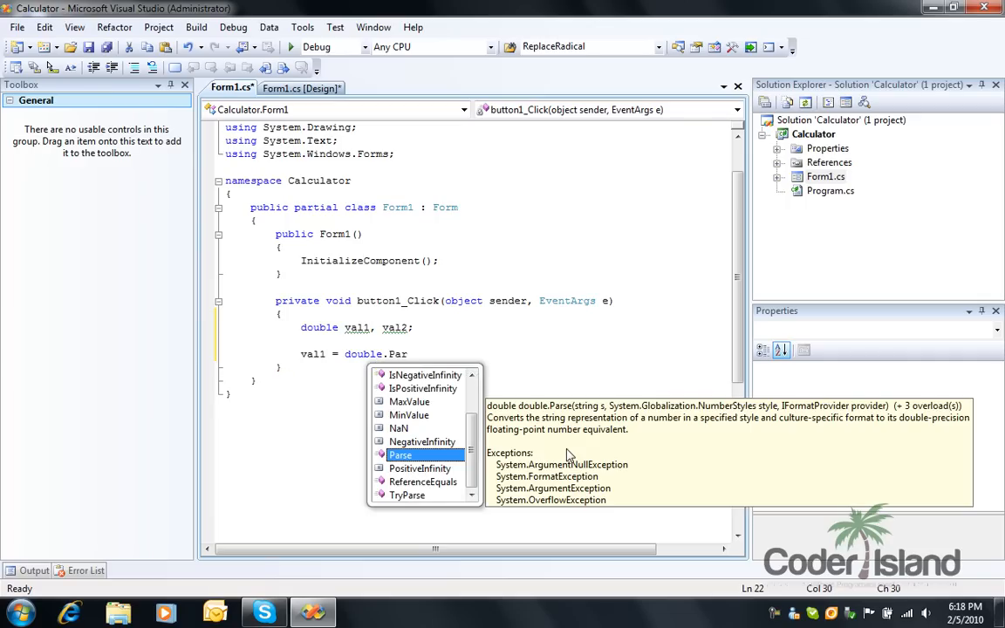
pyautogui.write('(')
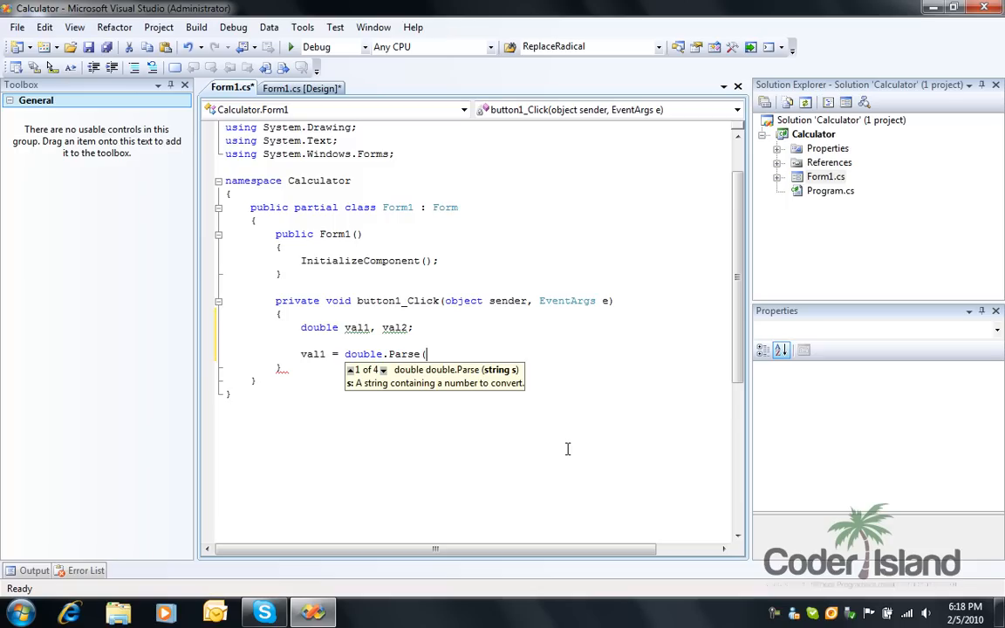
pyautogui.write('textBox1.Text);')
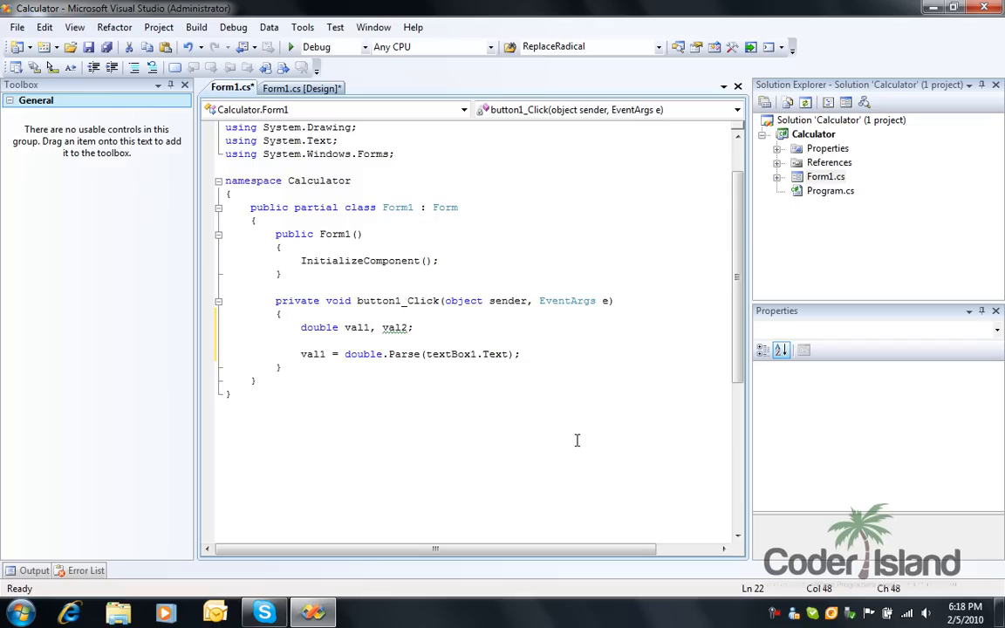
pyautogui.moveTo(562, 424)
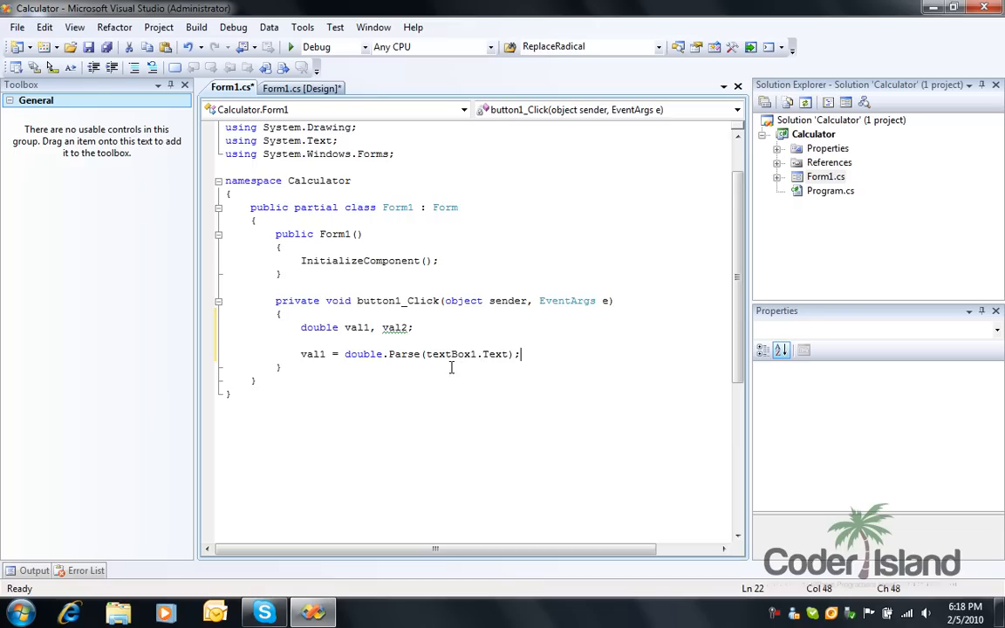
pyautogui.moveTo(362, 354)
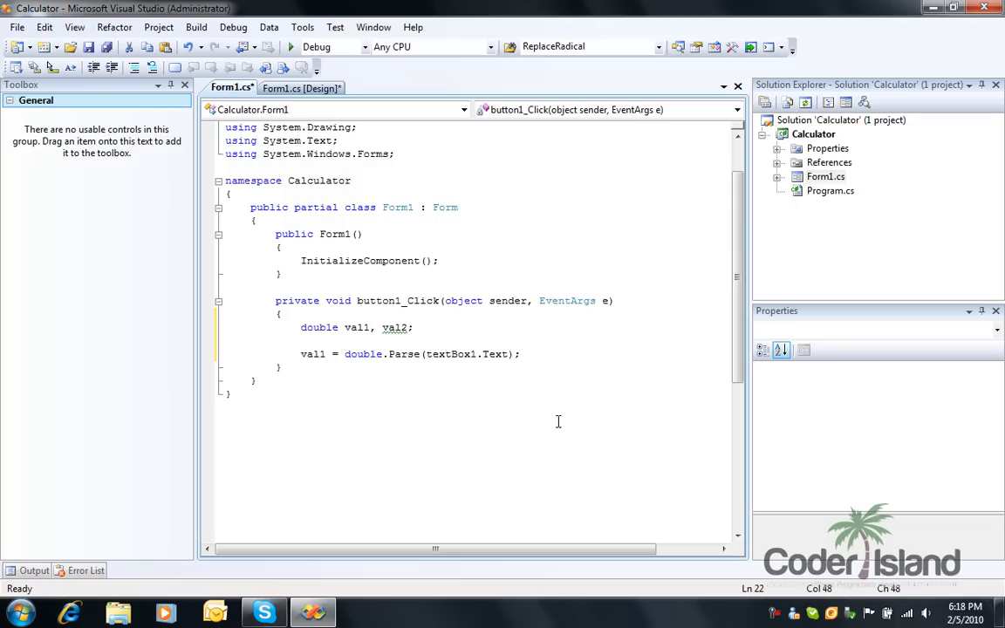
# Step: Set val2 = double.Parse(textBox2.Text) and start a new line
pyautogui.write('val2 =')
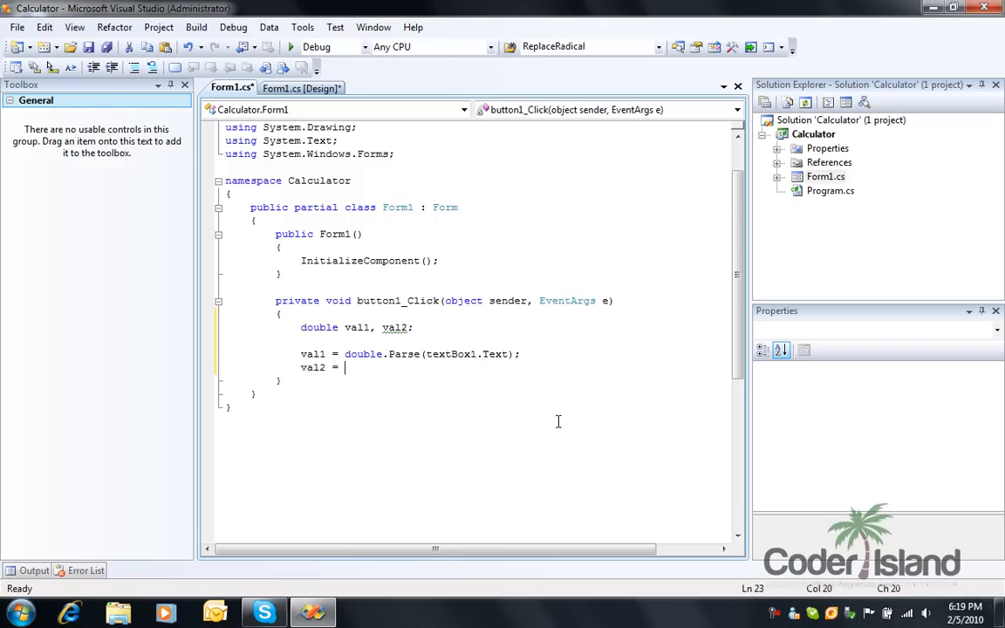
pyautogui.write('doubl')
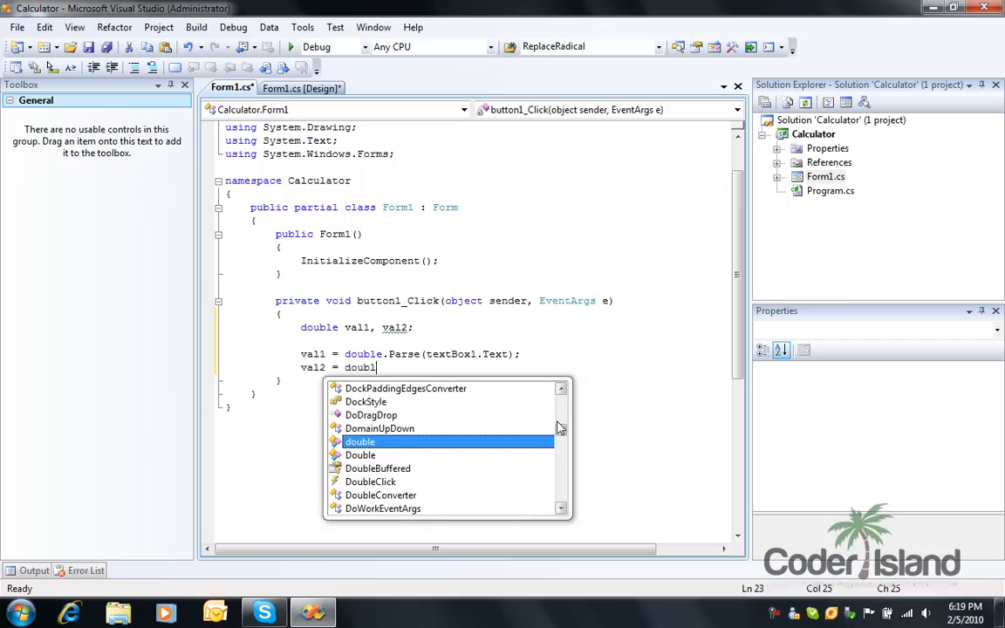
pyautogui.write('.Parse(textBox2.Text')
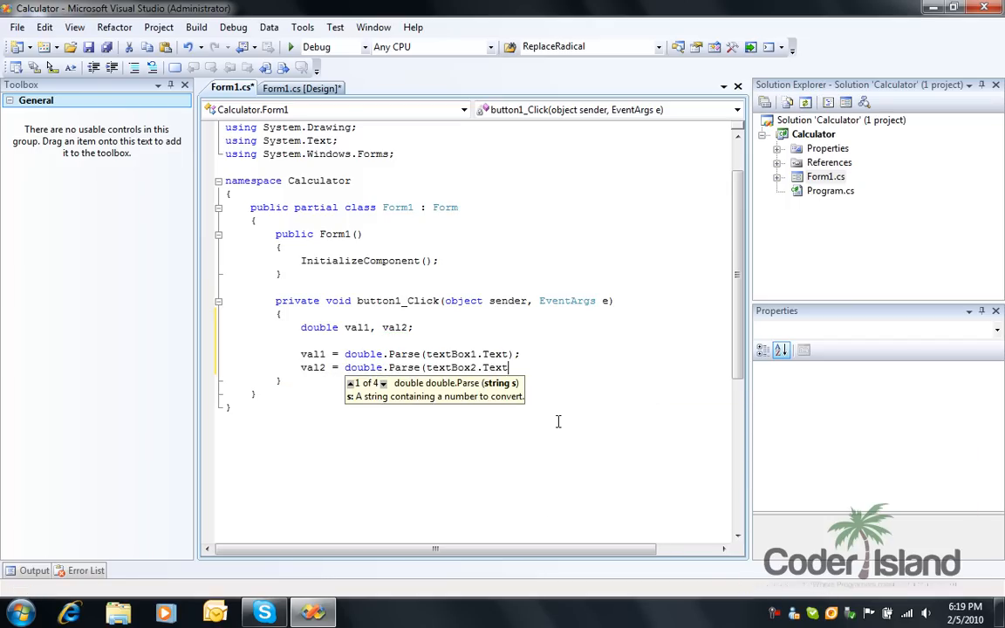
pyautogui.write(');')
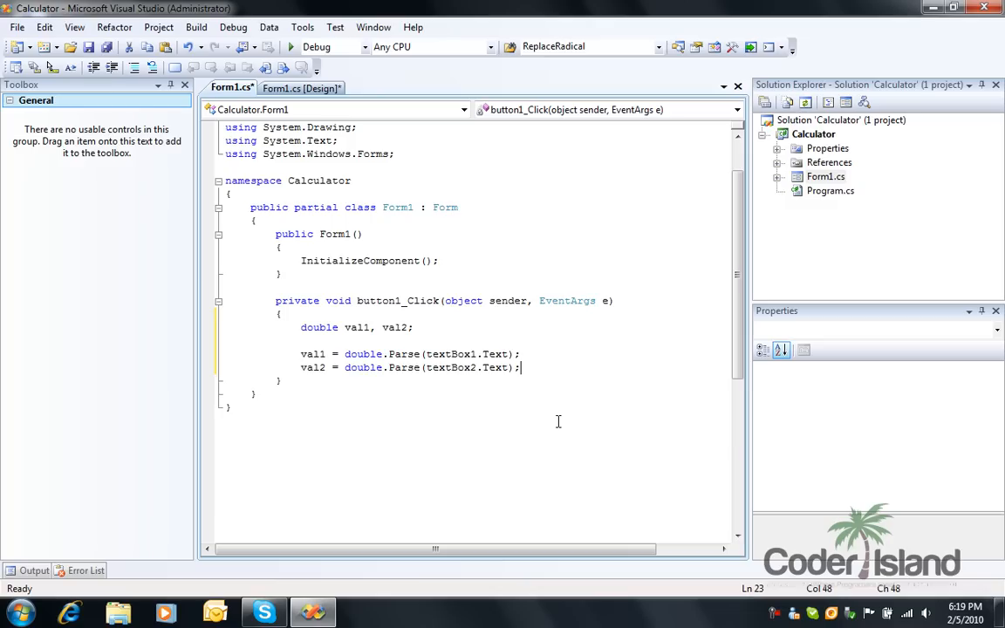
pyautogui.press('enter')
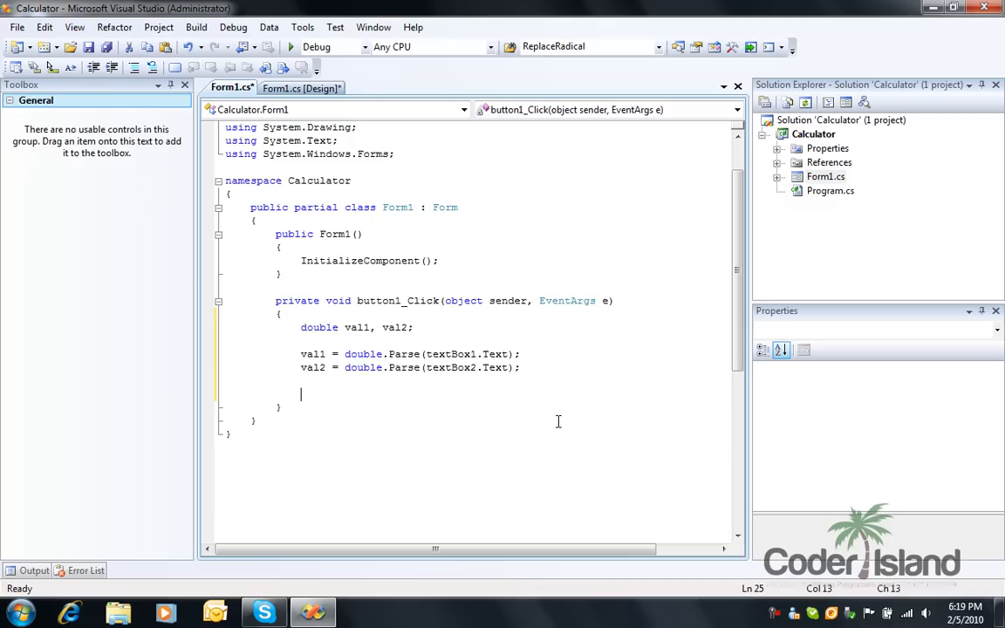
# Step: Add the statement double result = val1 + val2; and save the file
pyautogui.write('double result')
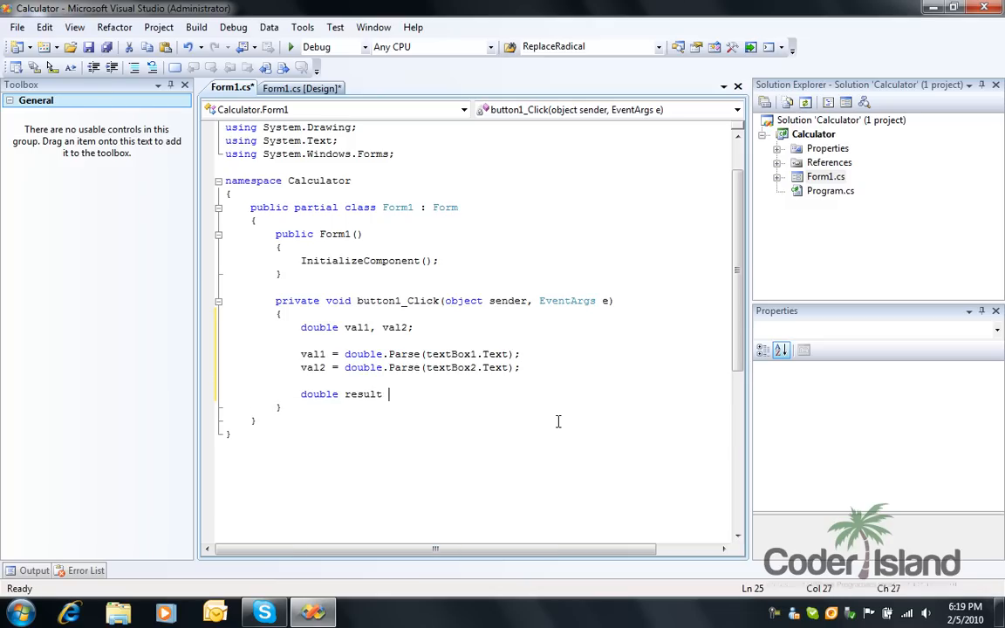
pyautogui.write('= val1')
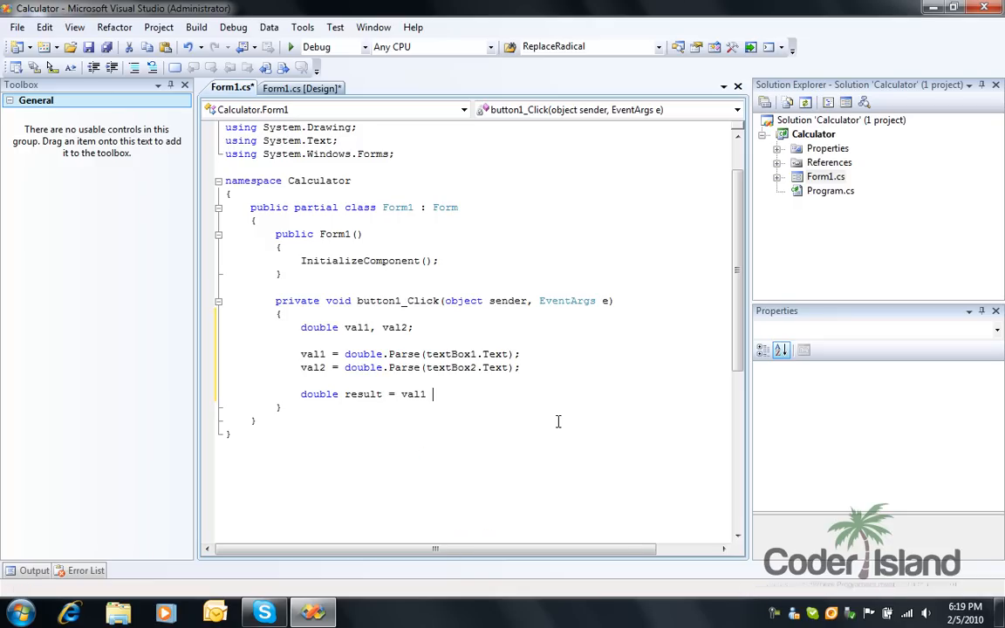
pyautogui.write('+ val2;')
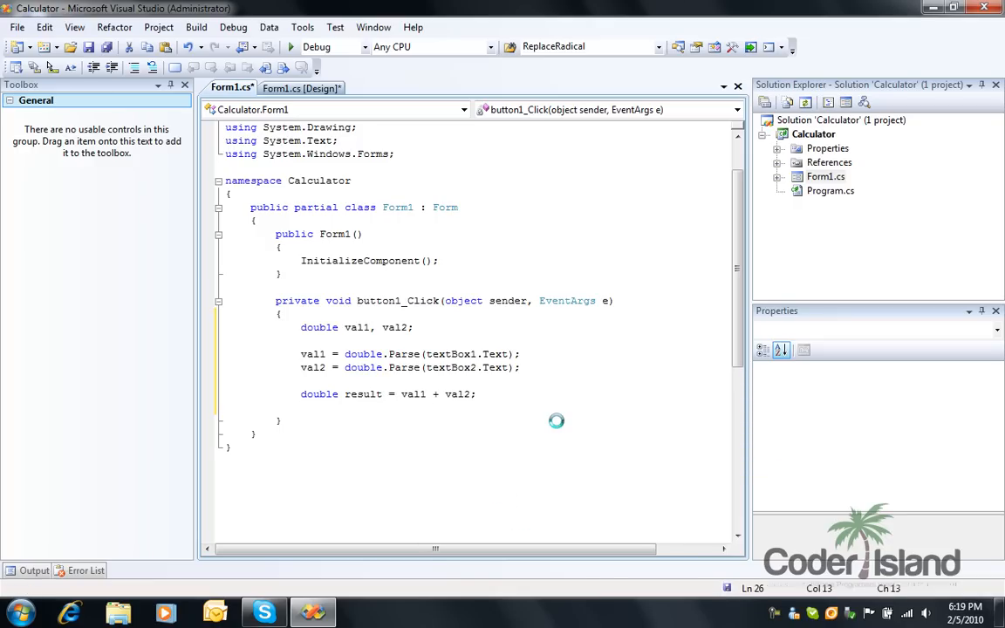
pyautogui.press('ctrl+s')
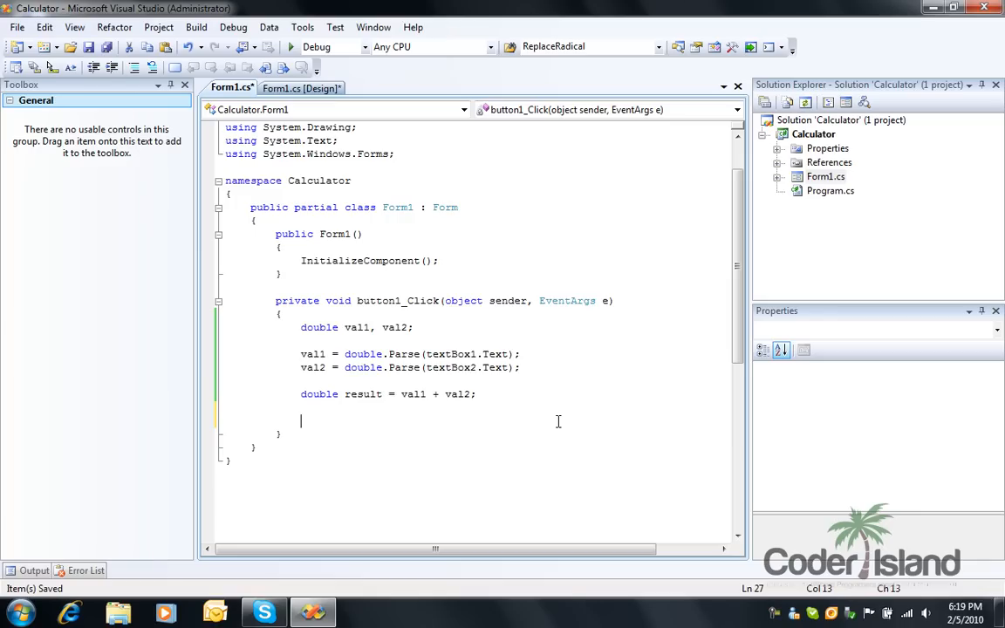
# Step: Write textBox3.Text = result.ToString(); to display the sum in the third box
pyautogui.write('te')
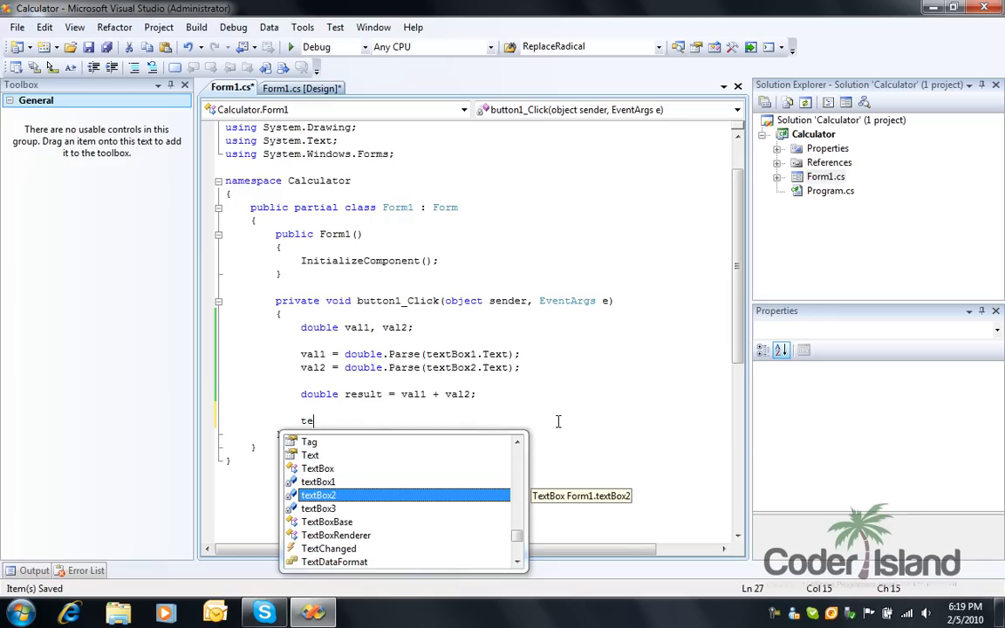
pyautogui.write('xtBox3.Text')
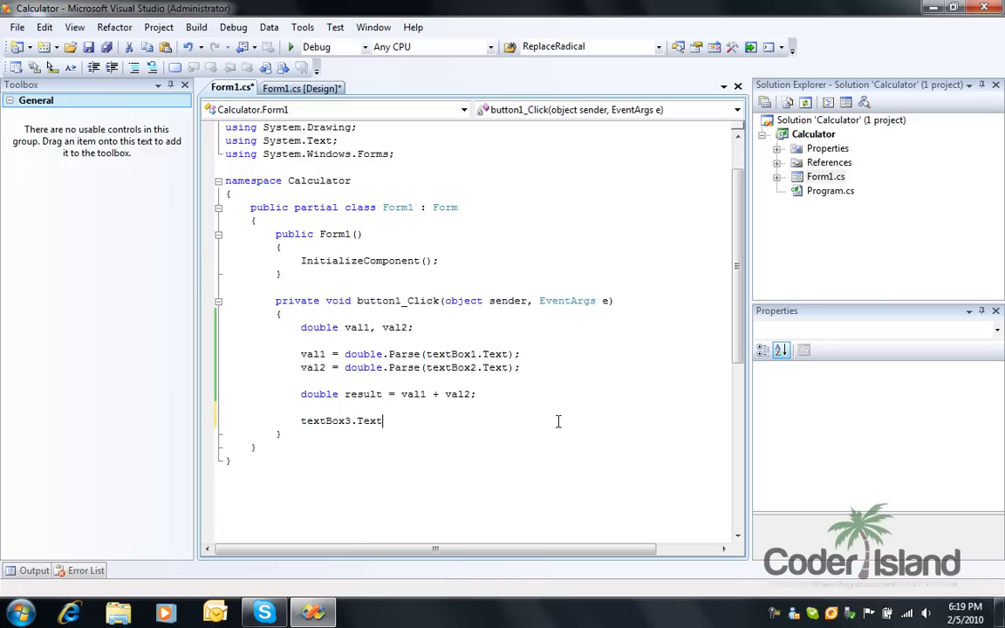
pyautogui.write('=result')
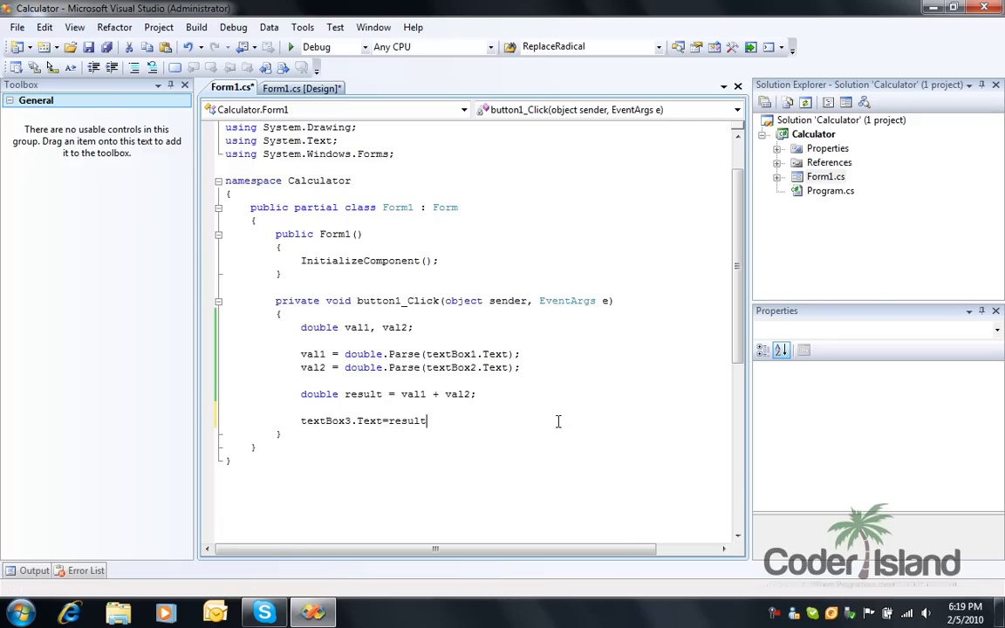
pyautogui.write('.ToString();')
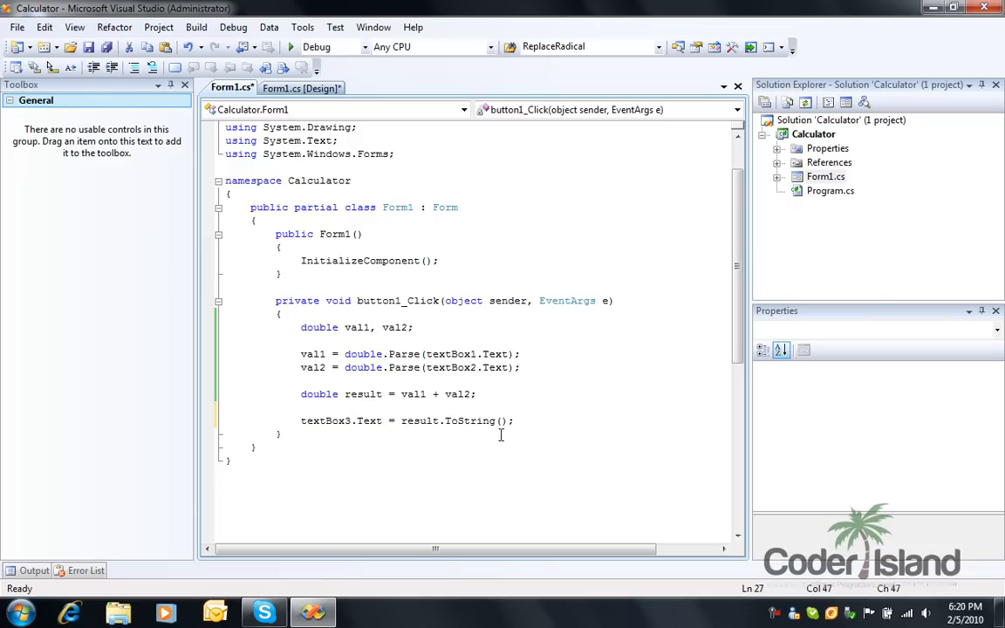
pyautogui.moveTo(518, 429)
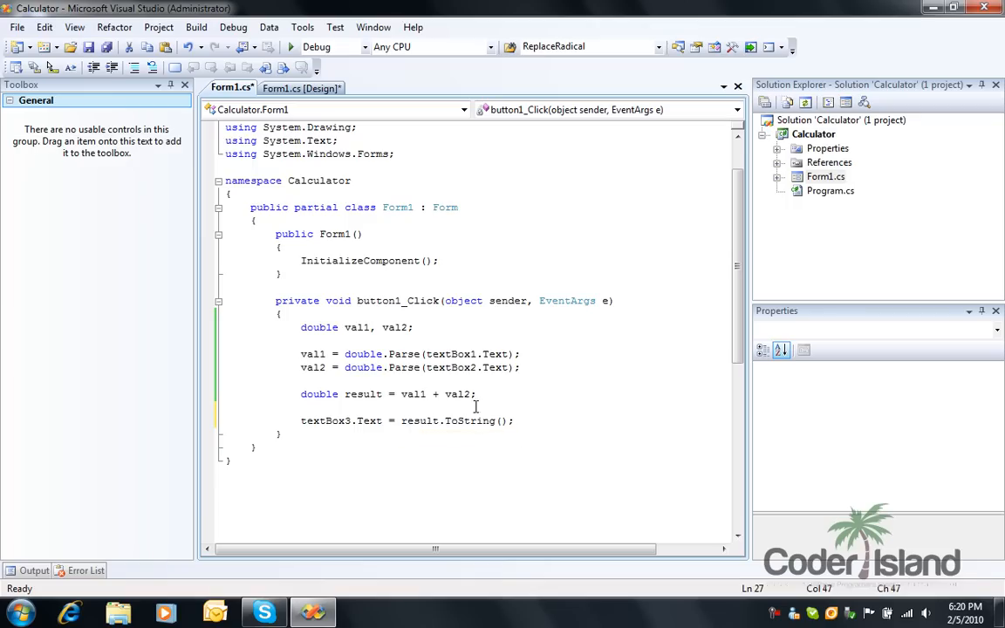
pyautogui.moveTo(462, 481)
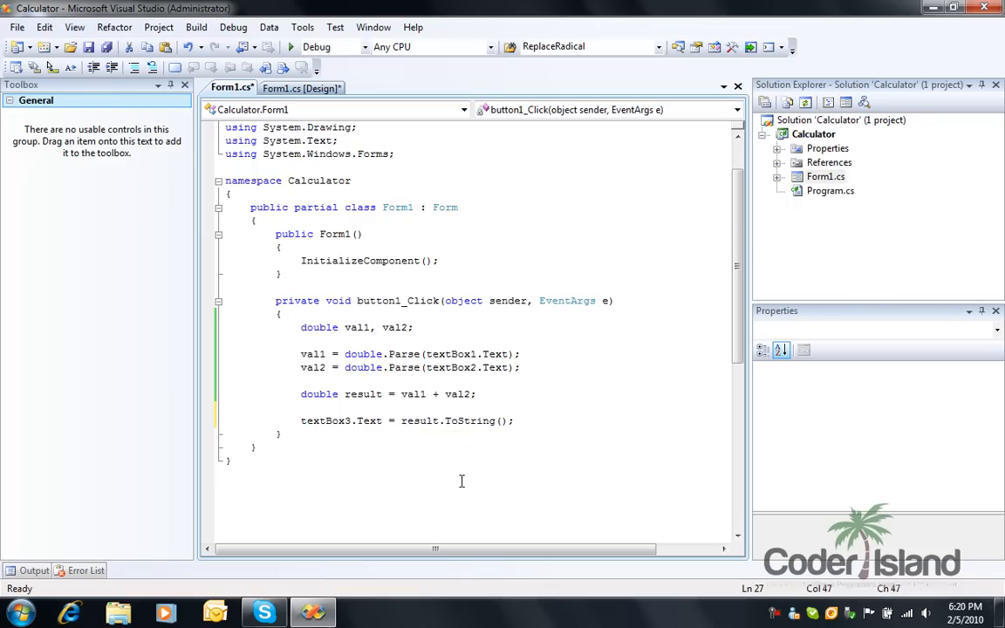
pyautogui.moveTo(292, 48)
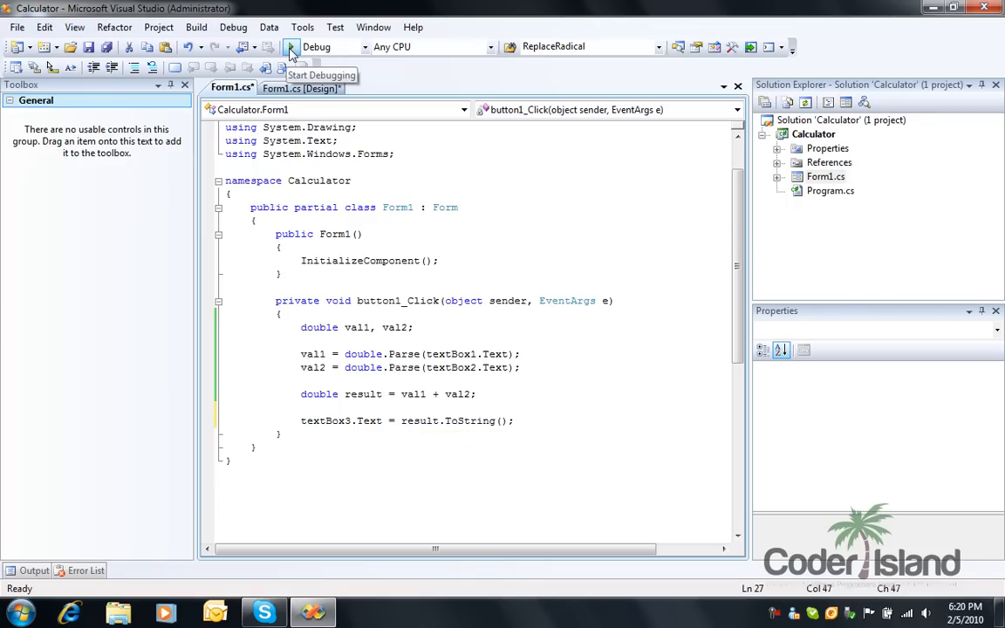
# Step: Run the form, enter 2 and 3, and click Add to get 5
pyautogui.click(291, 47)
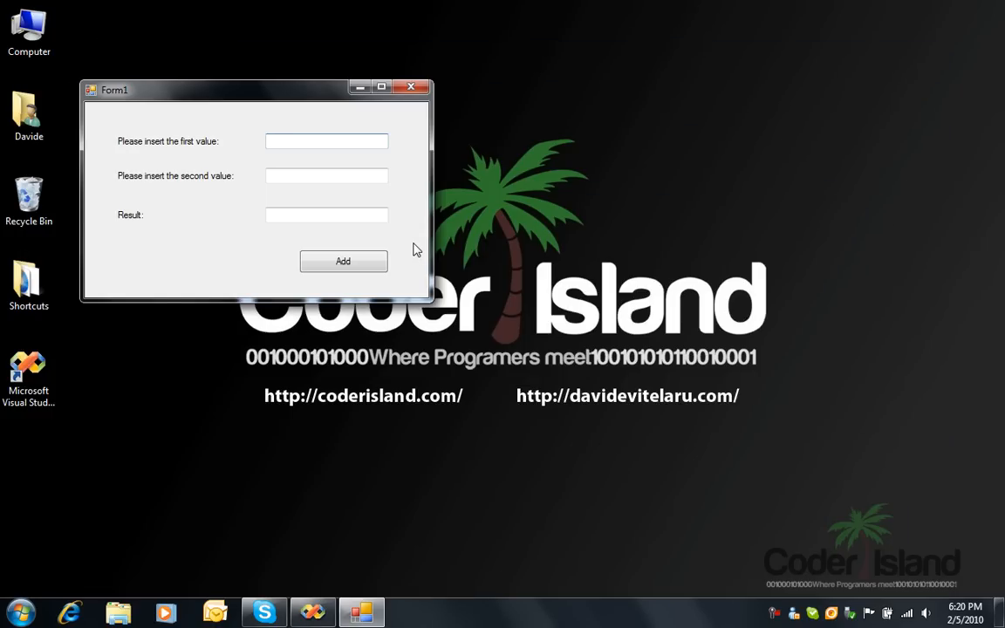
pyautogui.write('2')
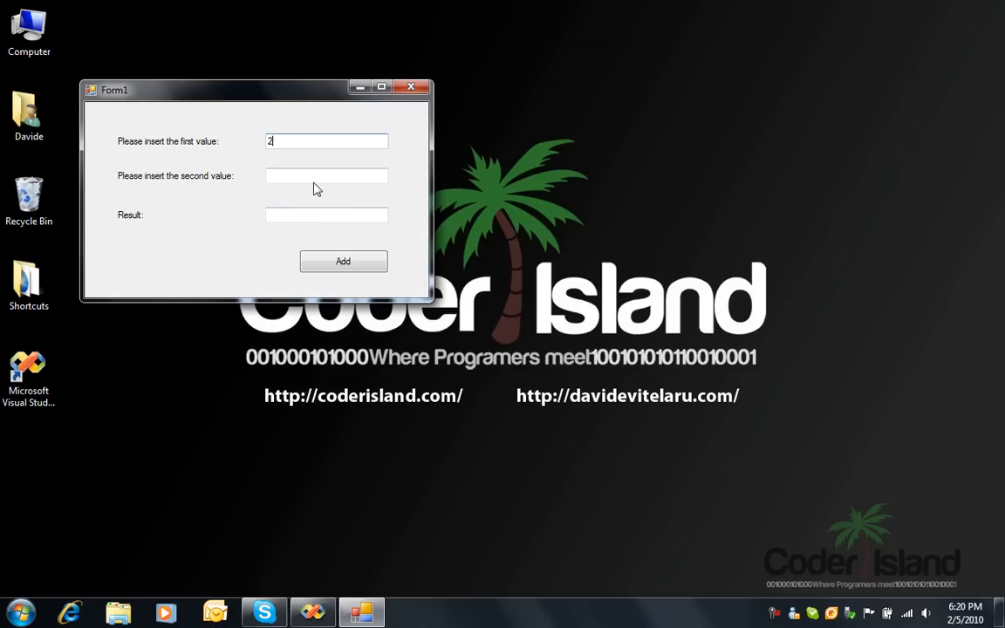
pyautogui.click(326, 176)
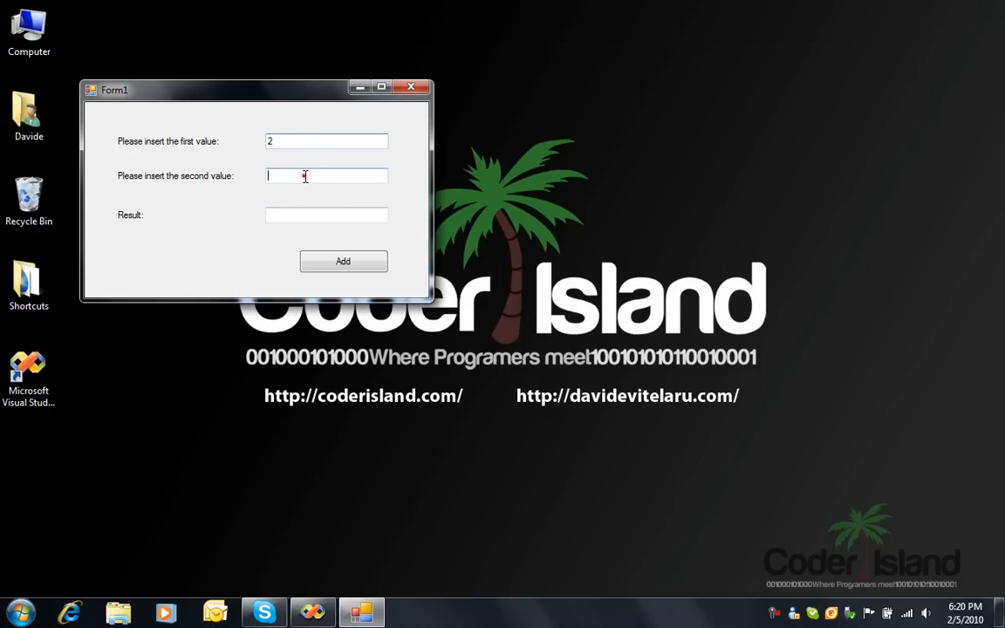
pyautogui.write('3')
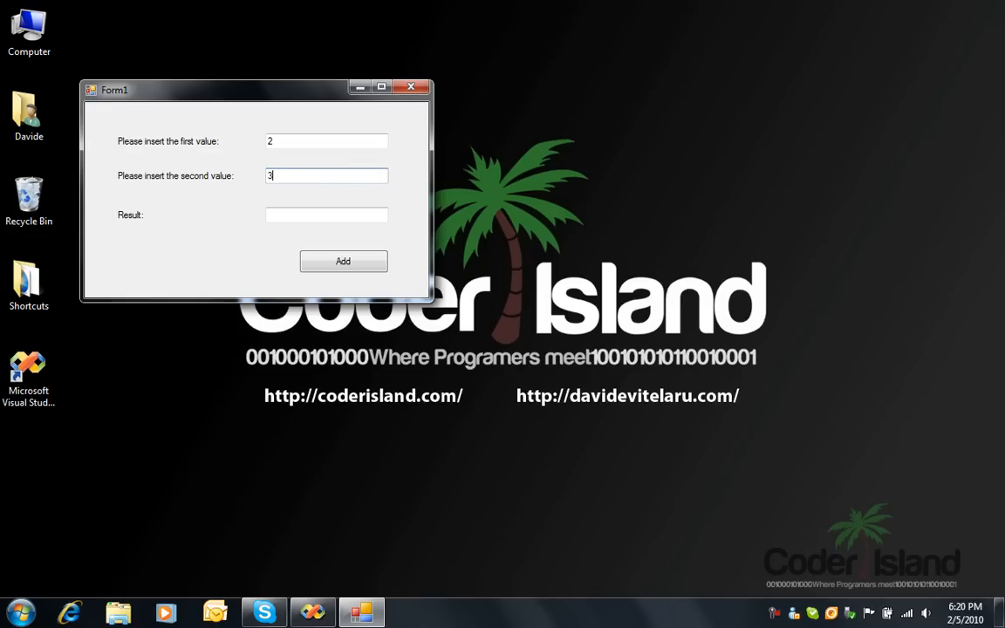
pyautogui.click(343, 260)
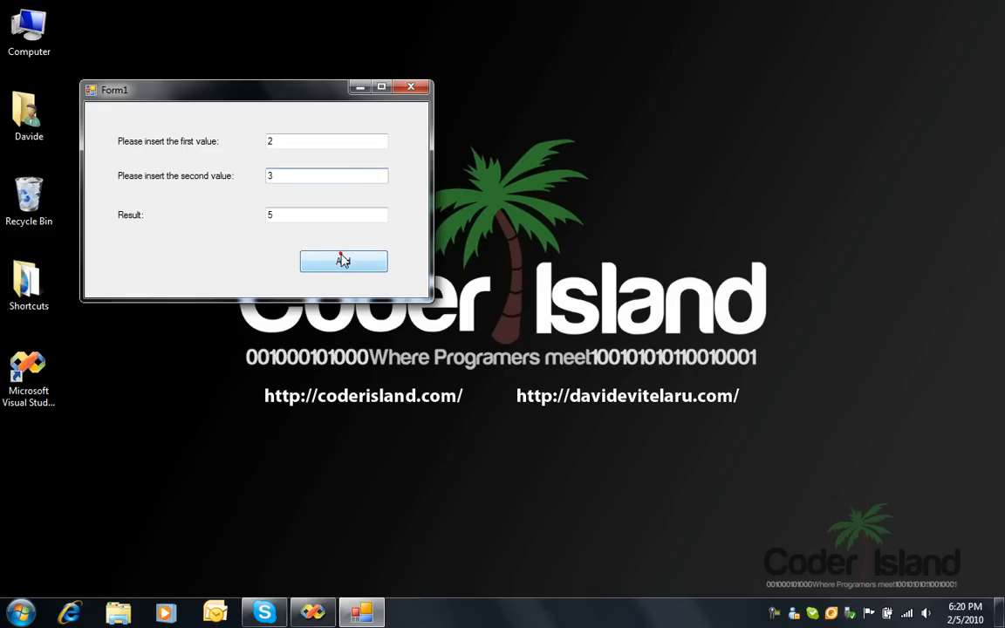